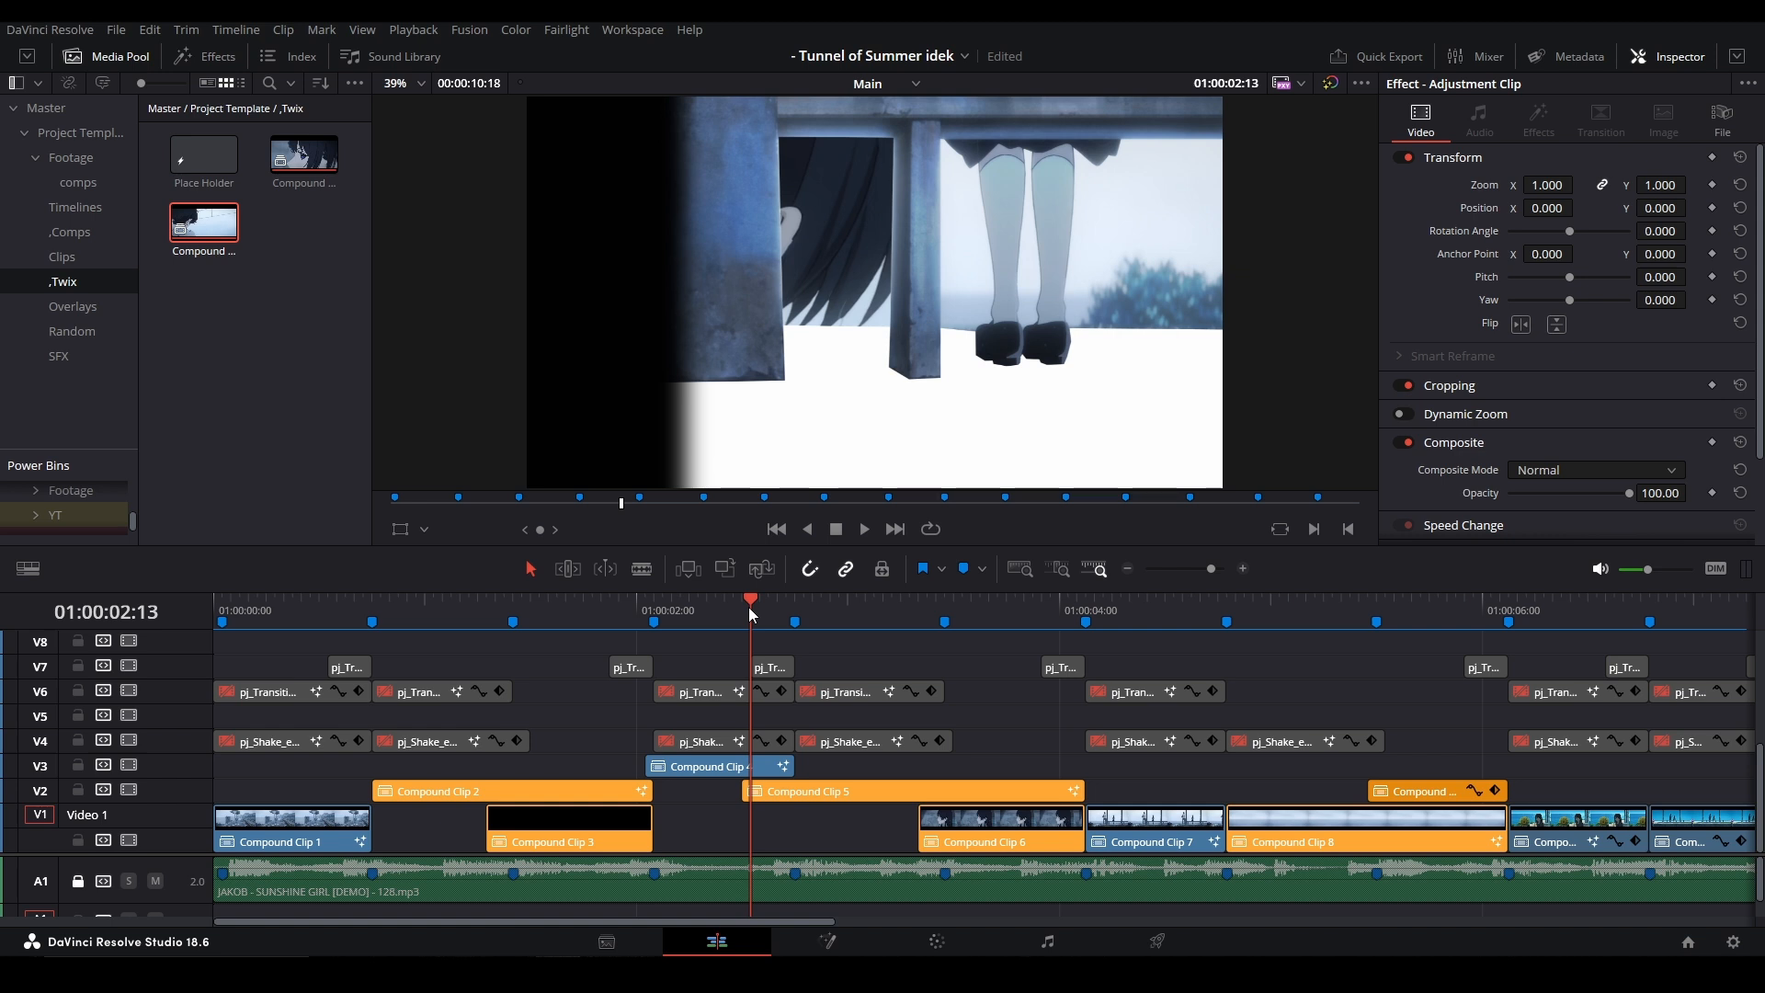
Step: Browse the Edit Page Pack and Common power bins, then open the 18.6 Power Bin
left_click(882, 597)
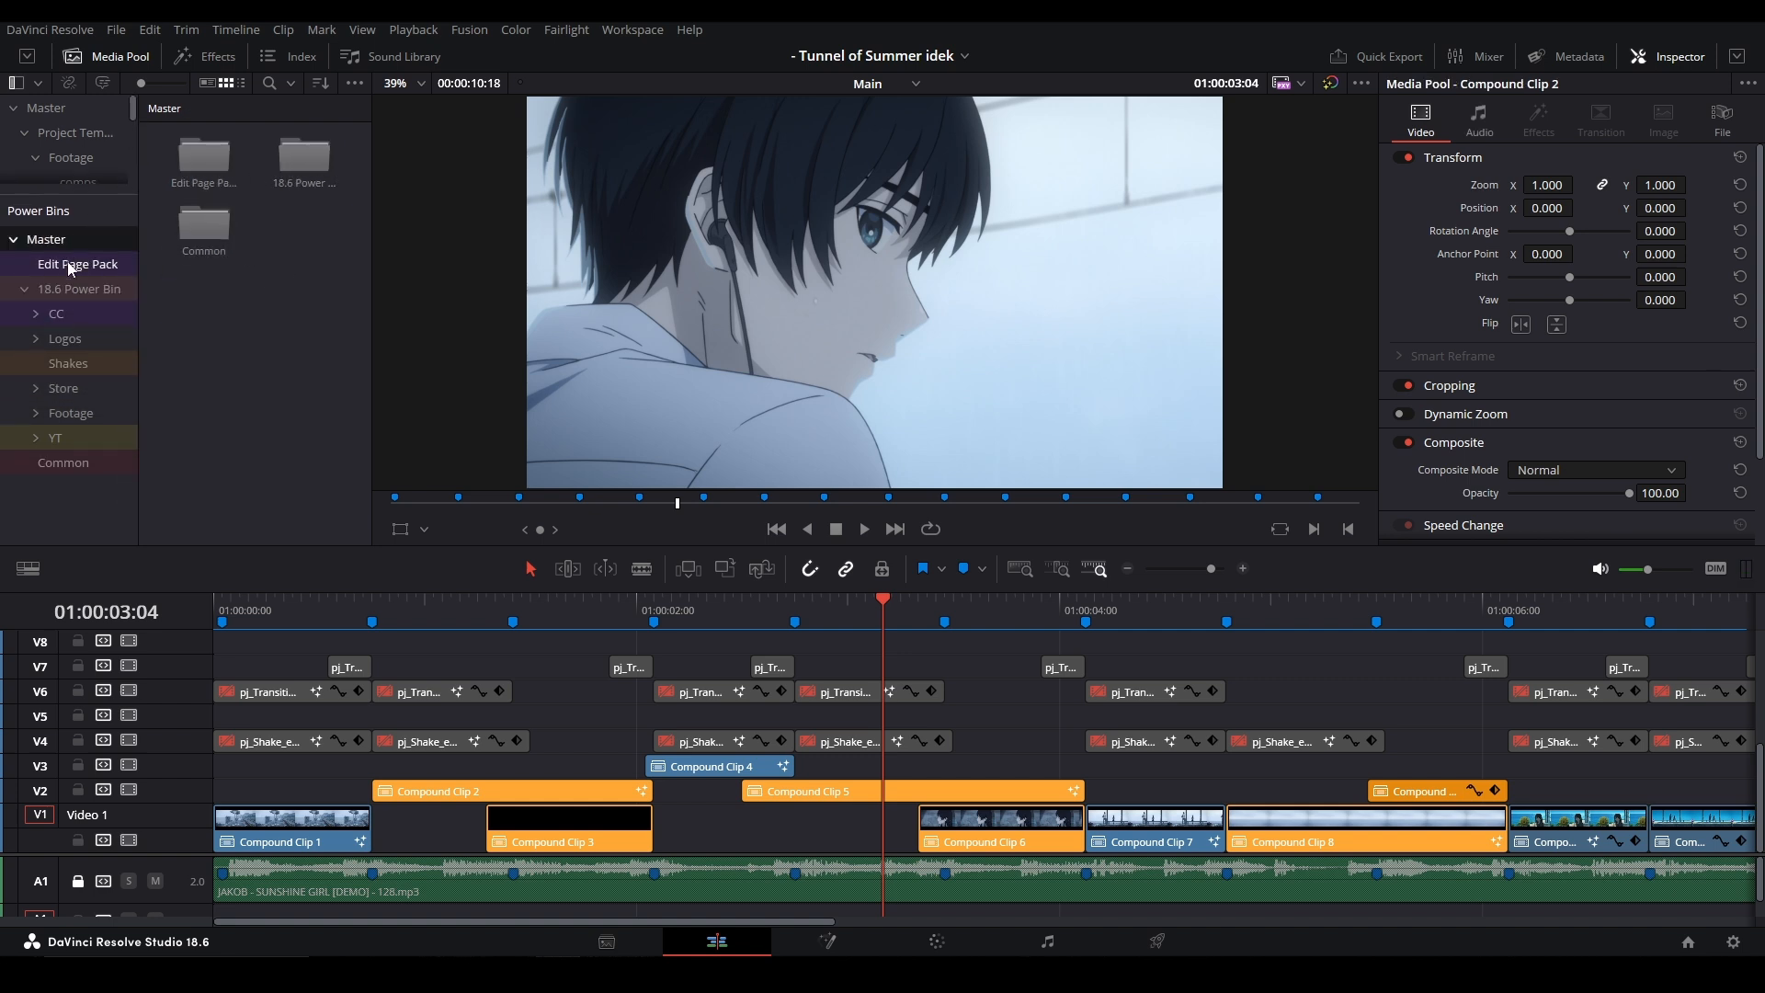
double_click(77, 264)
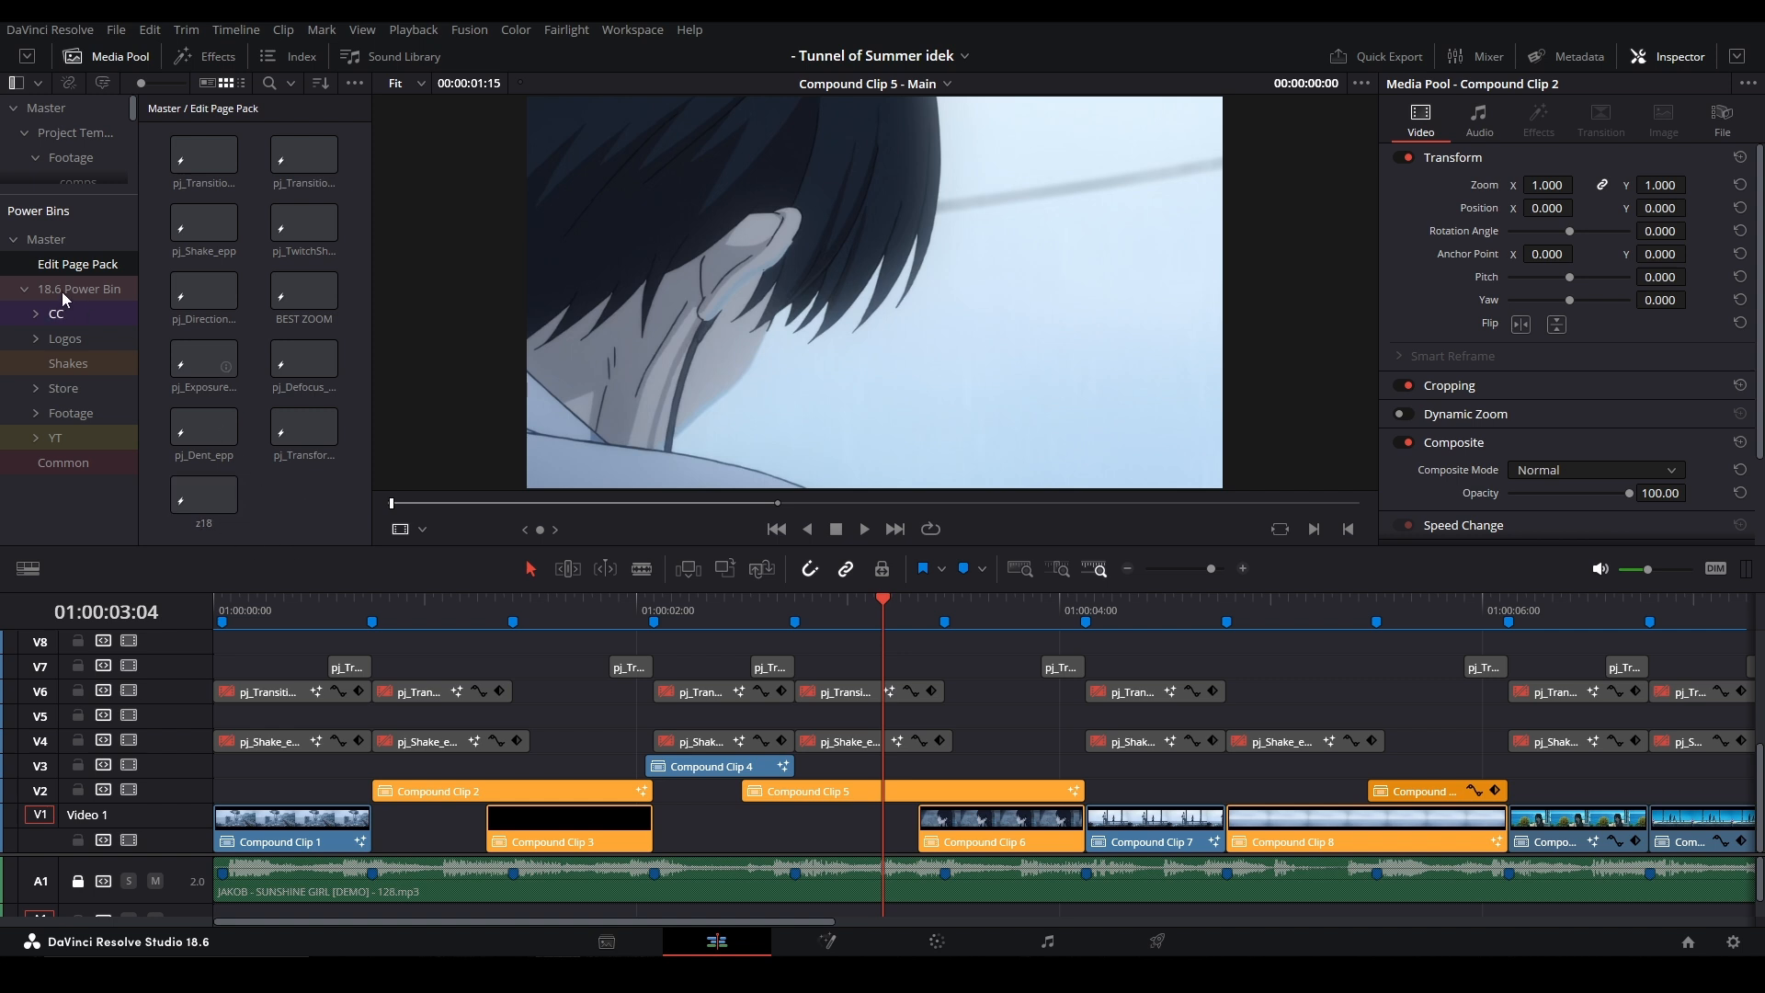
left_click(80, 290)
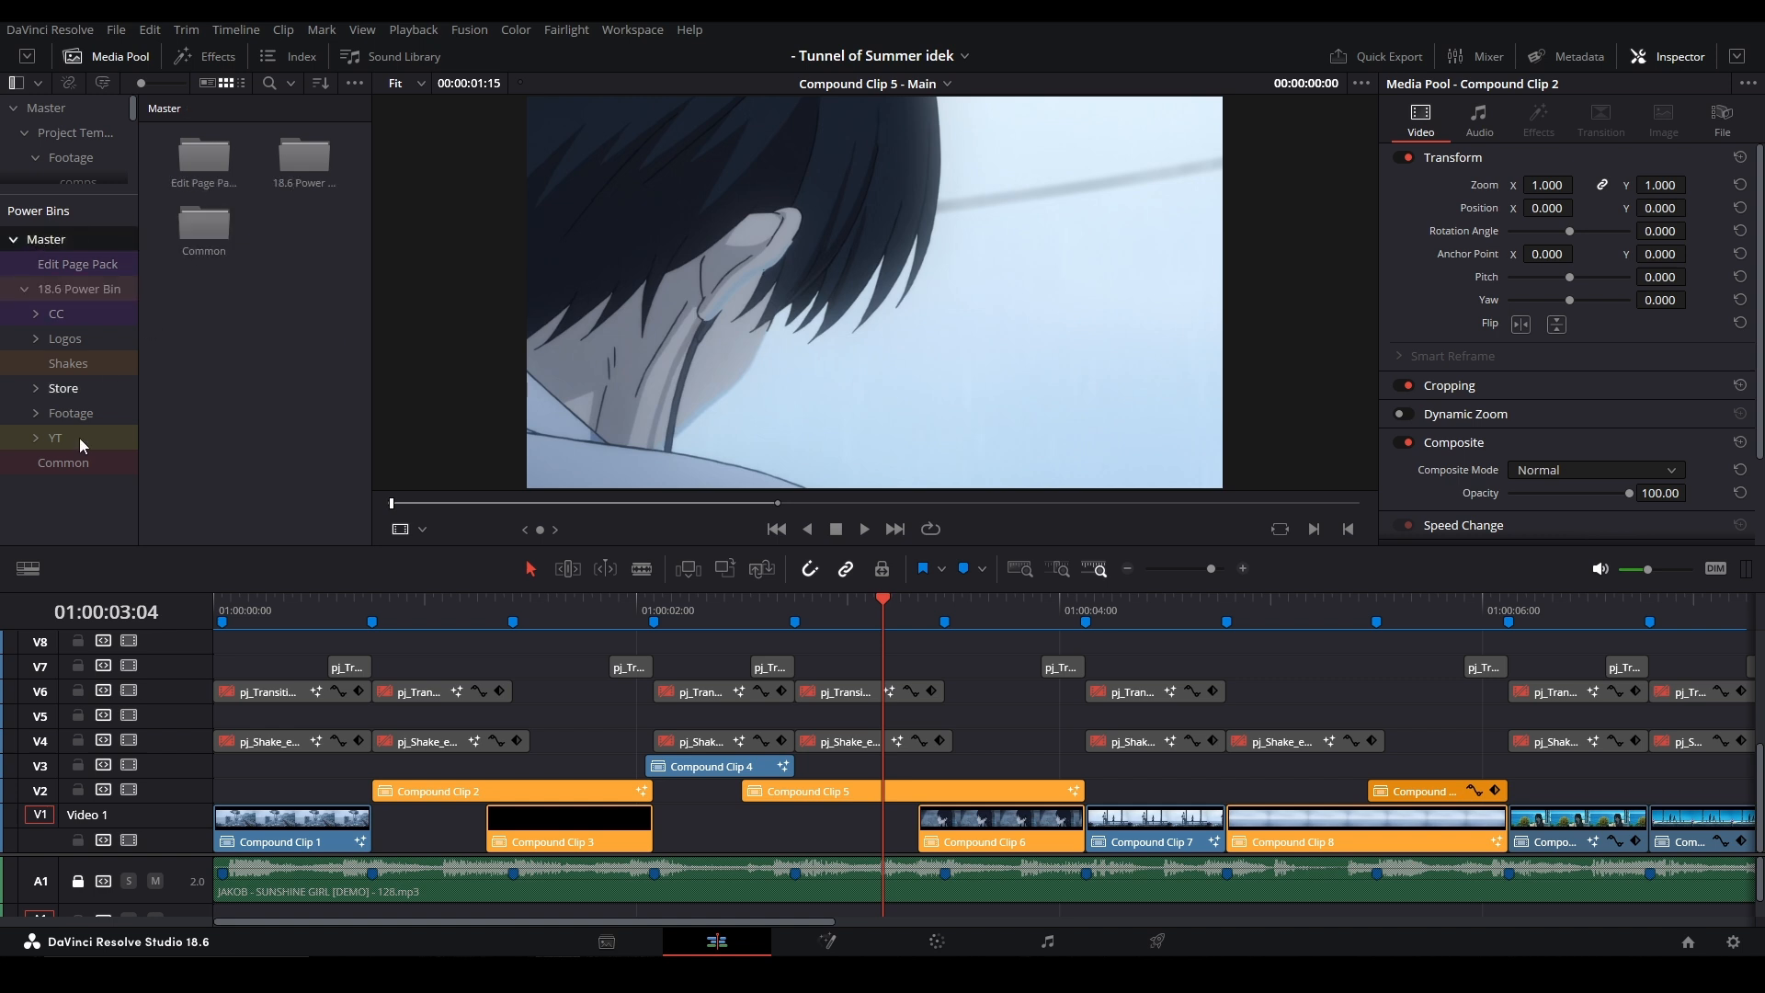
left_click(62, 462)
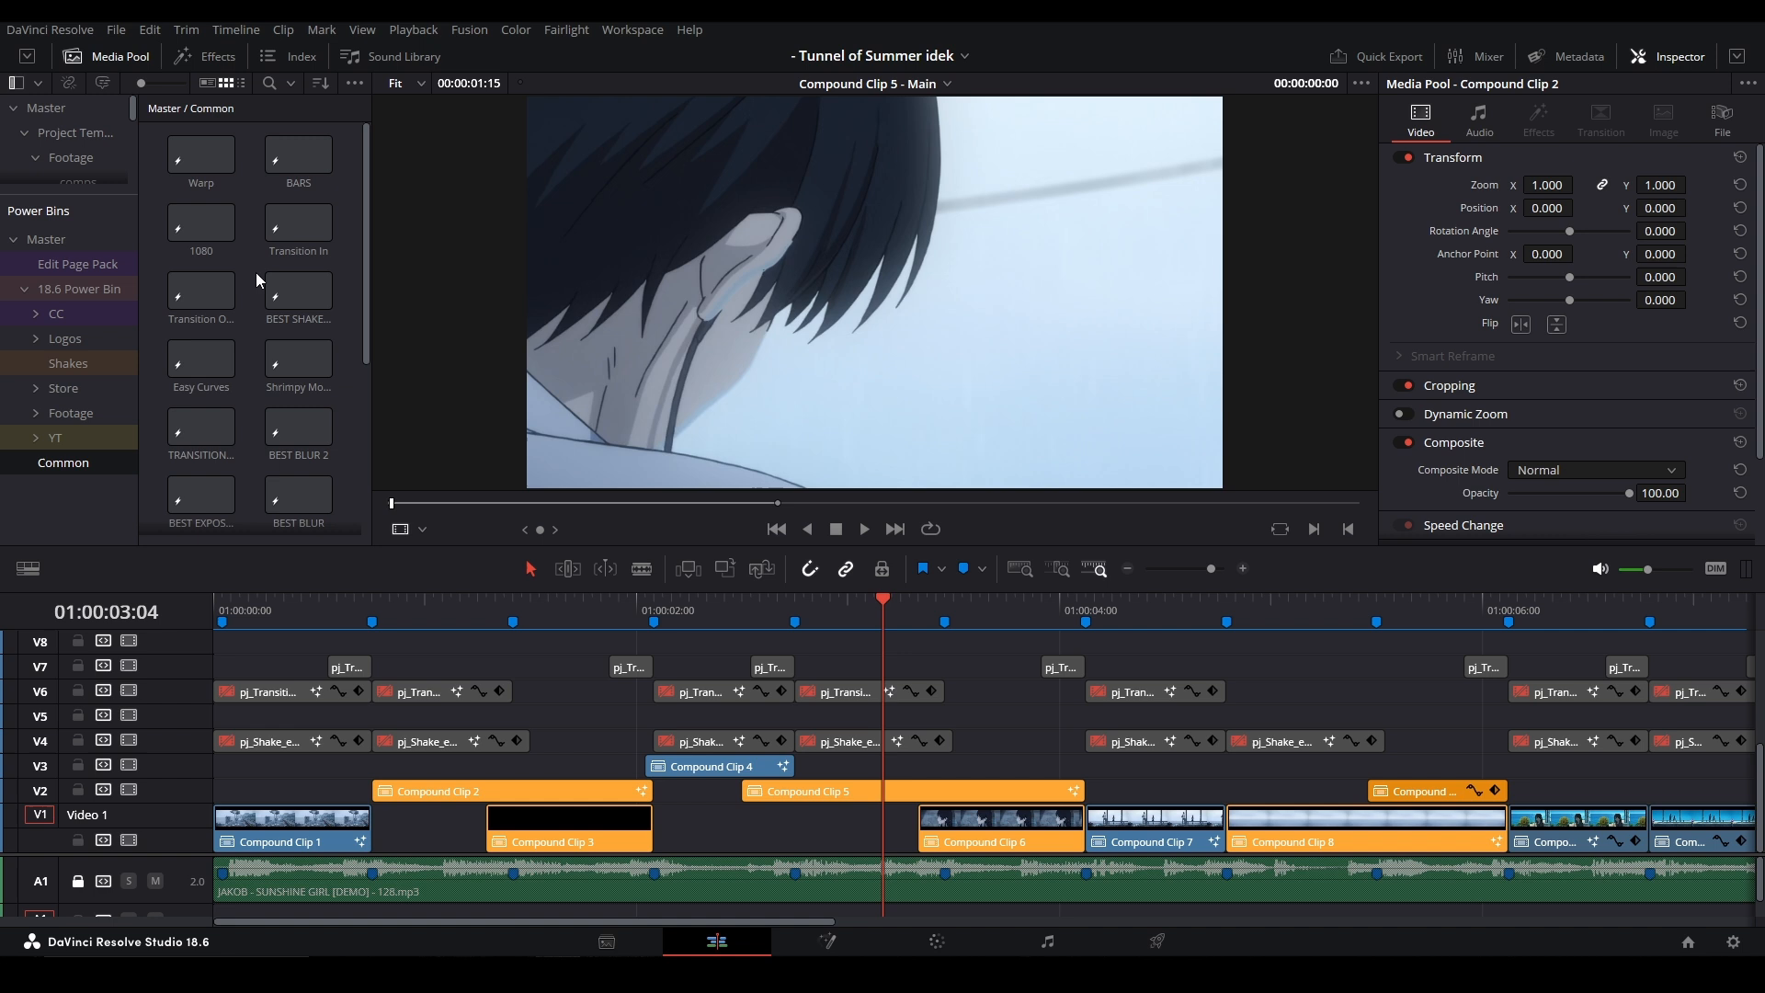
scroll("down", 3)
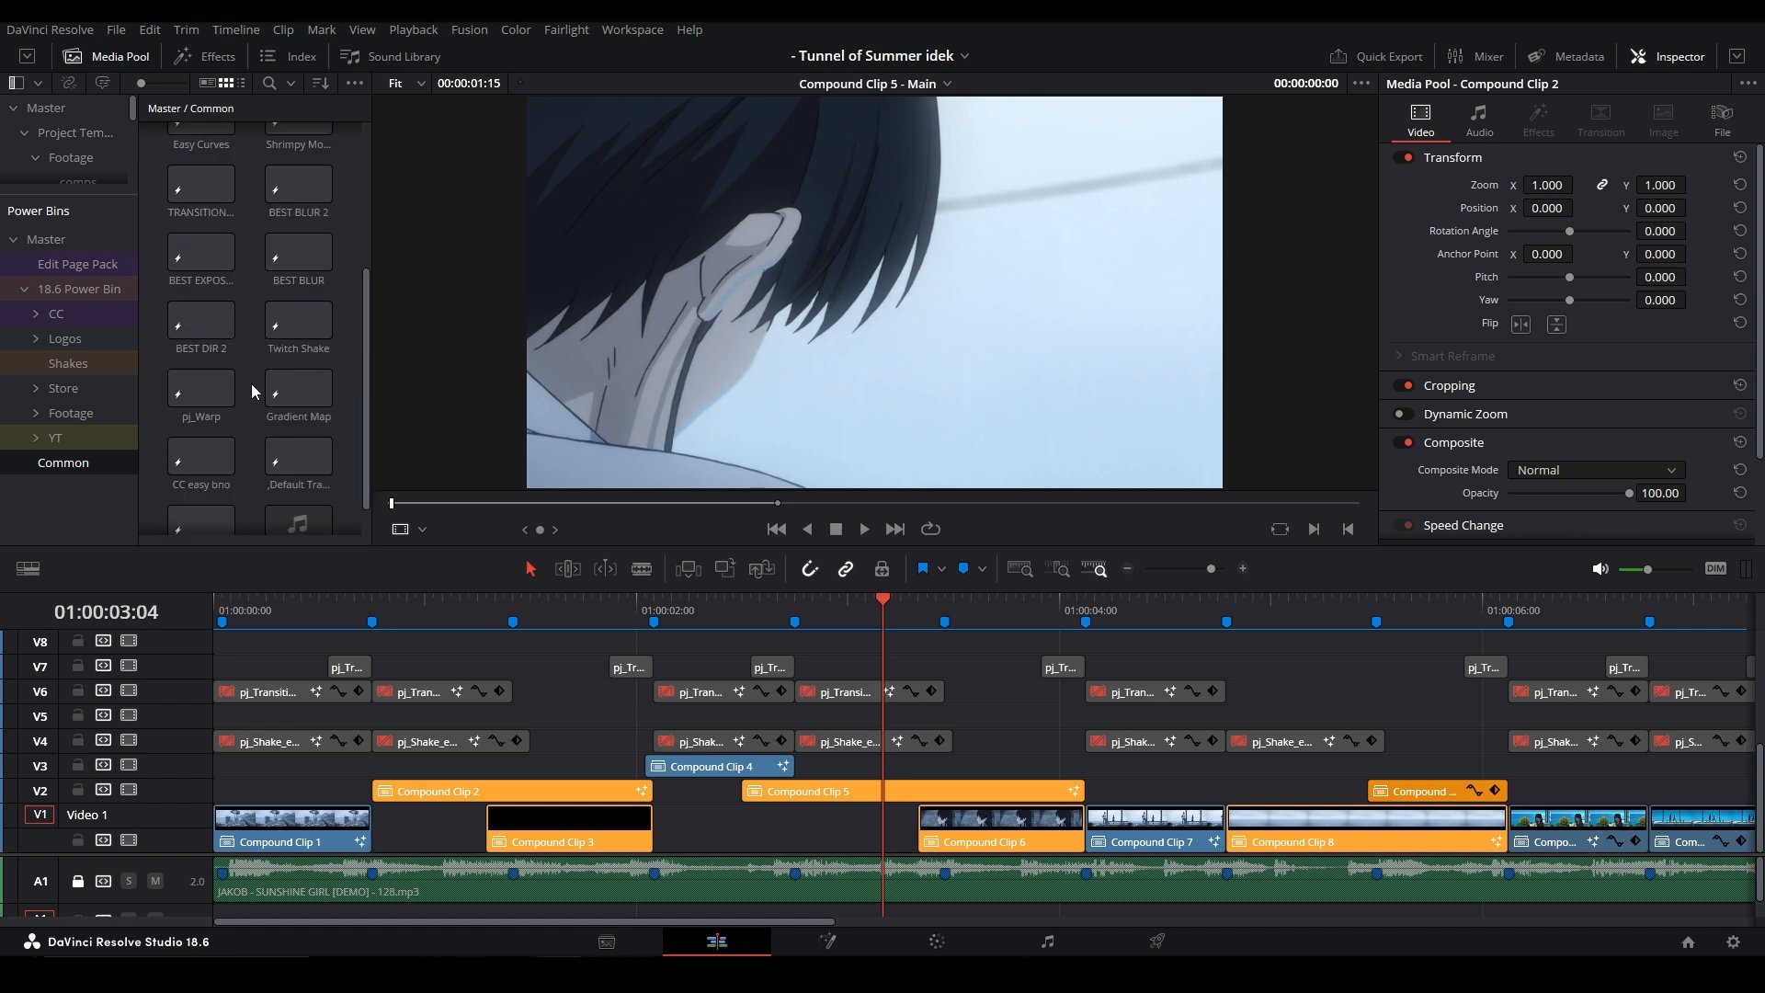
scroll("down", 3)
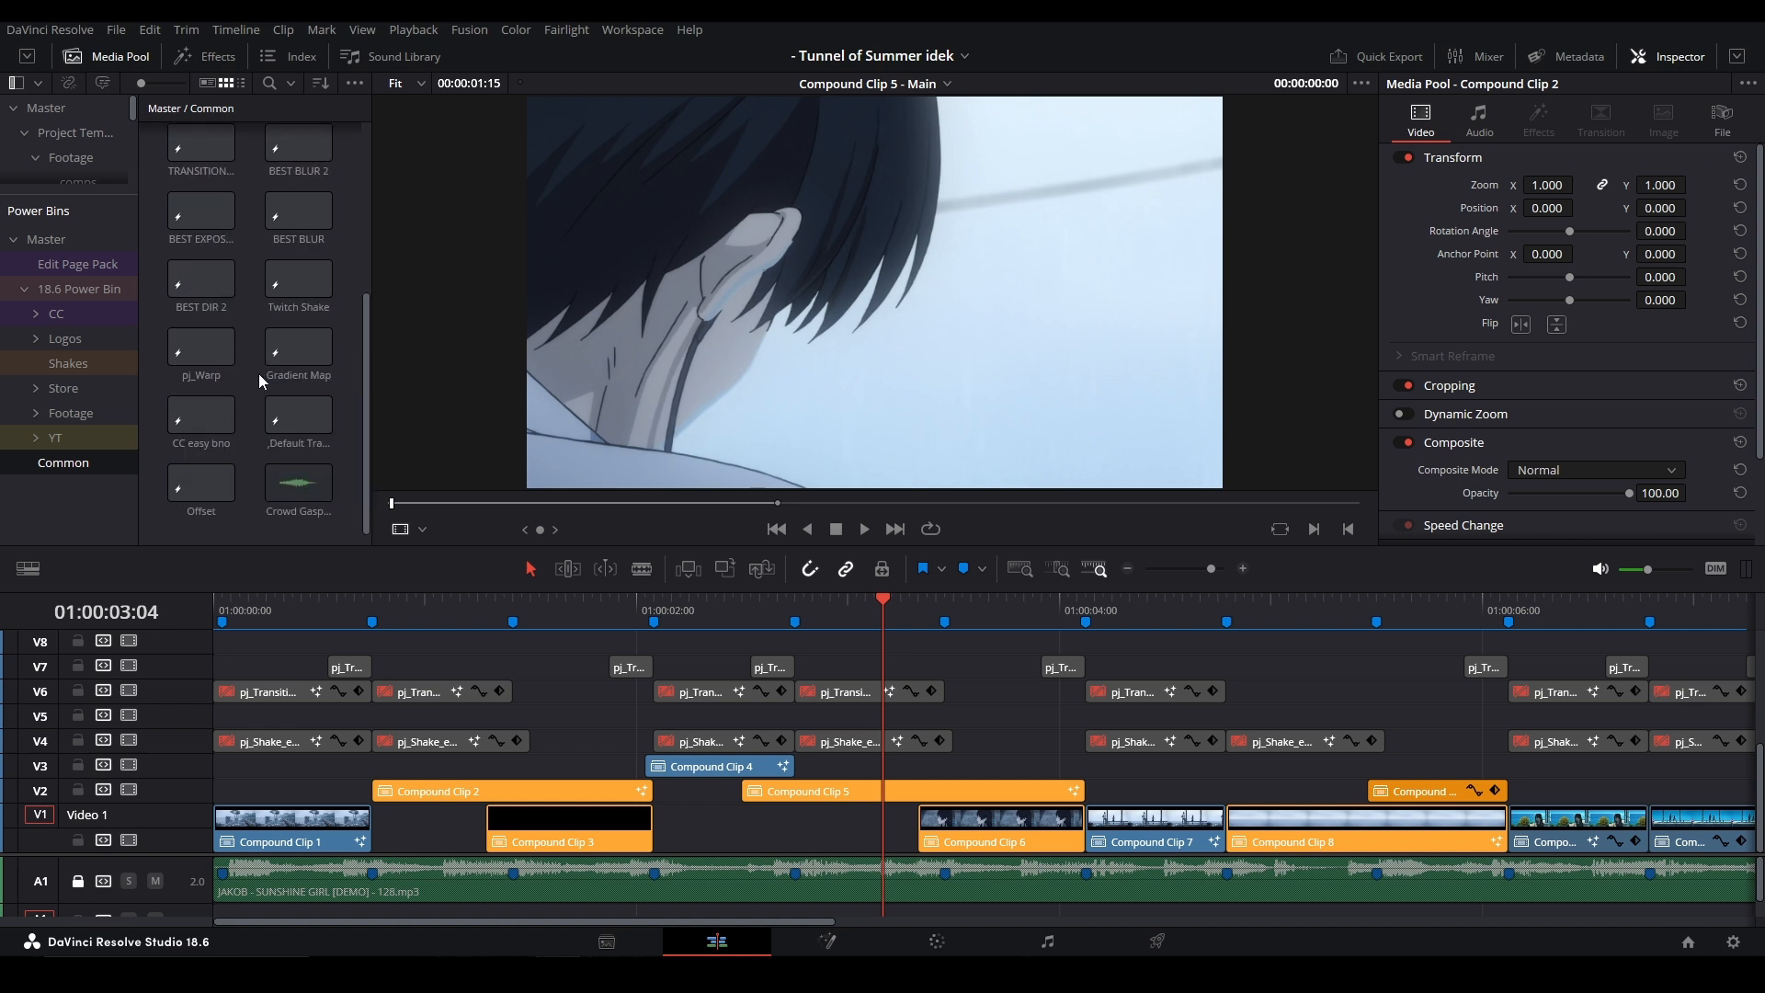
mouse_move(249, 531)
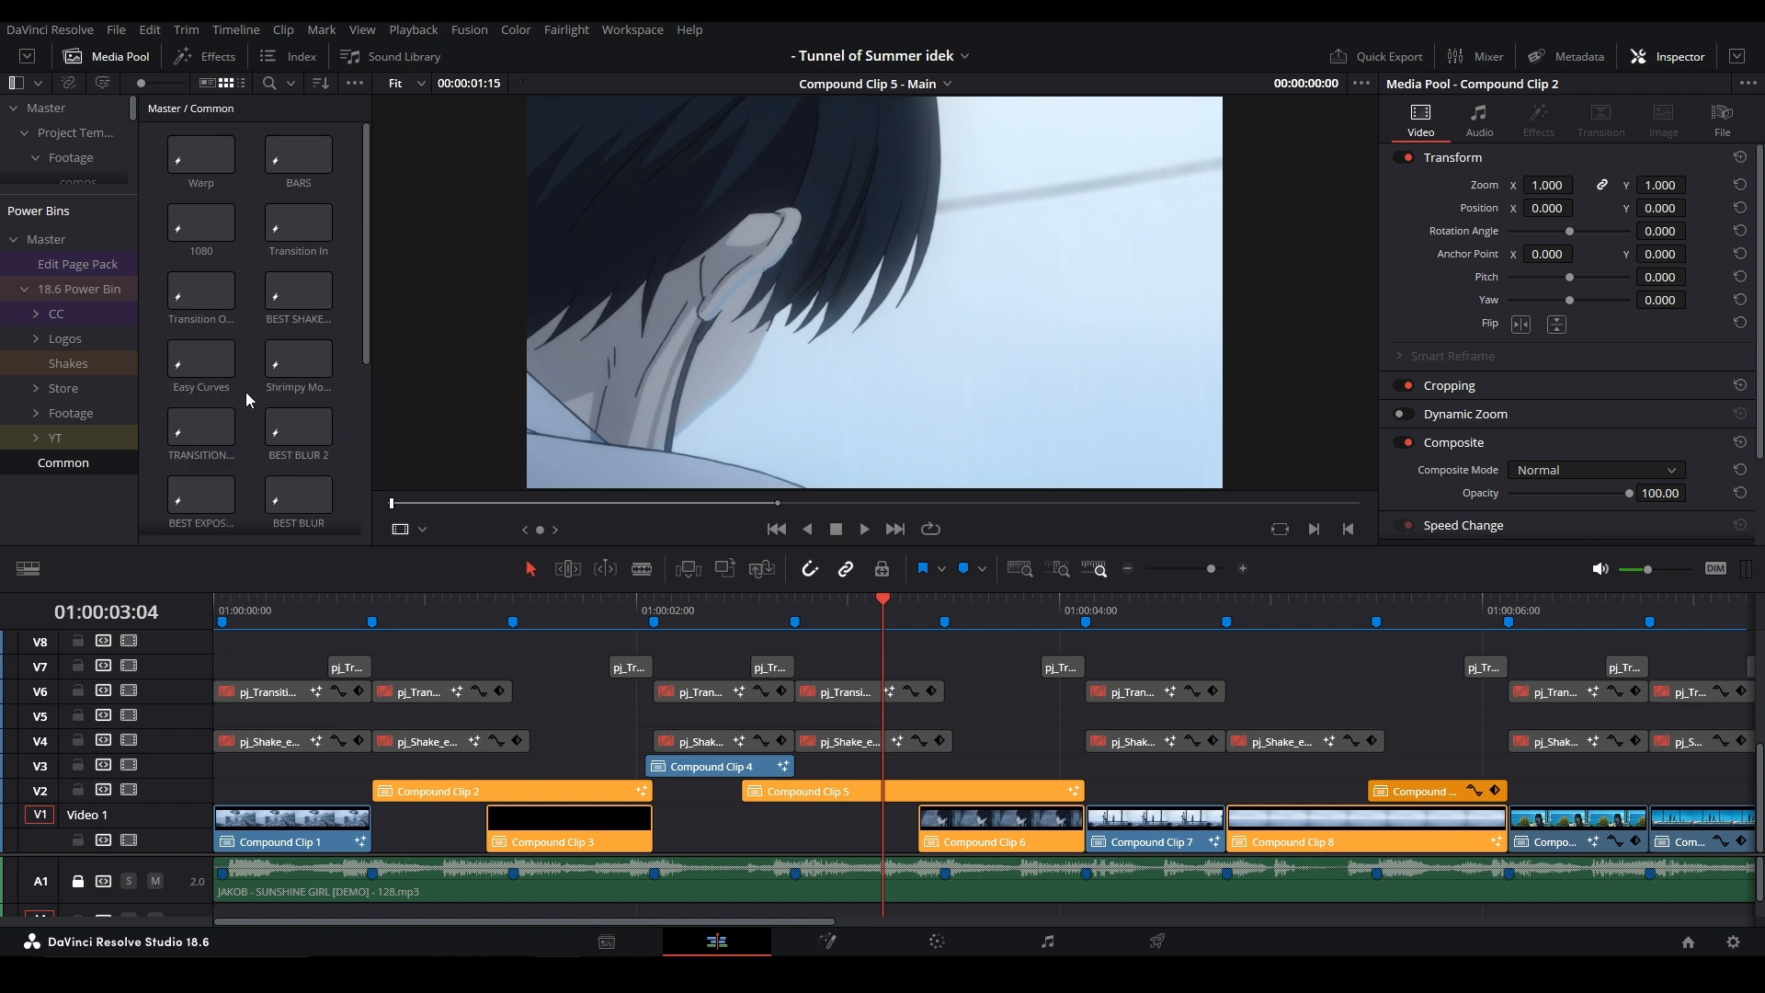
left_click(82, 288)
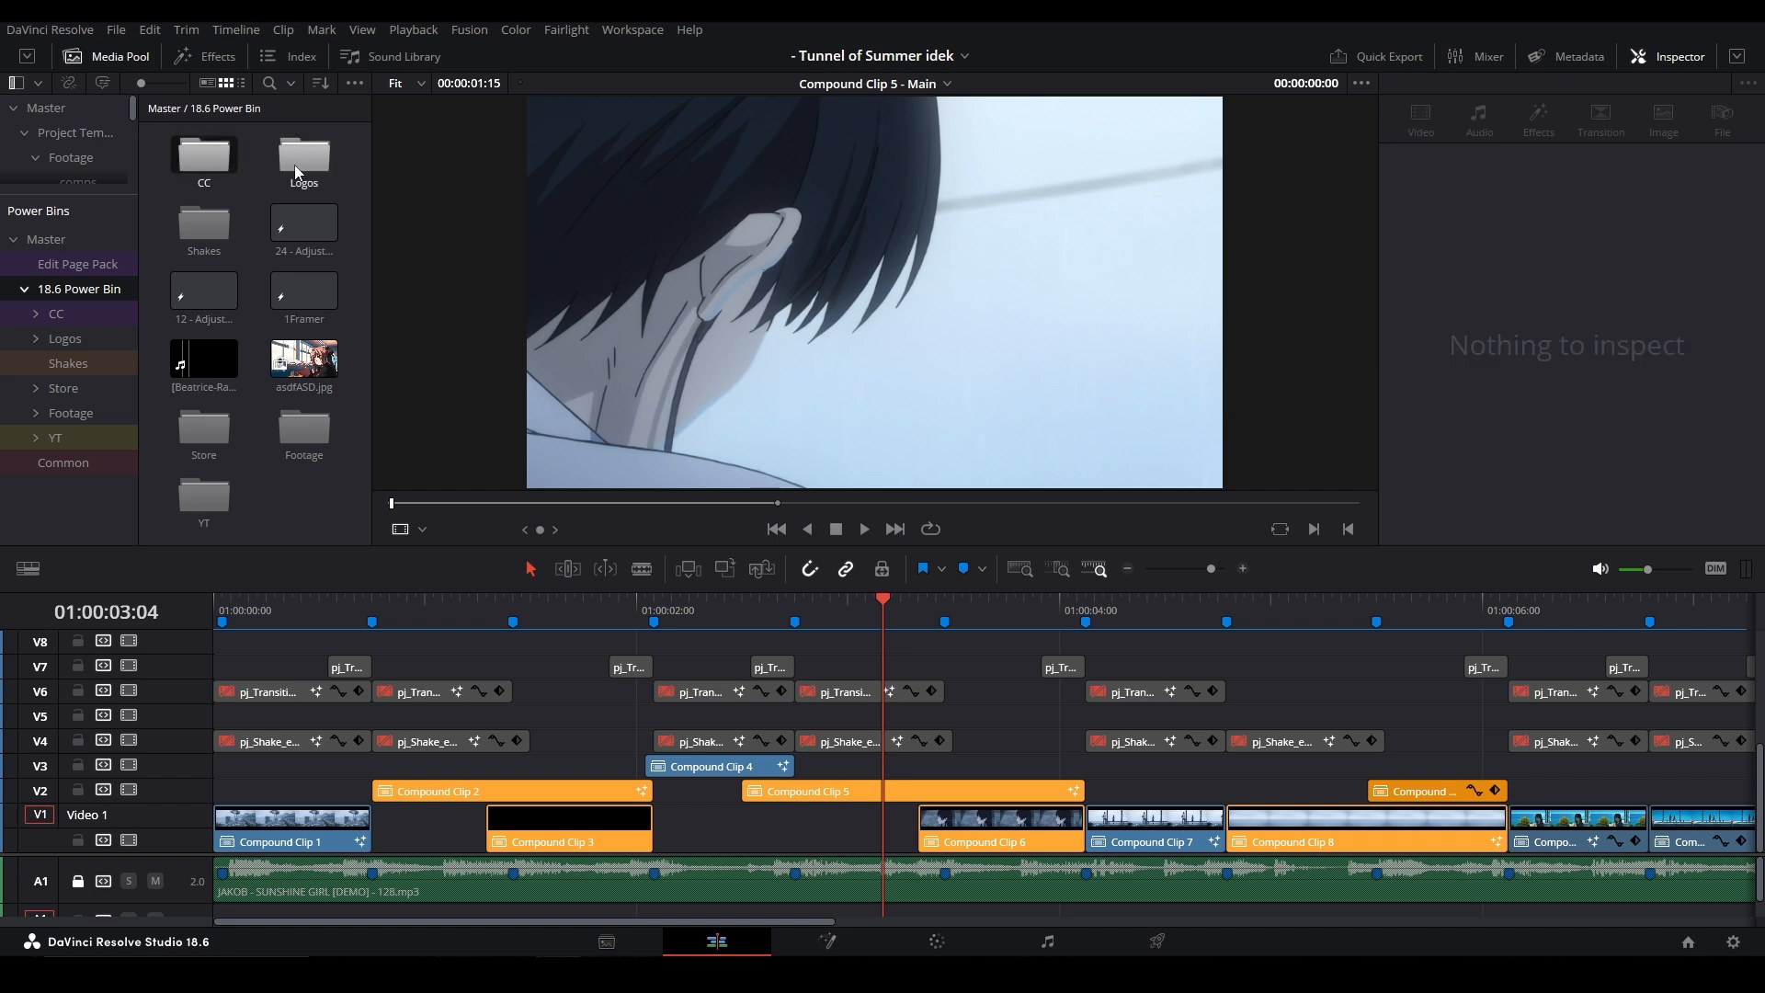
double_click(302, 157)
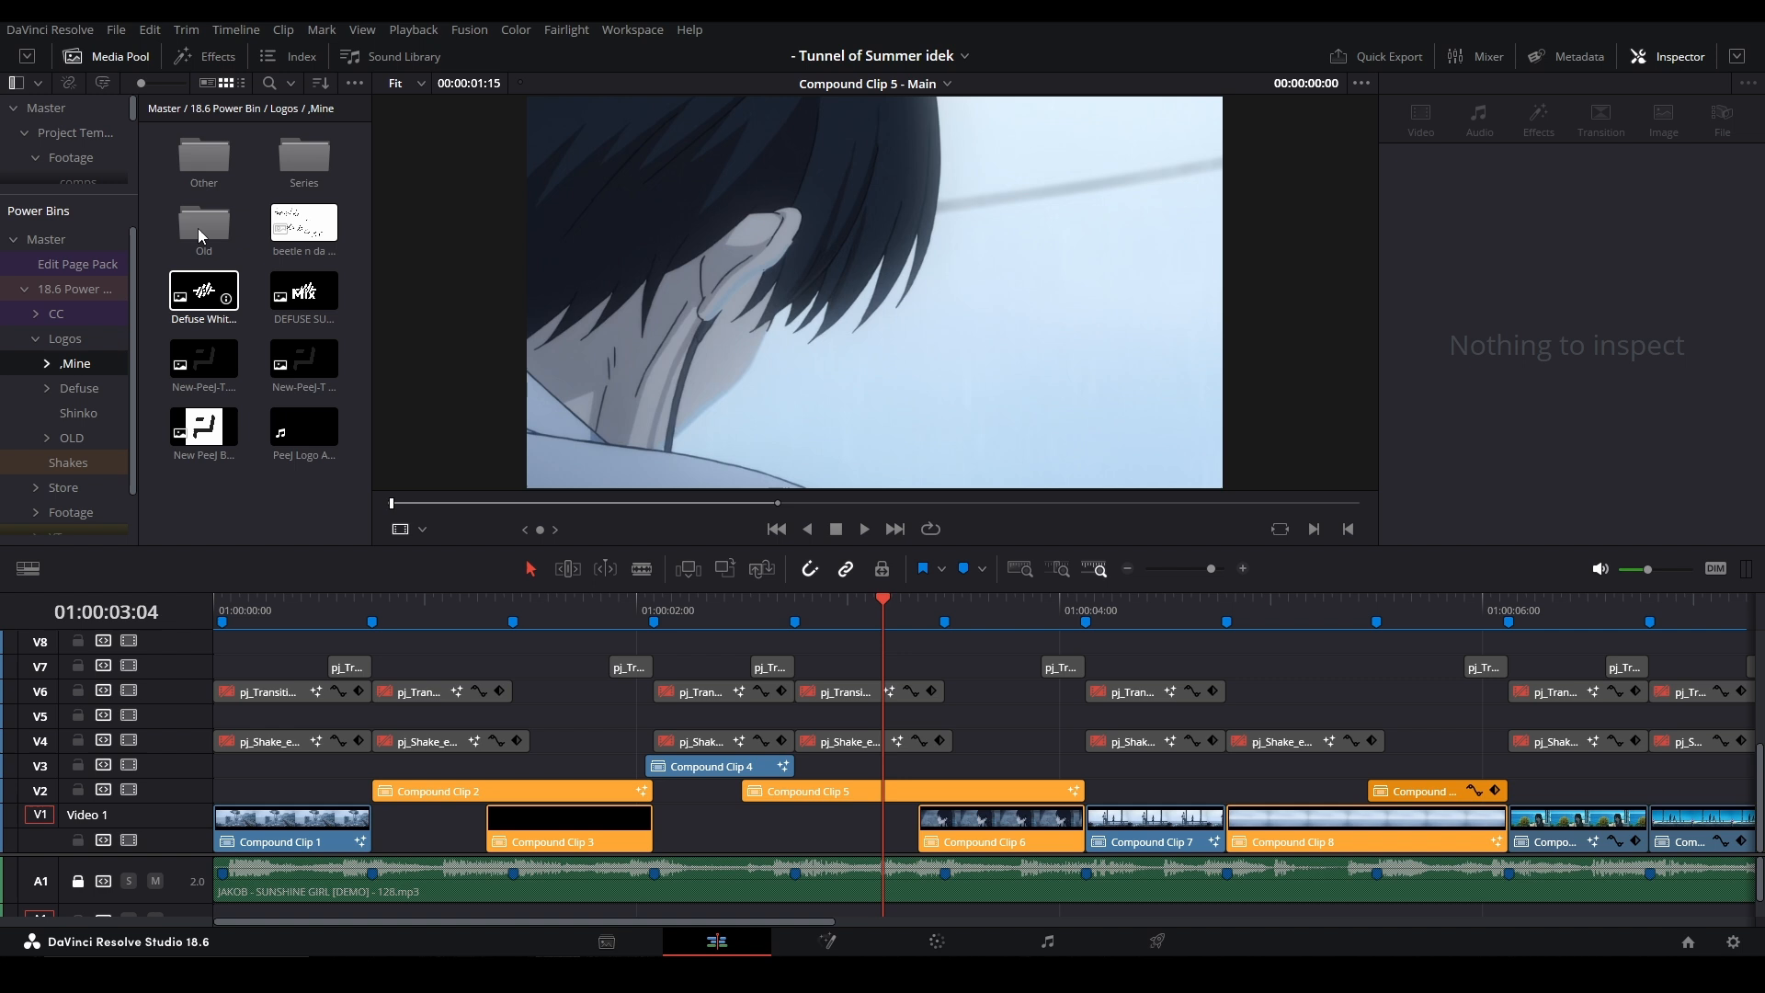
left_click(66, 363)
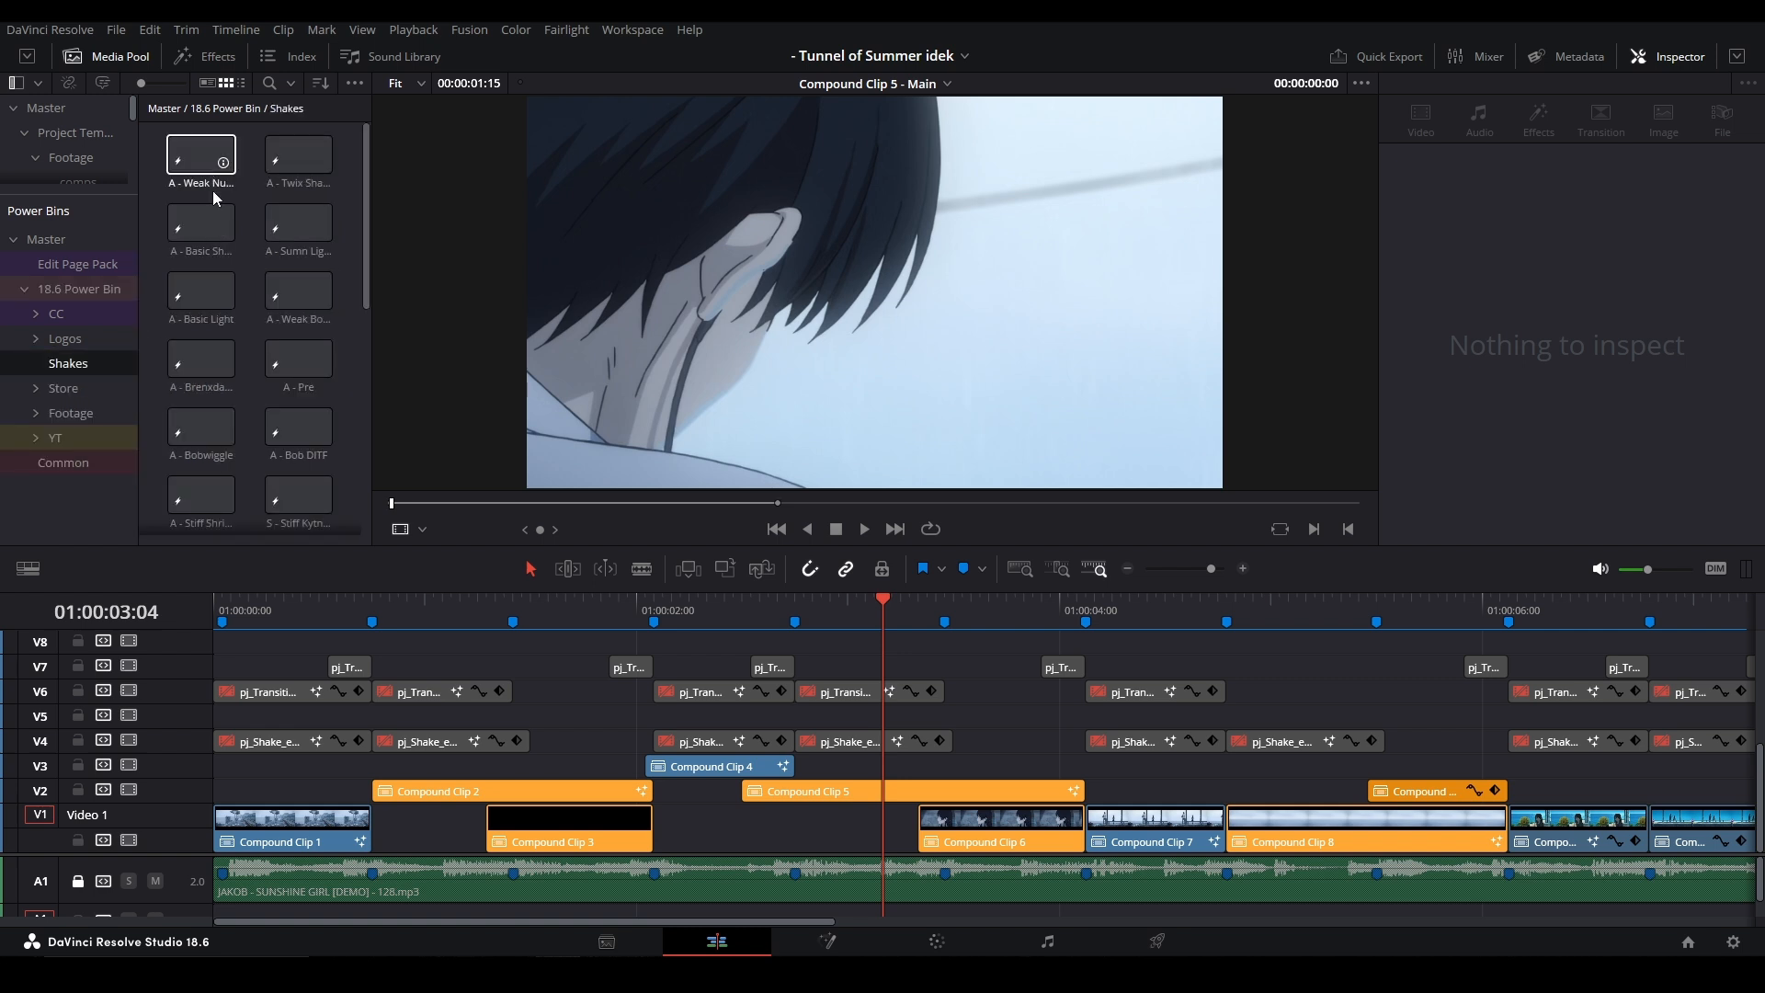
scroll("down", 3)
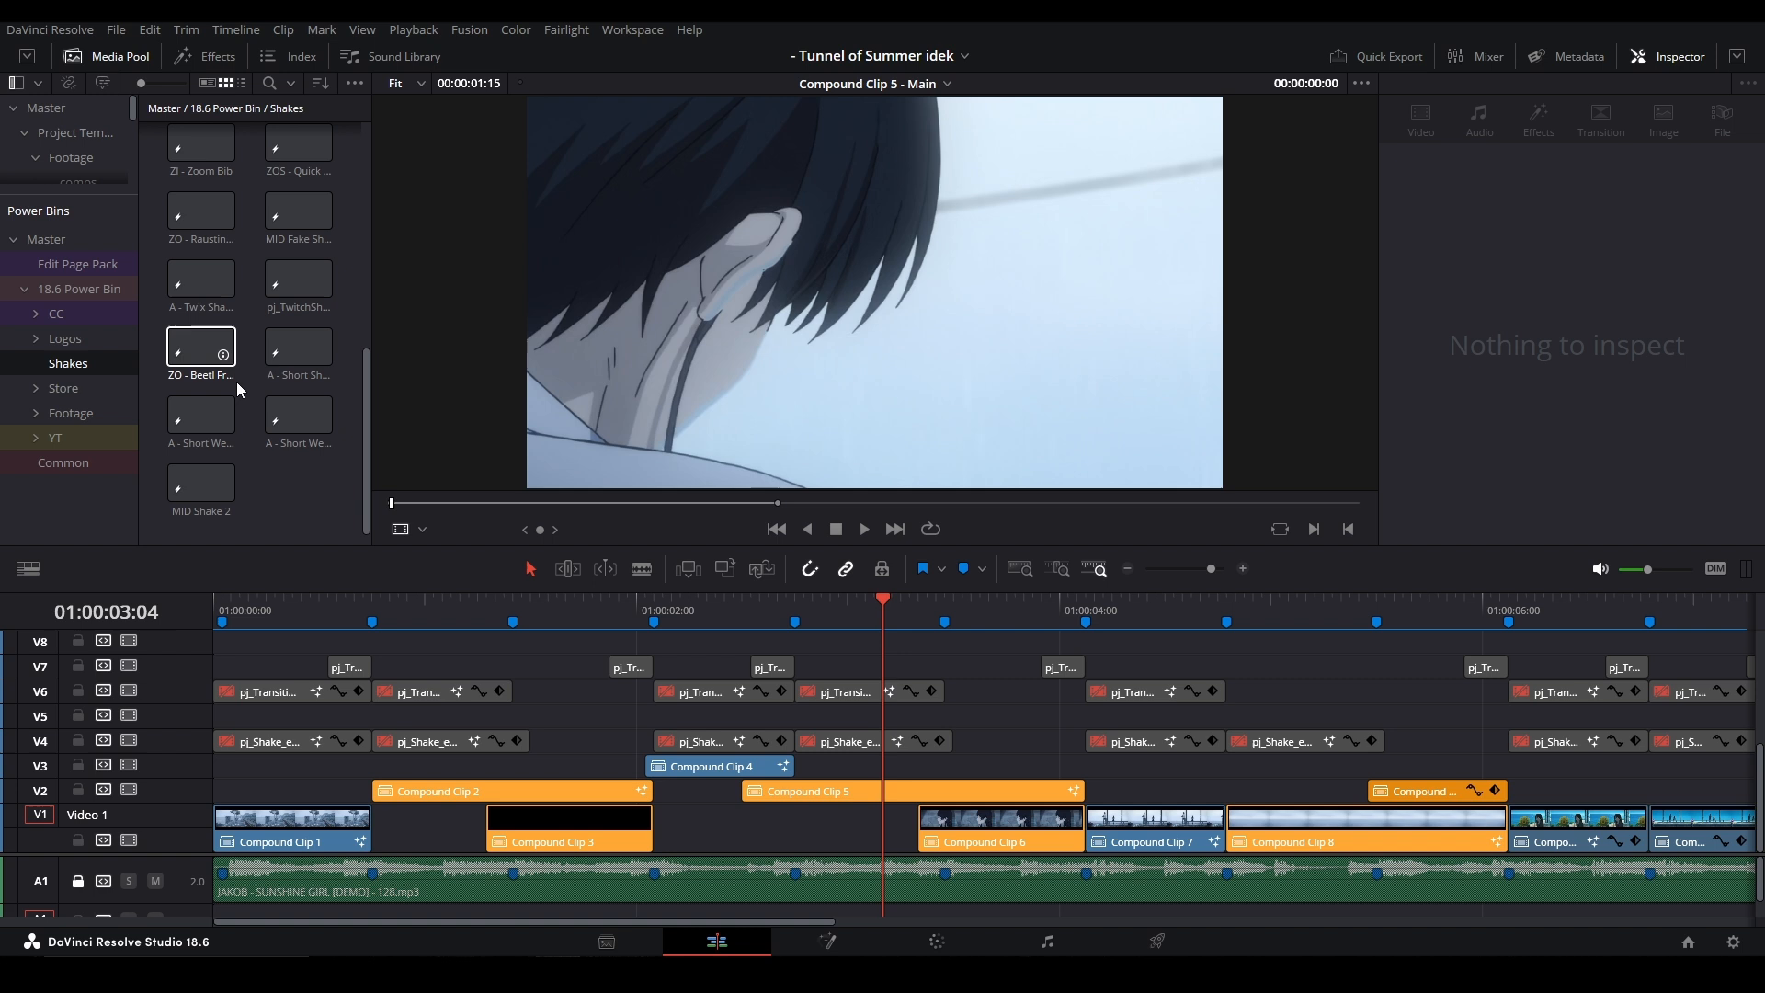
scroll("down", 3)
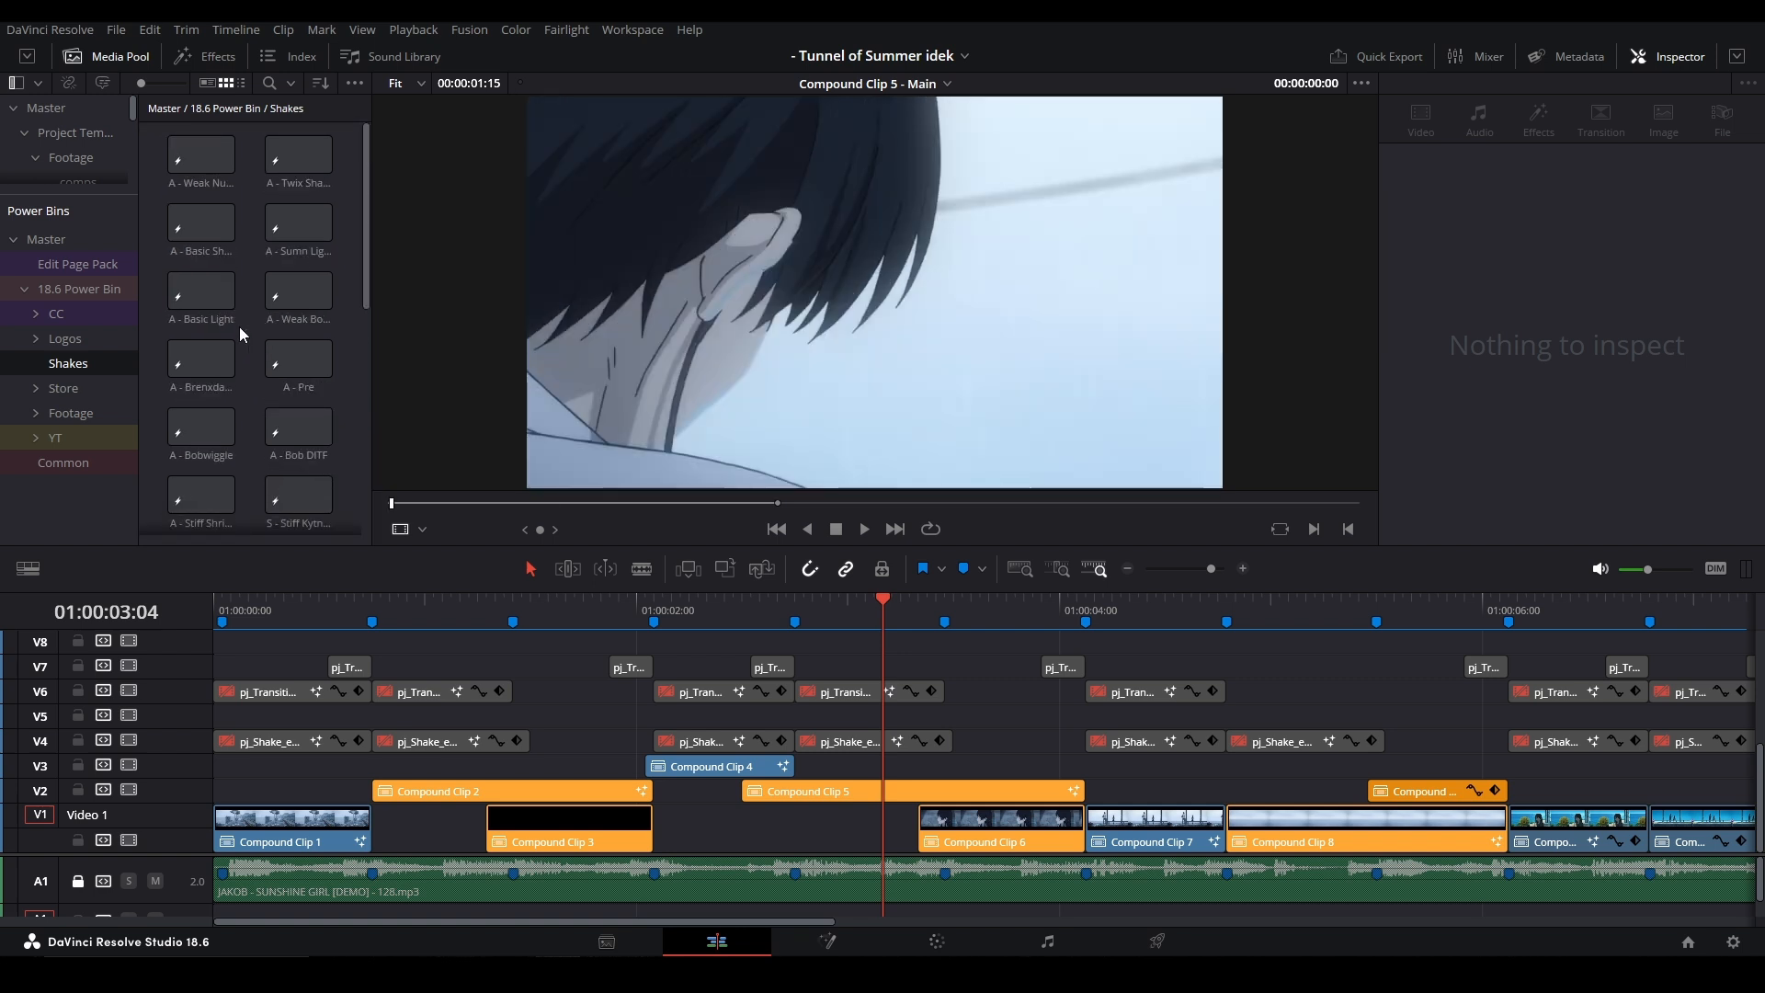
mouse_move(242, 306)
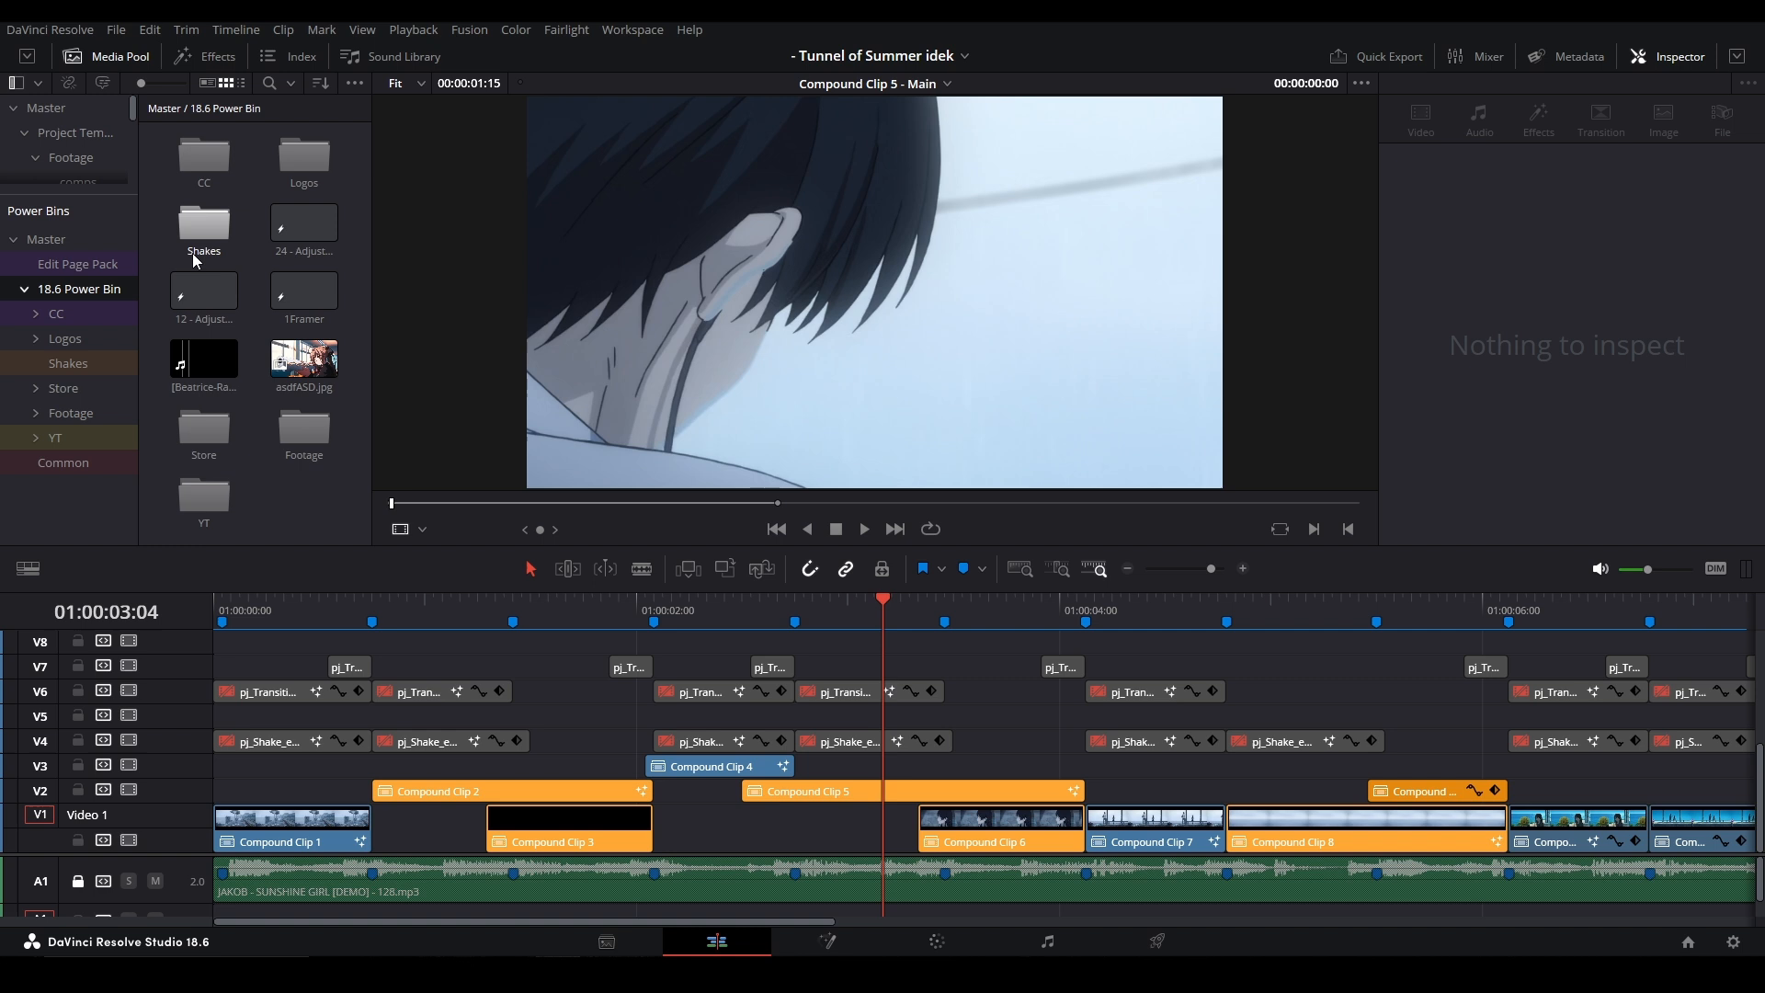
left_click(204, 358)
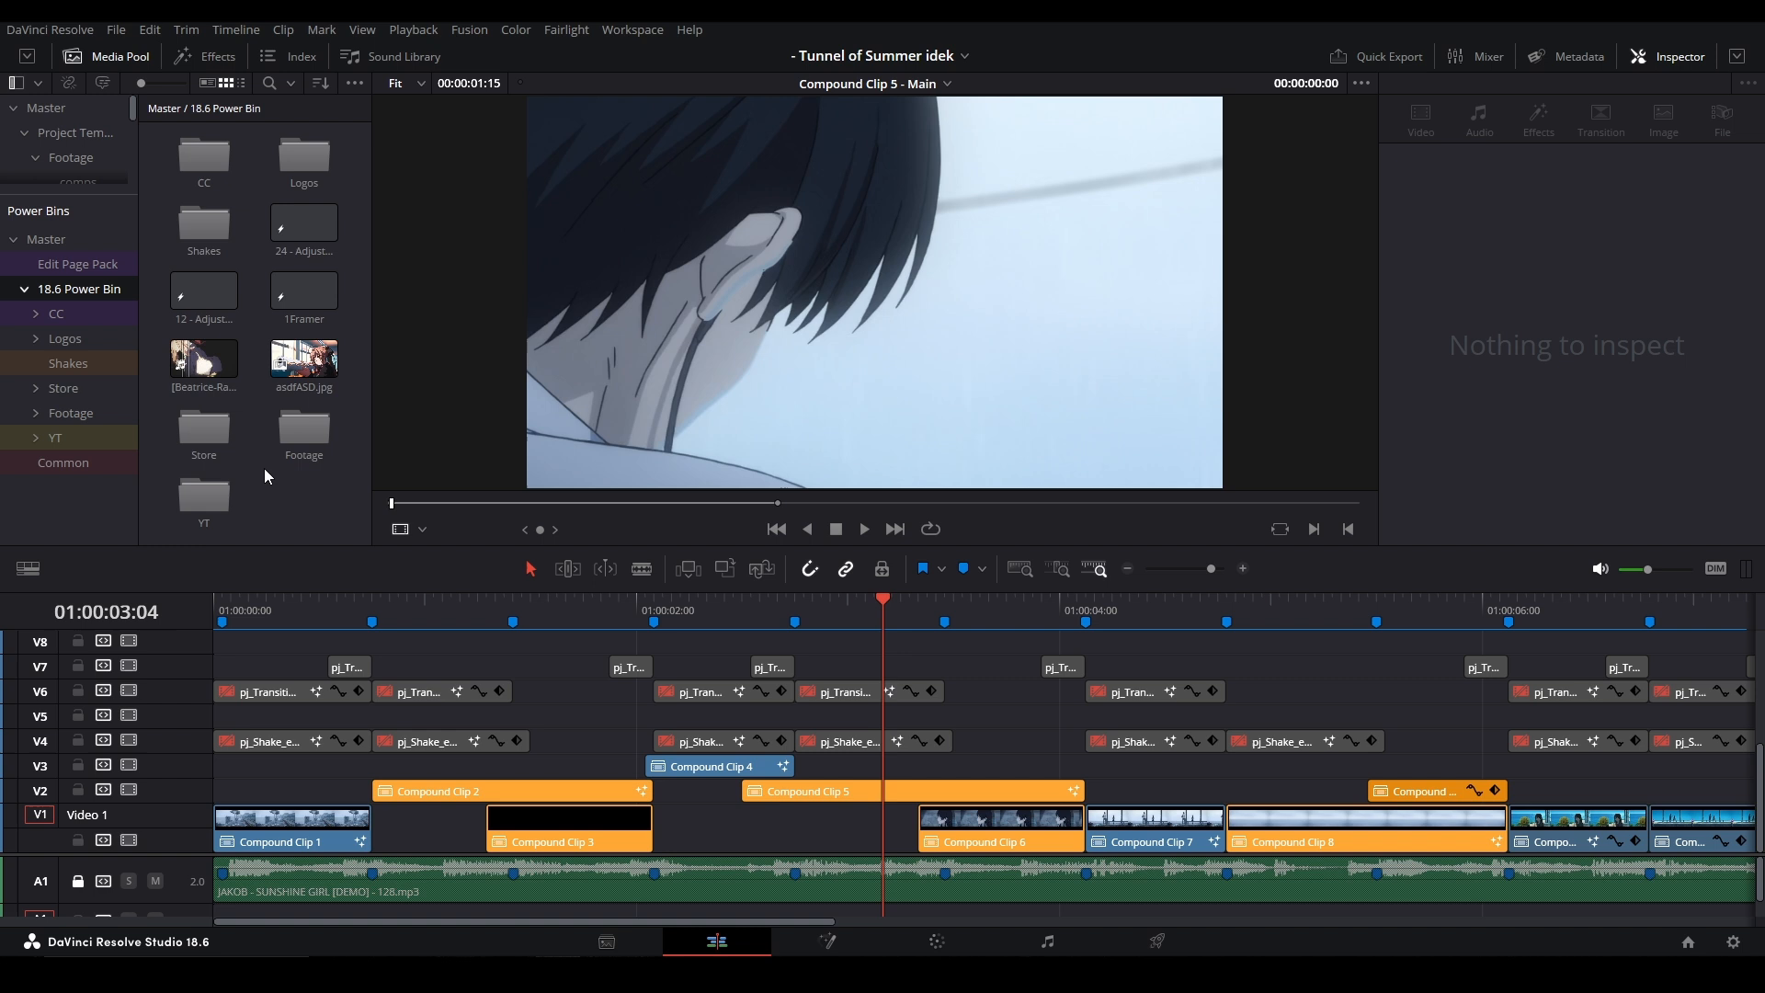
mouse_move(271, 476)
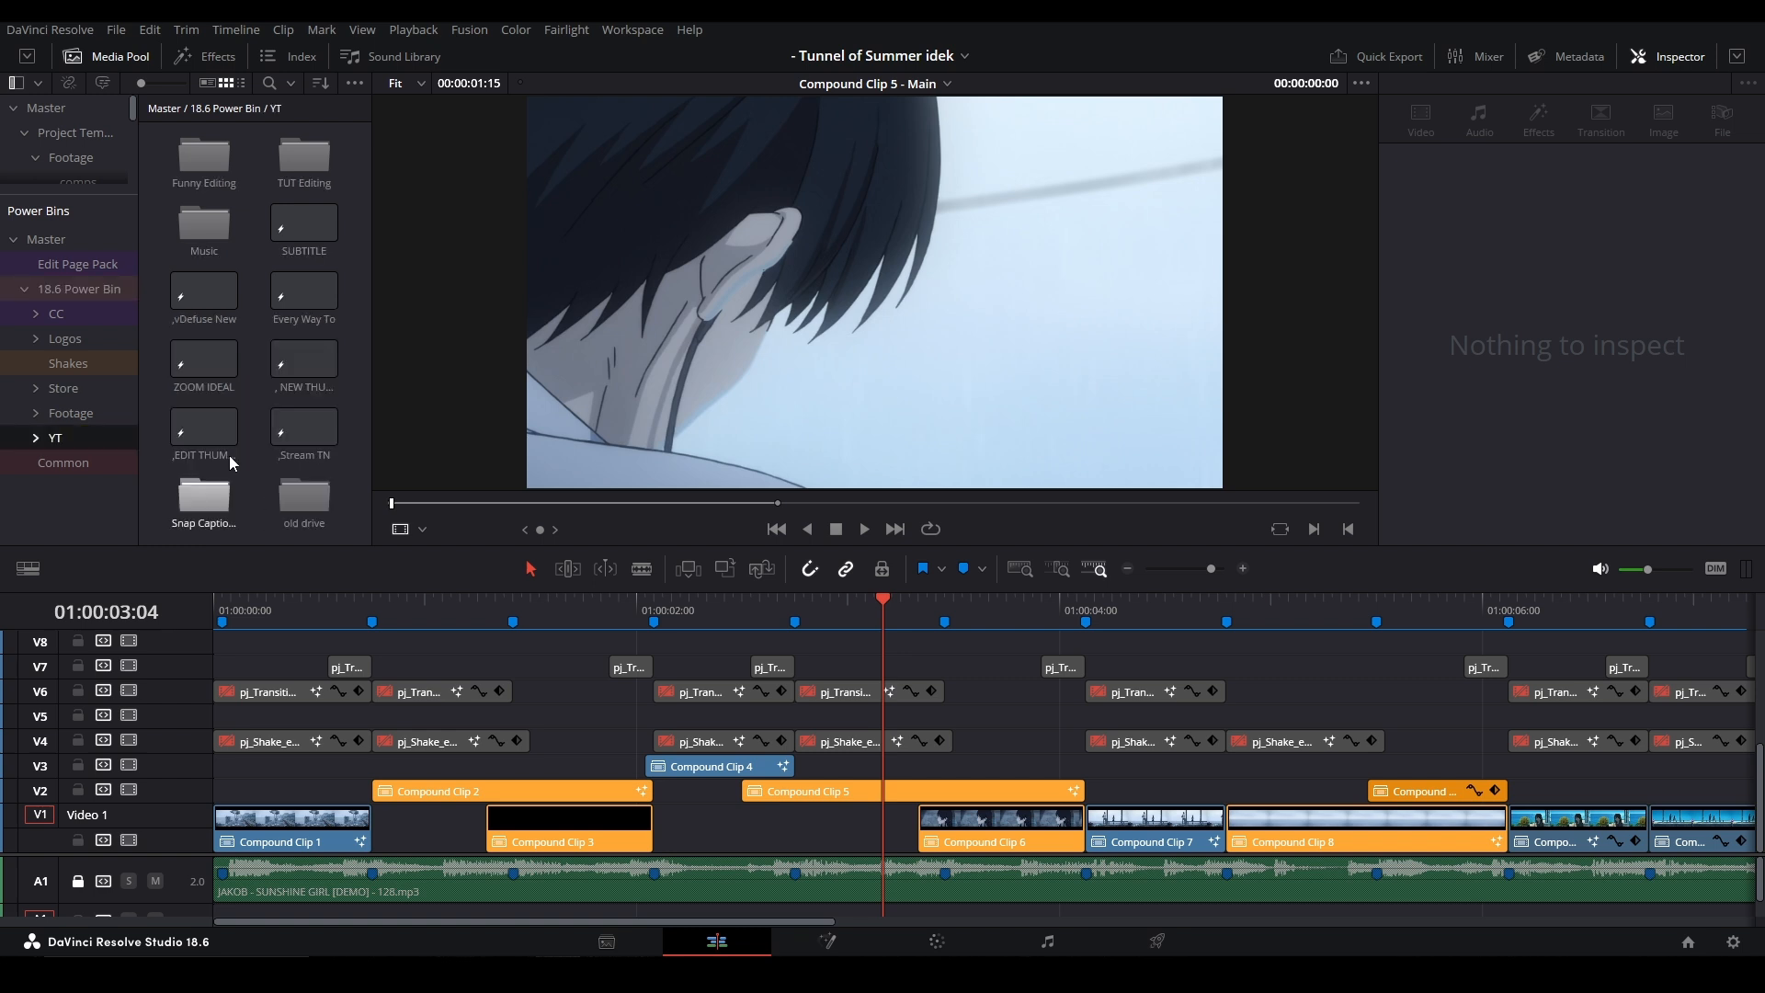
mouse_move(267, 225)
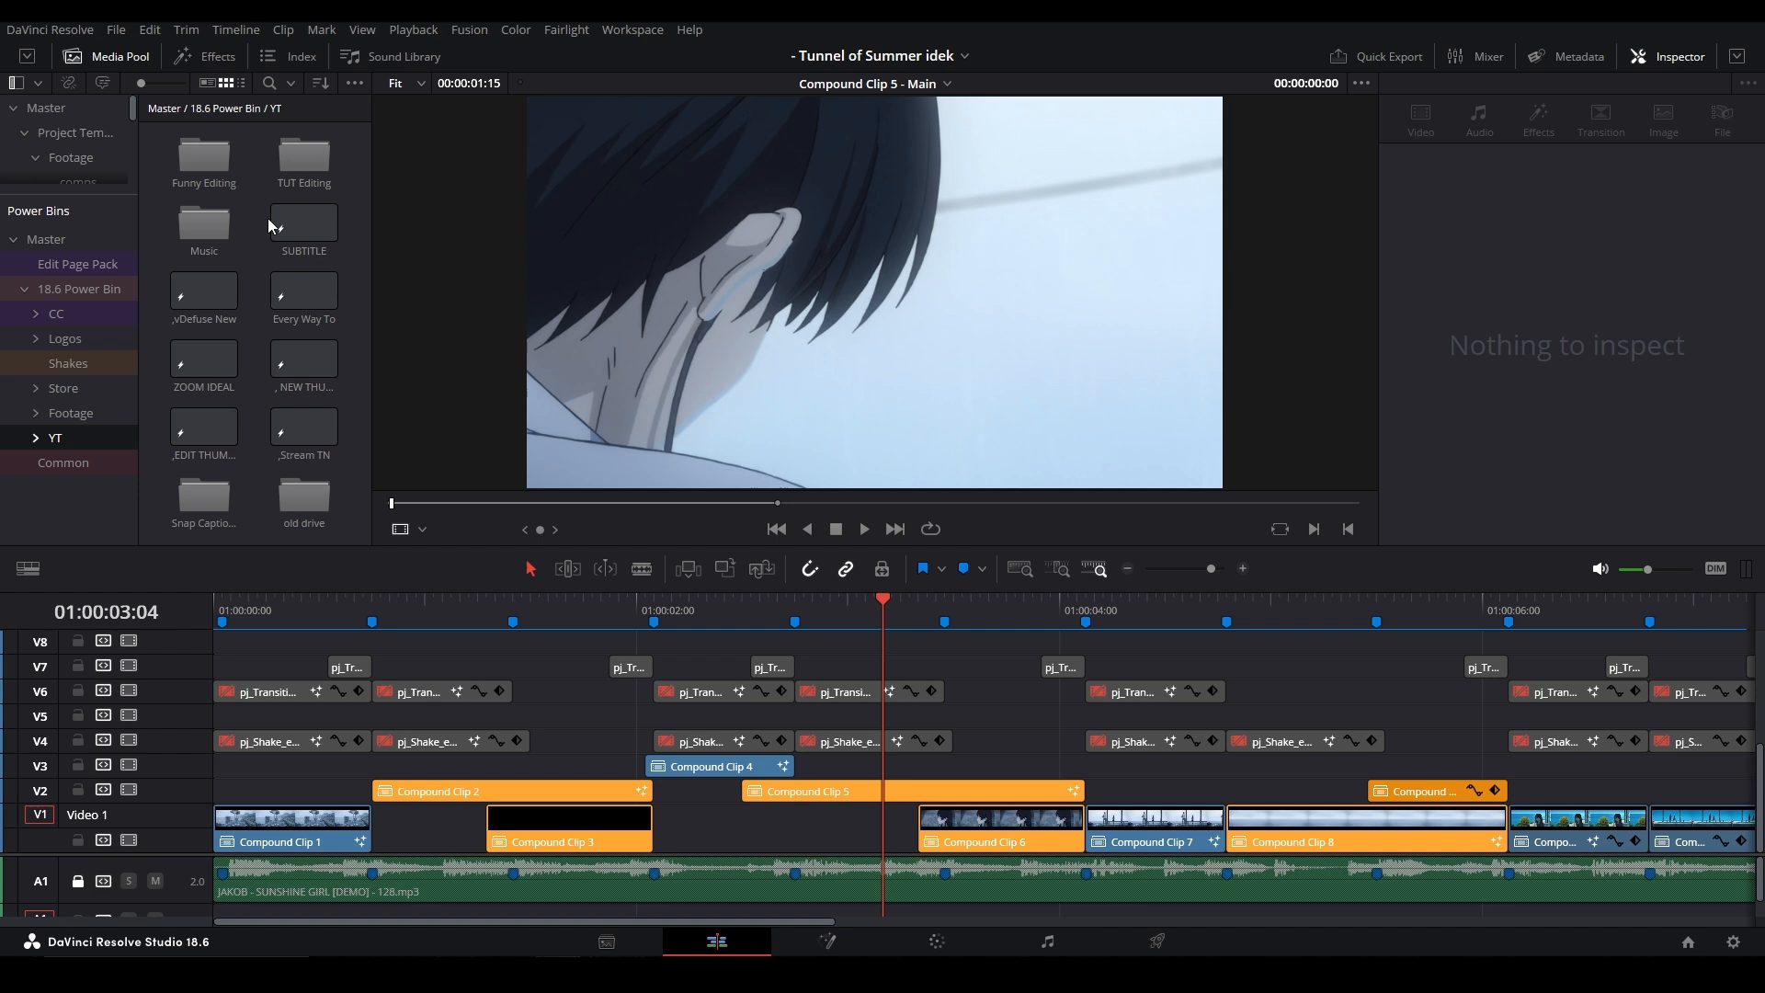
Step: Browse YT's Music and TUT Editing bins, open Funny Editing and select the Shake clip
left_click(303, 288)
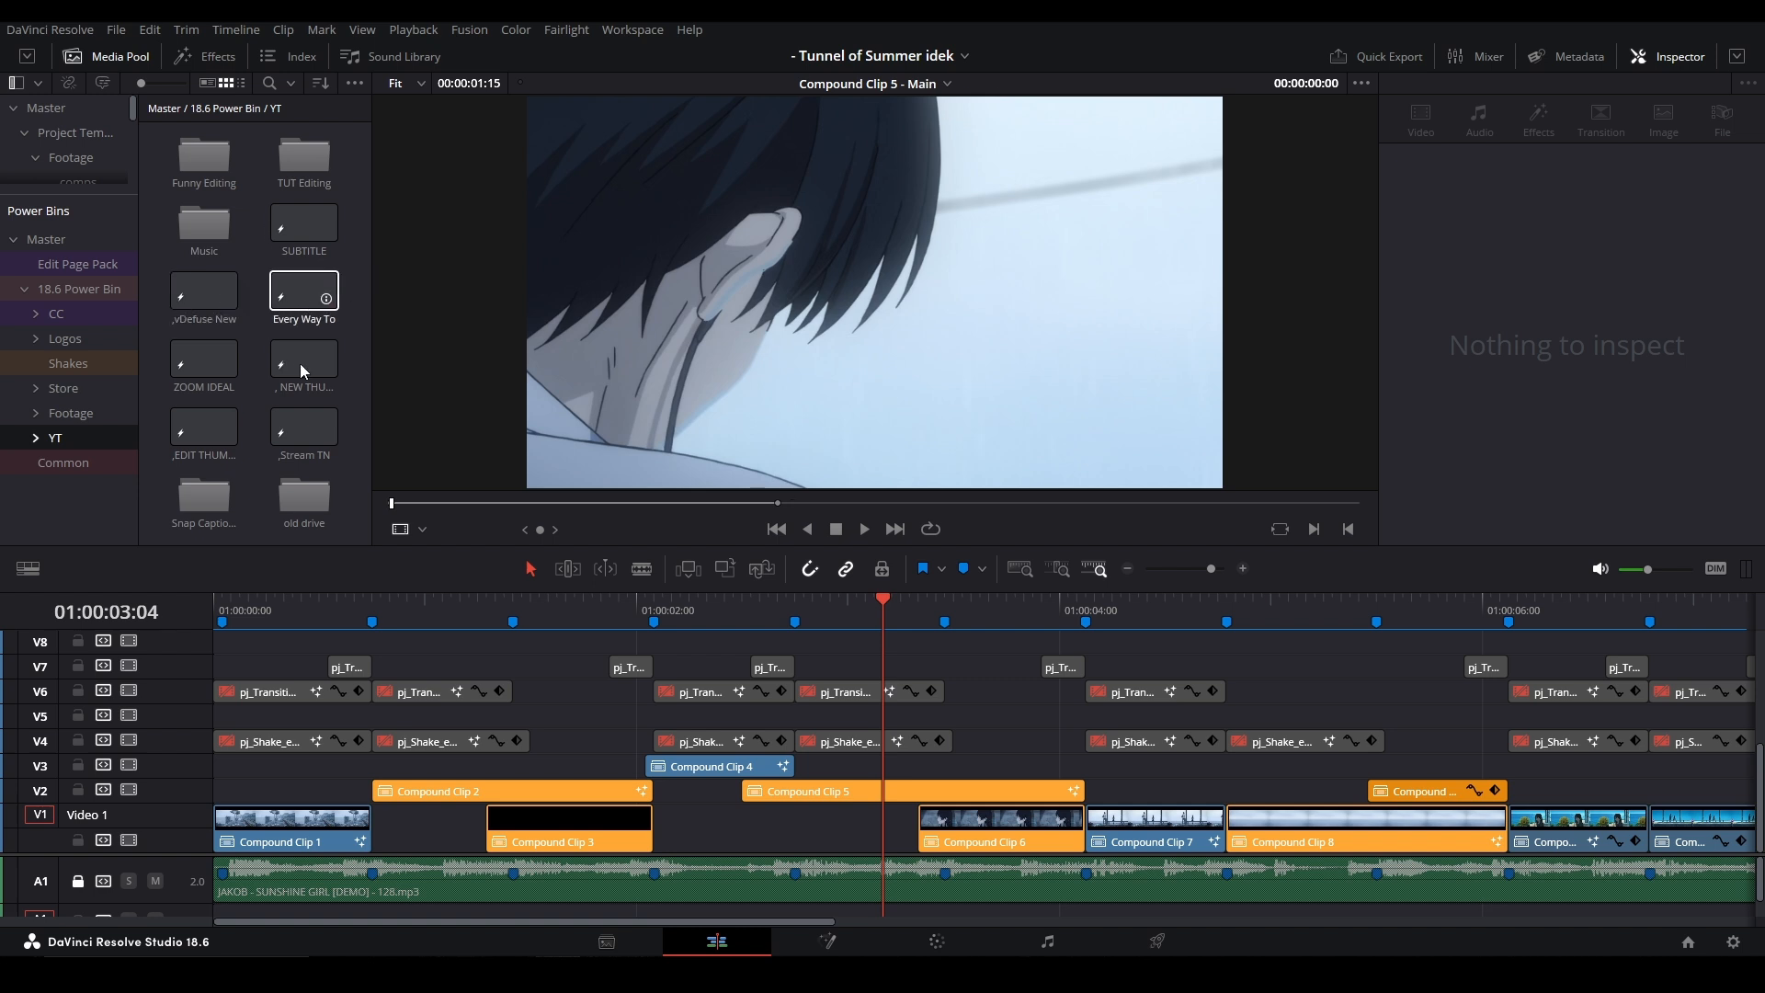
mouse_move(246, 547)
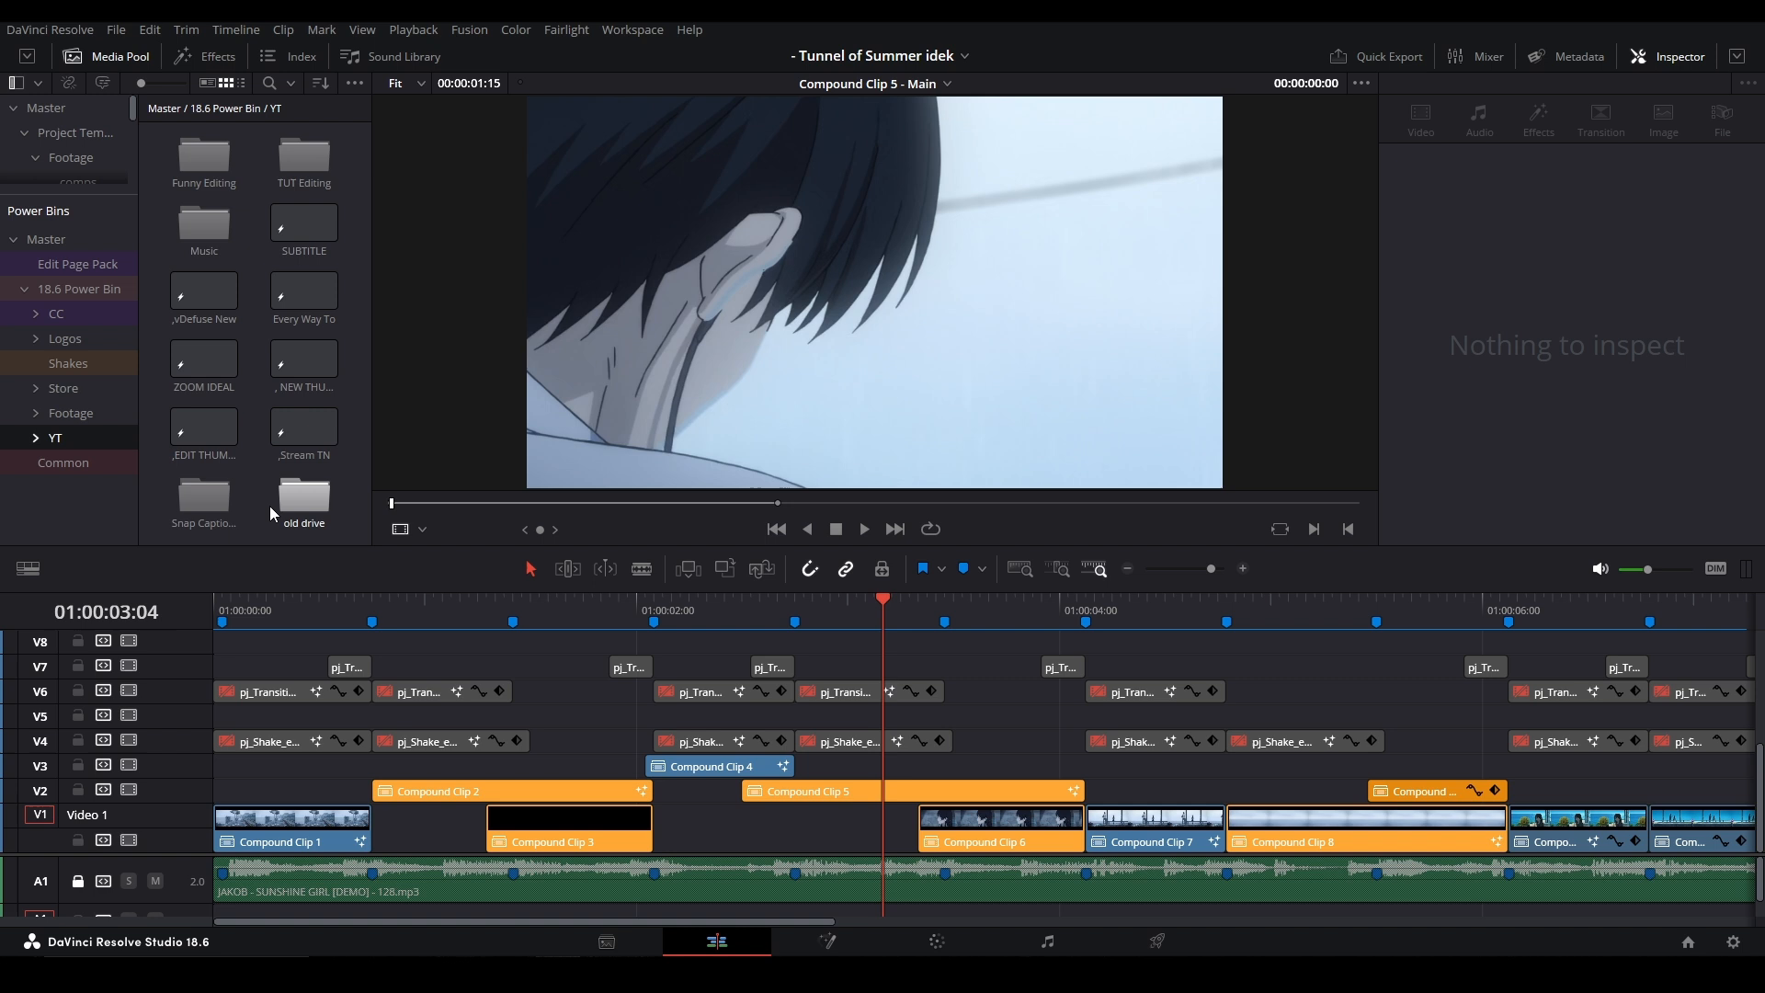
left_click(76, 512)
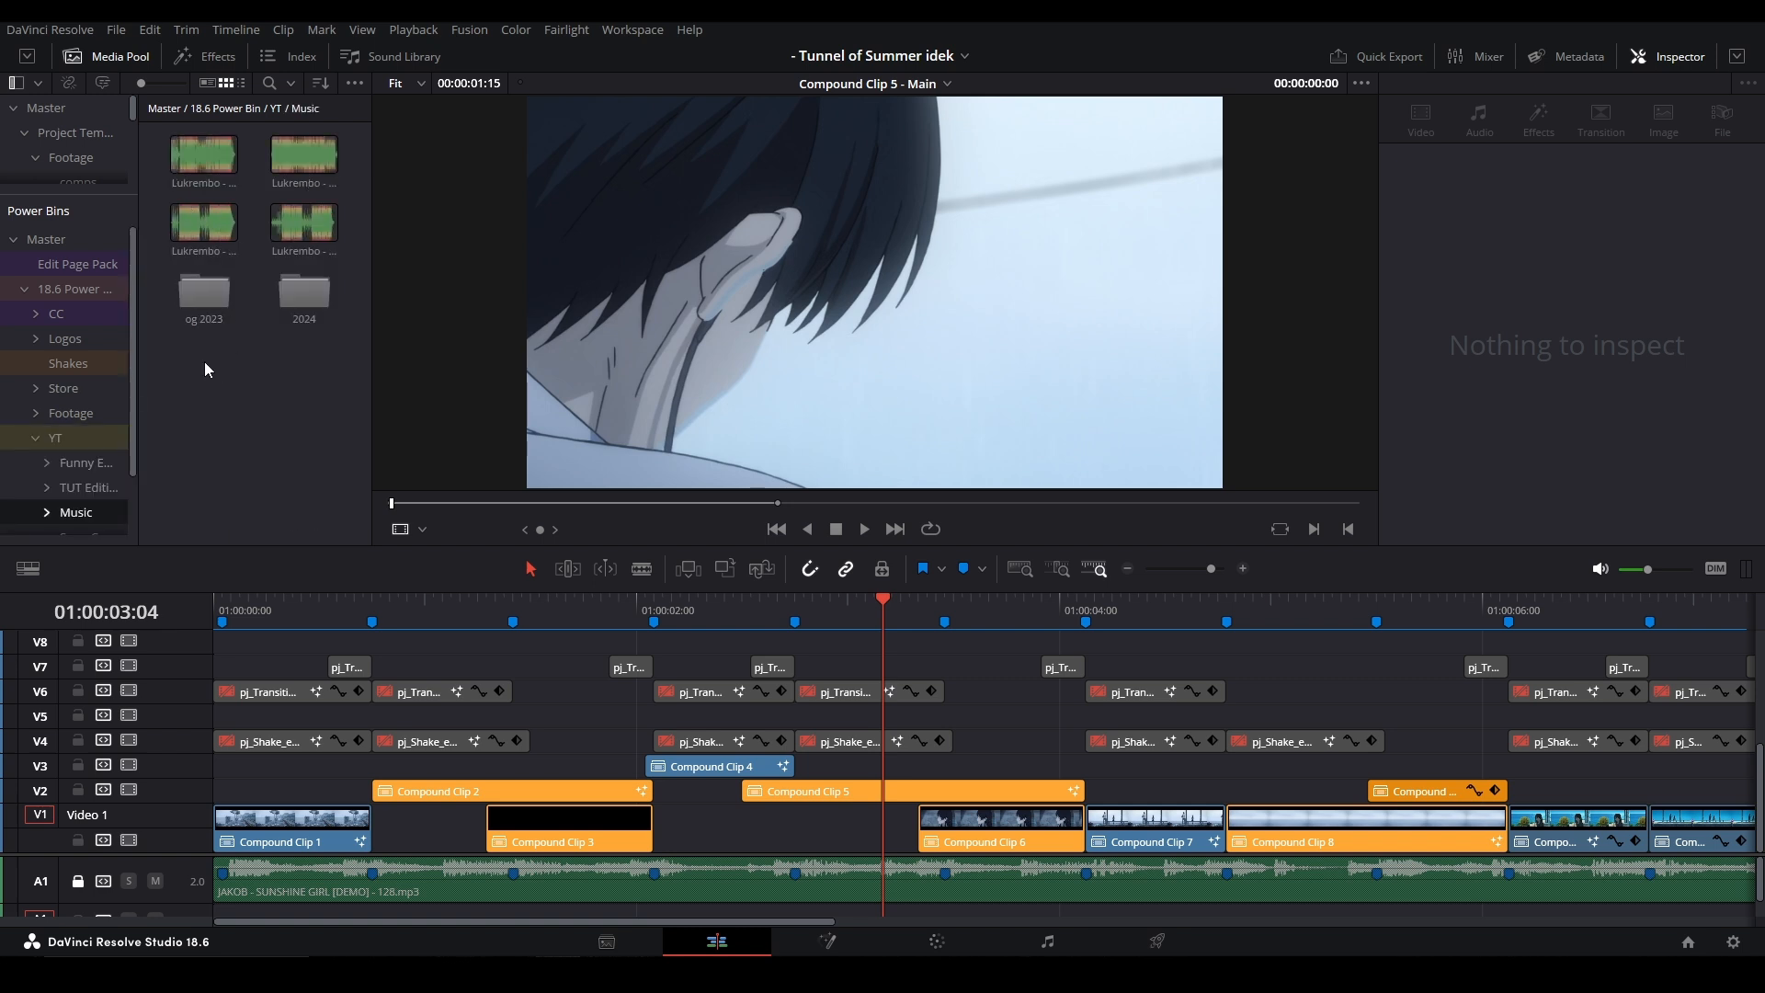
left_click(85, 487)
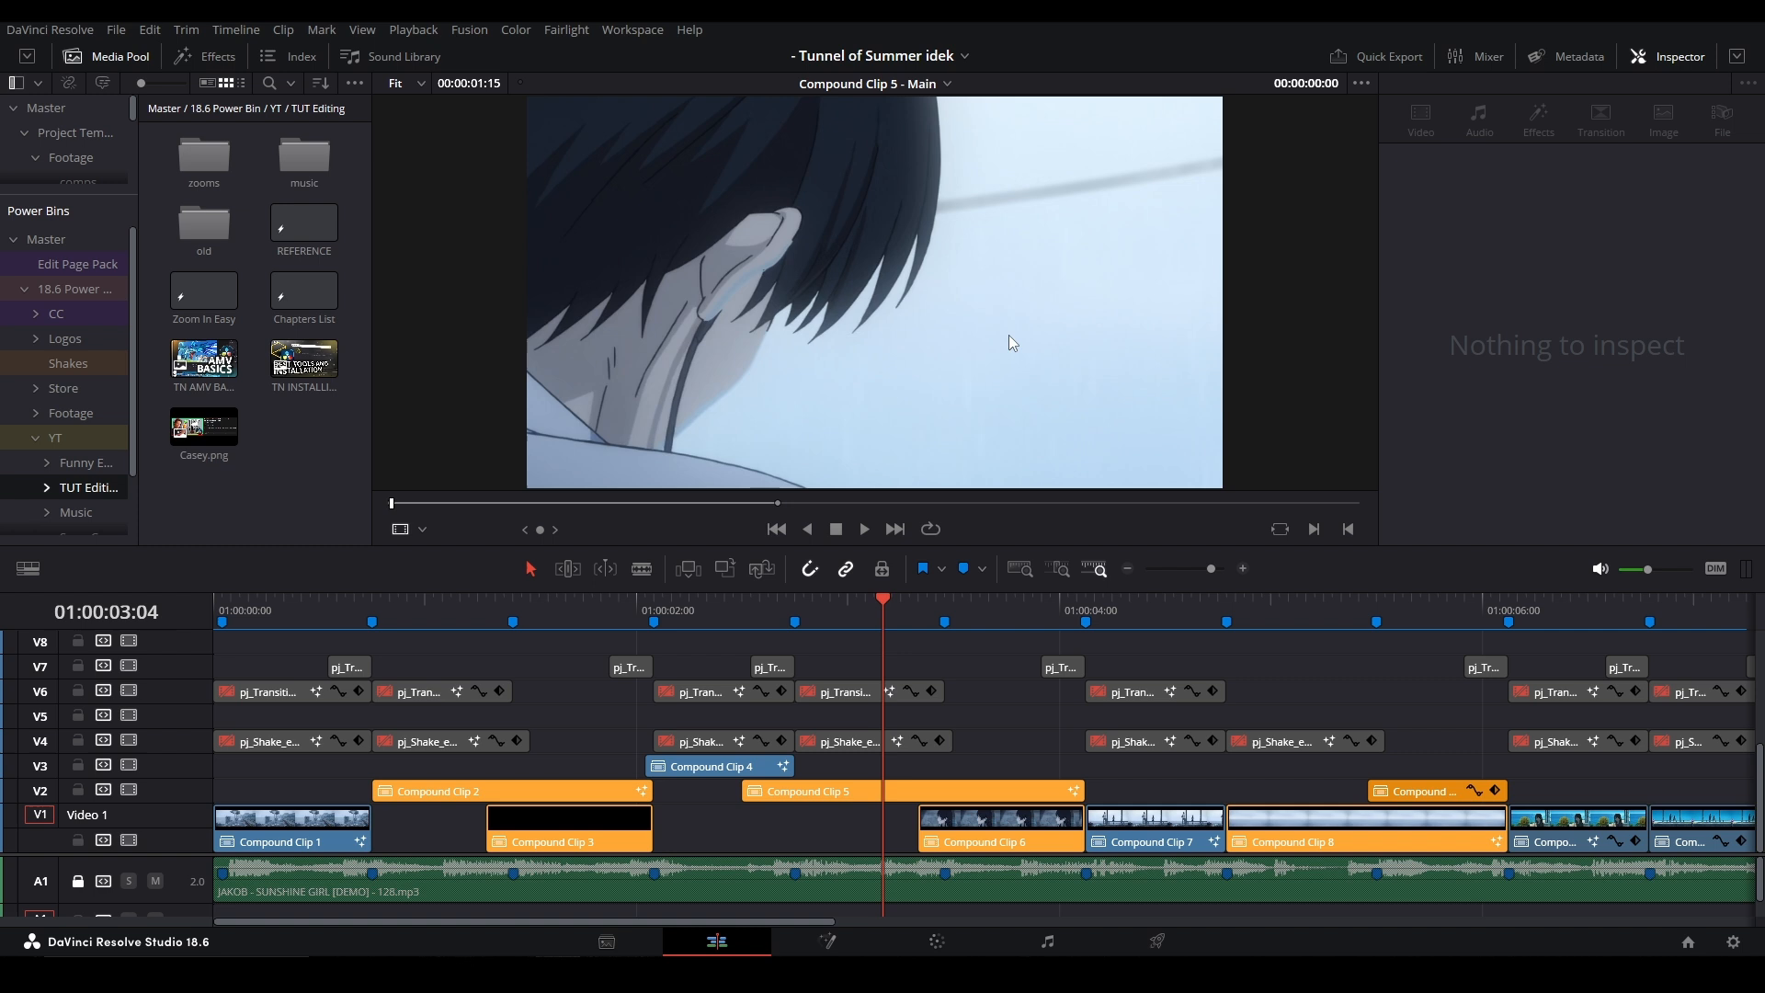
mouse_move(585, 440)
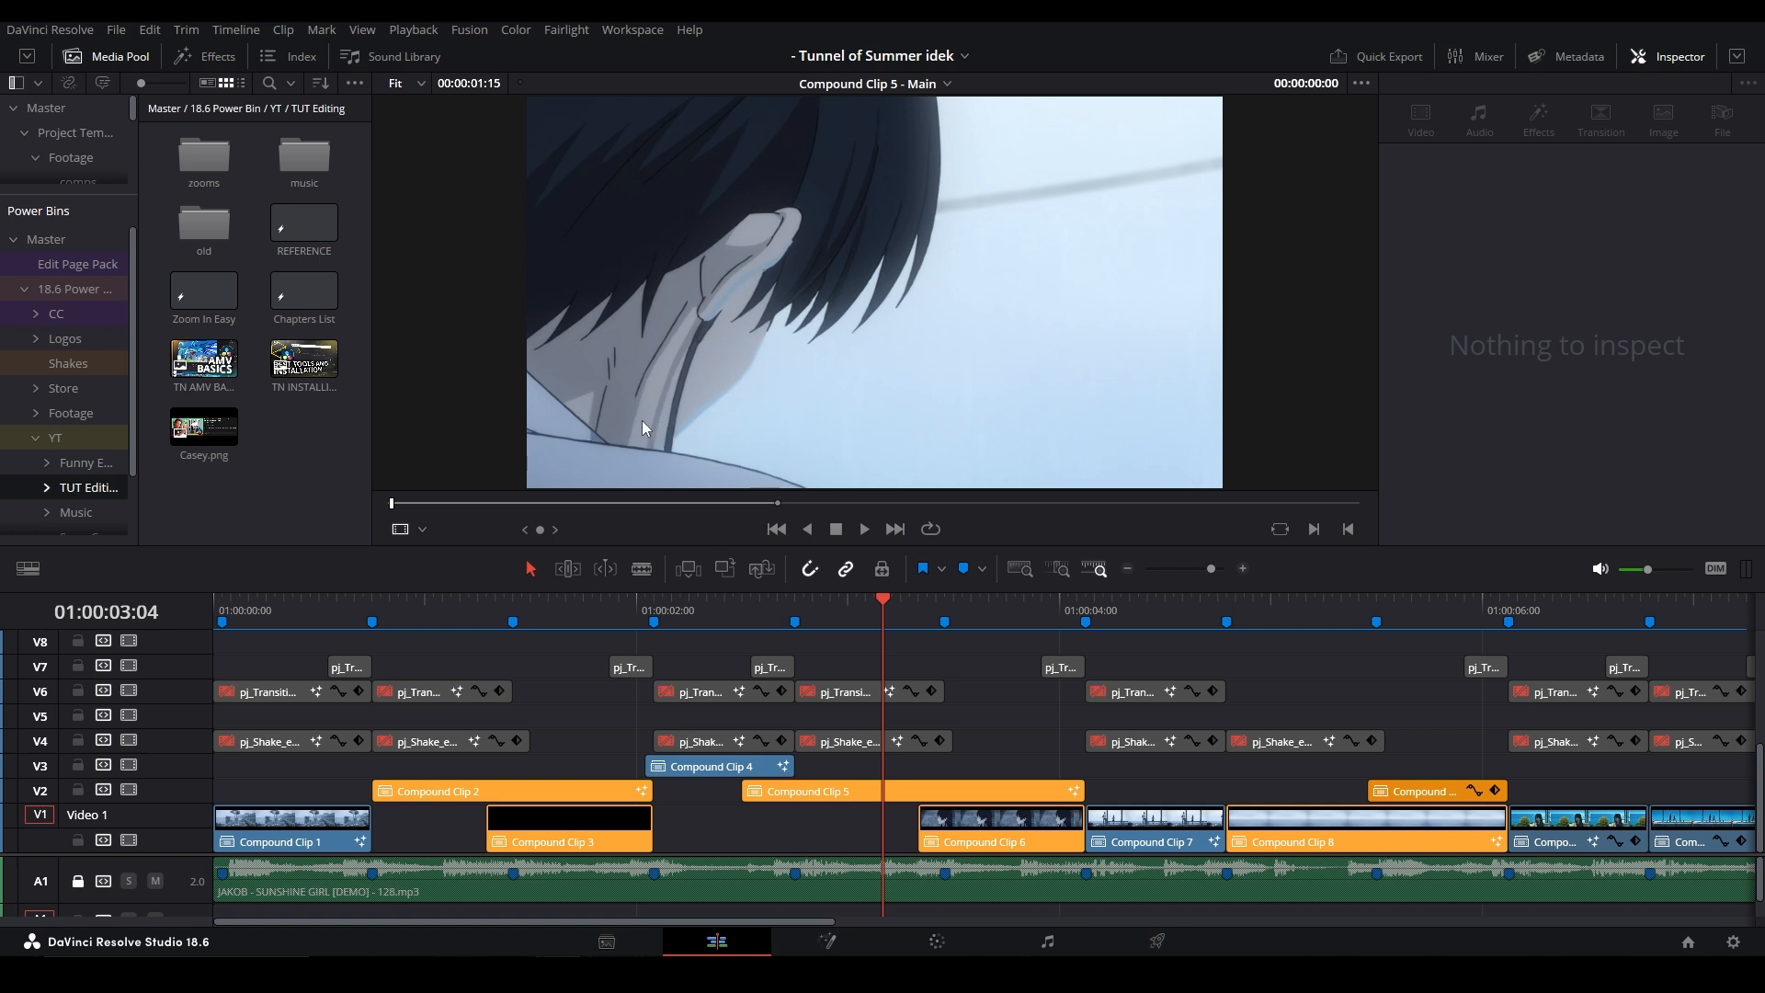
left_click(84, 463)
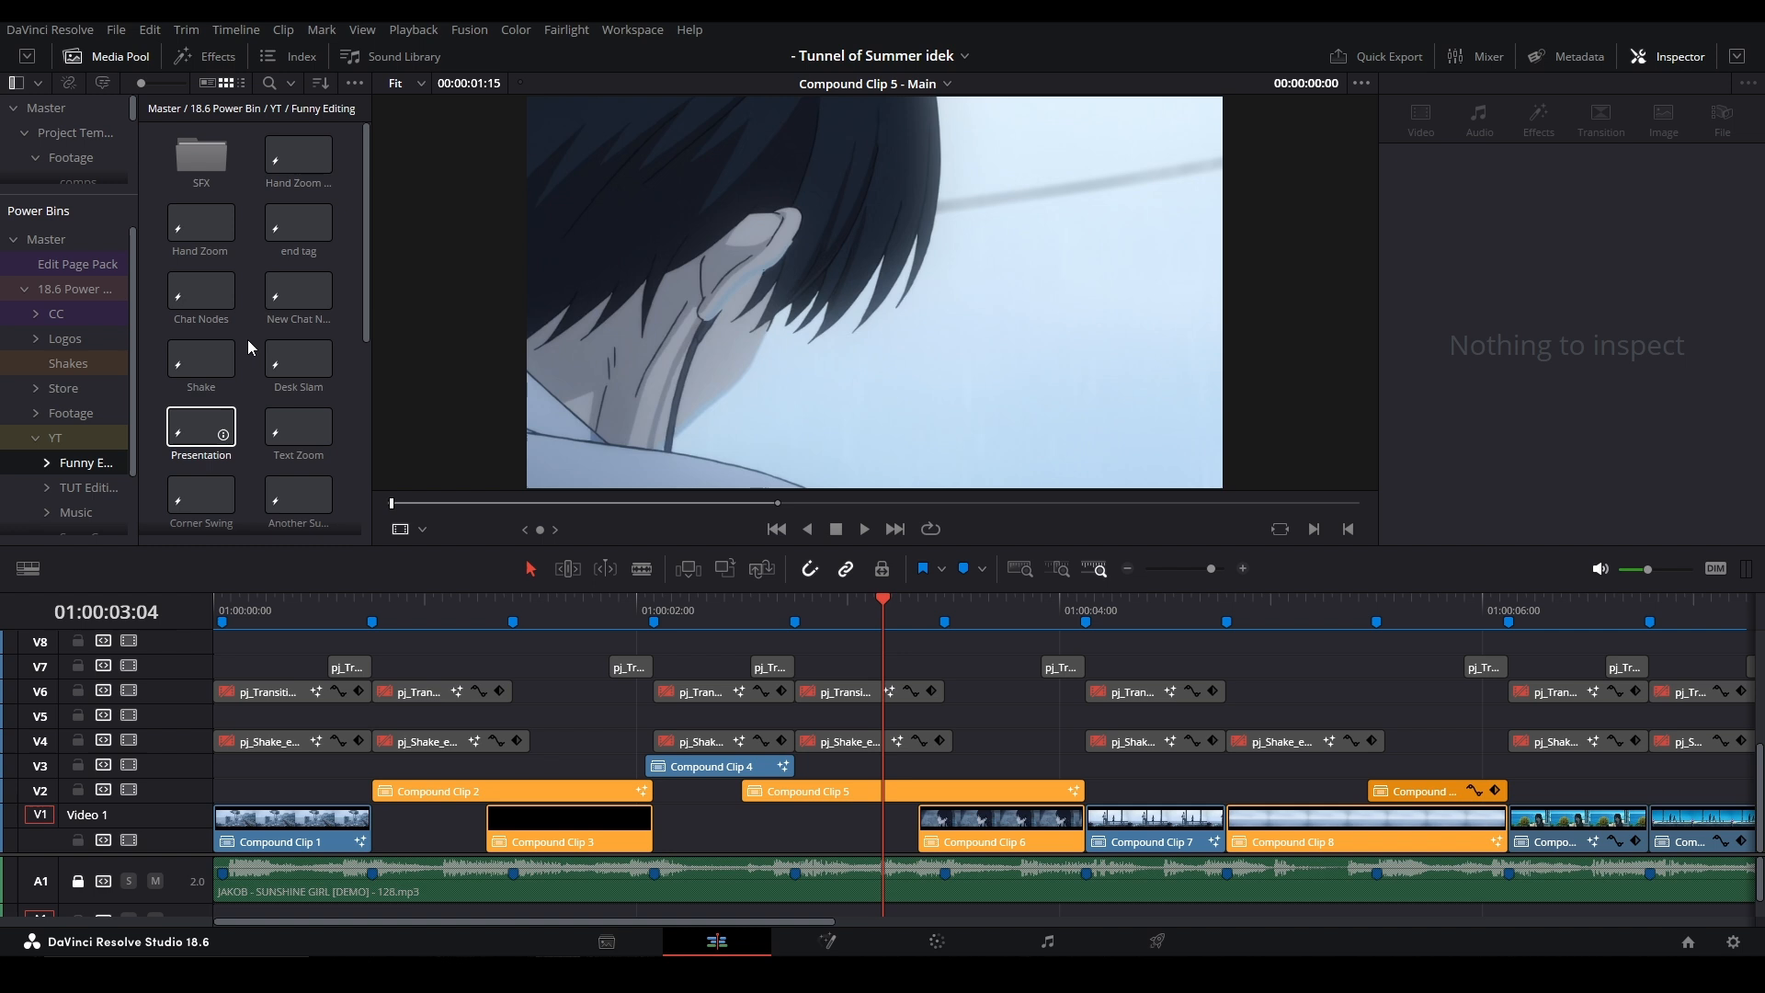
scroll("down", 3)
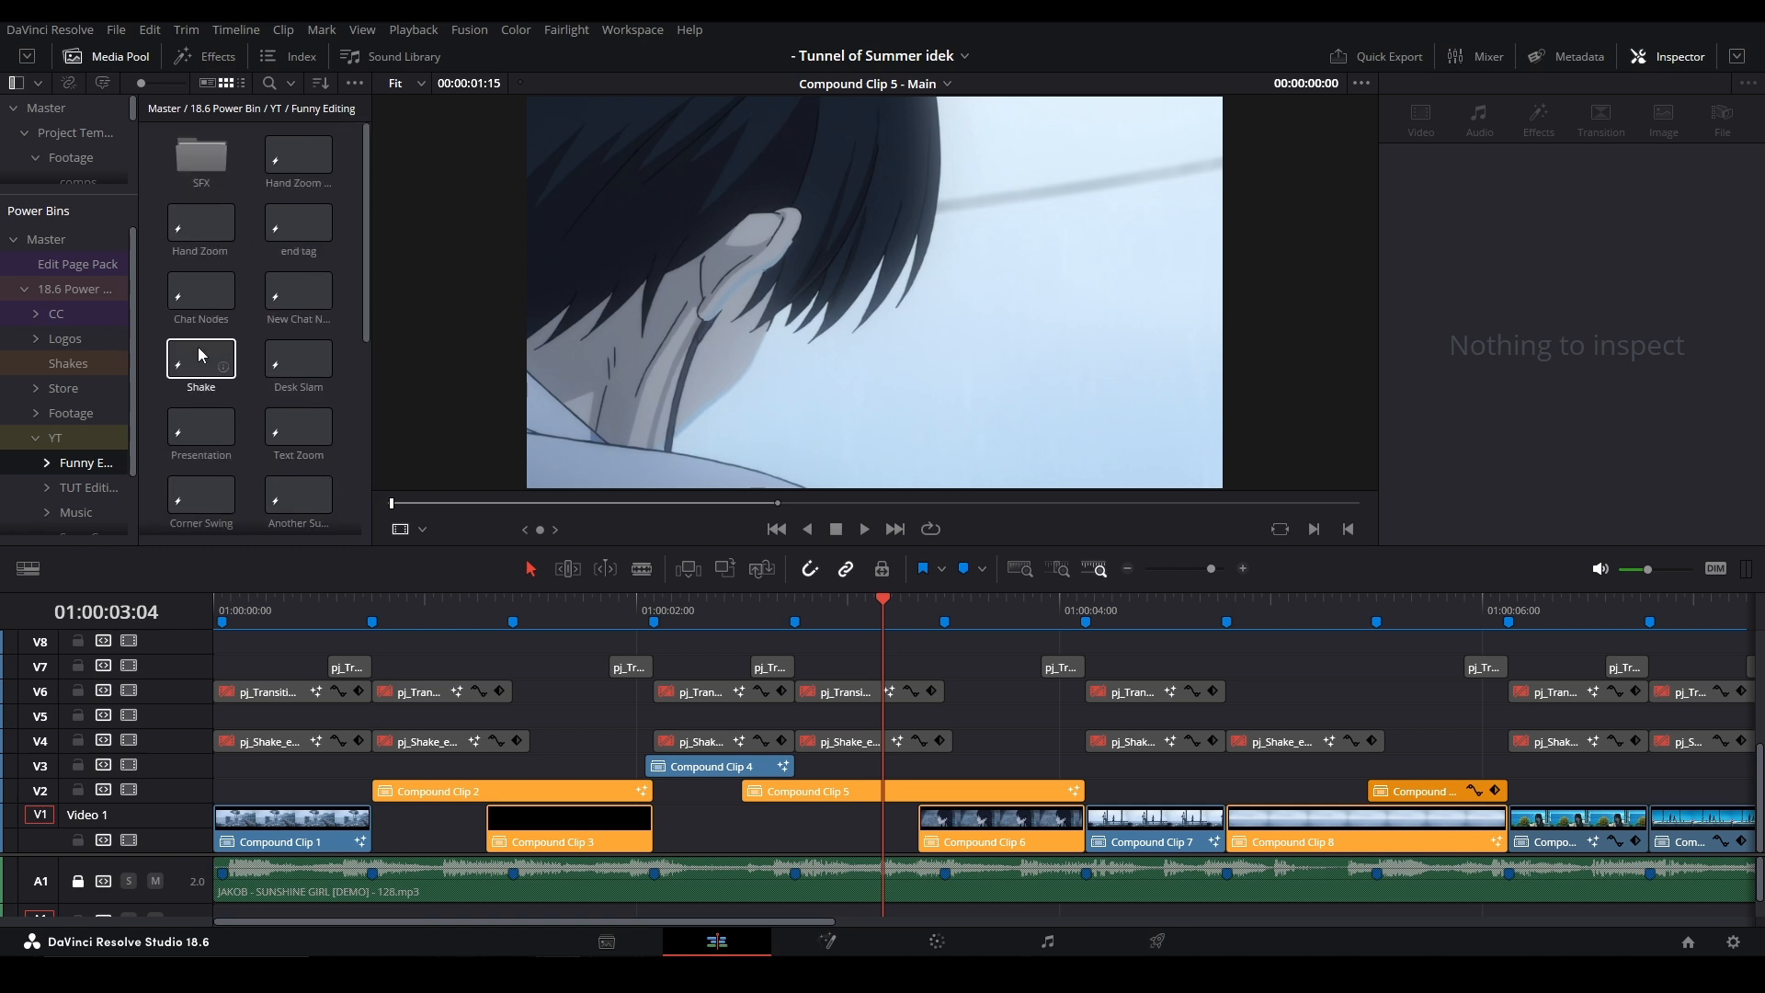
left_click(827, 941)
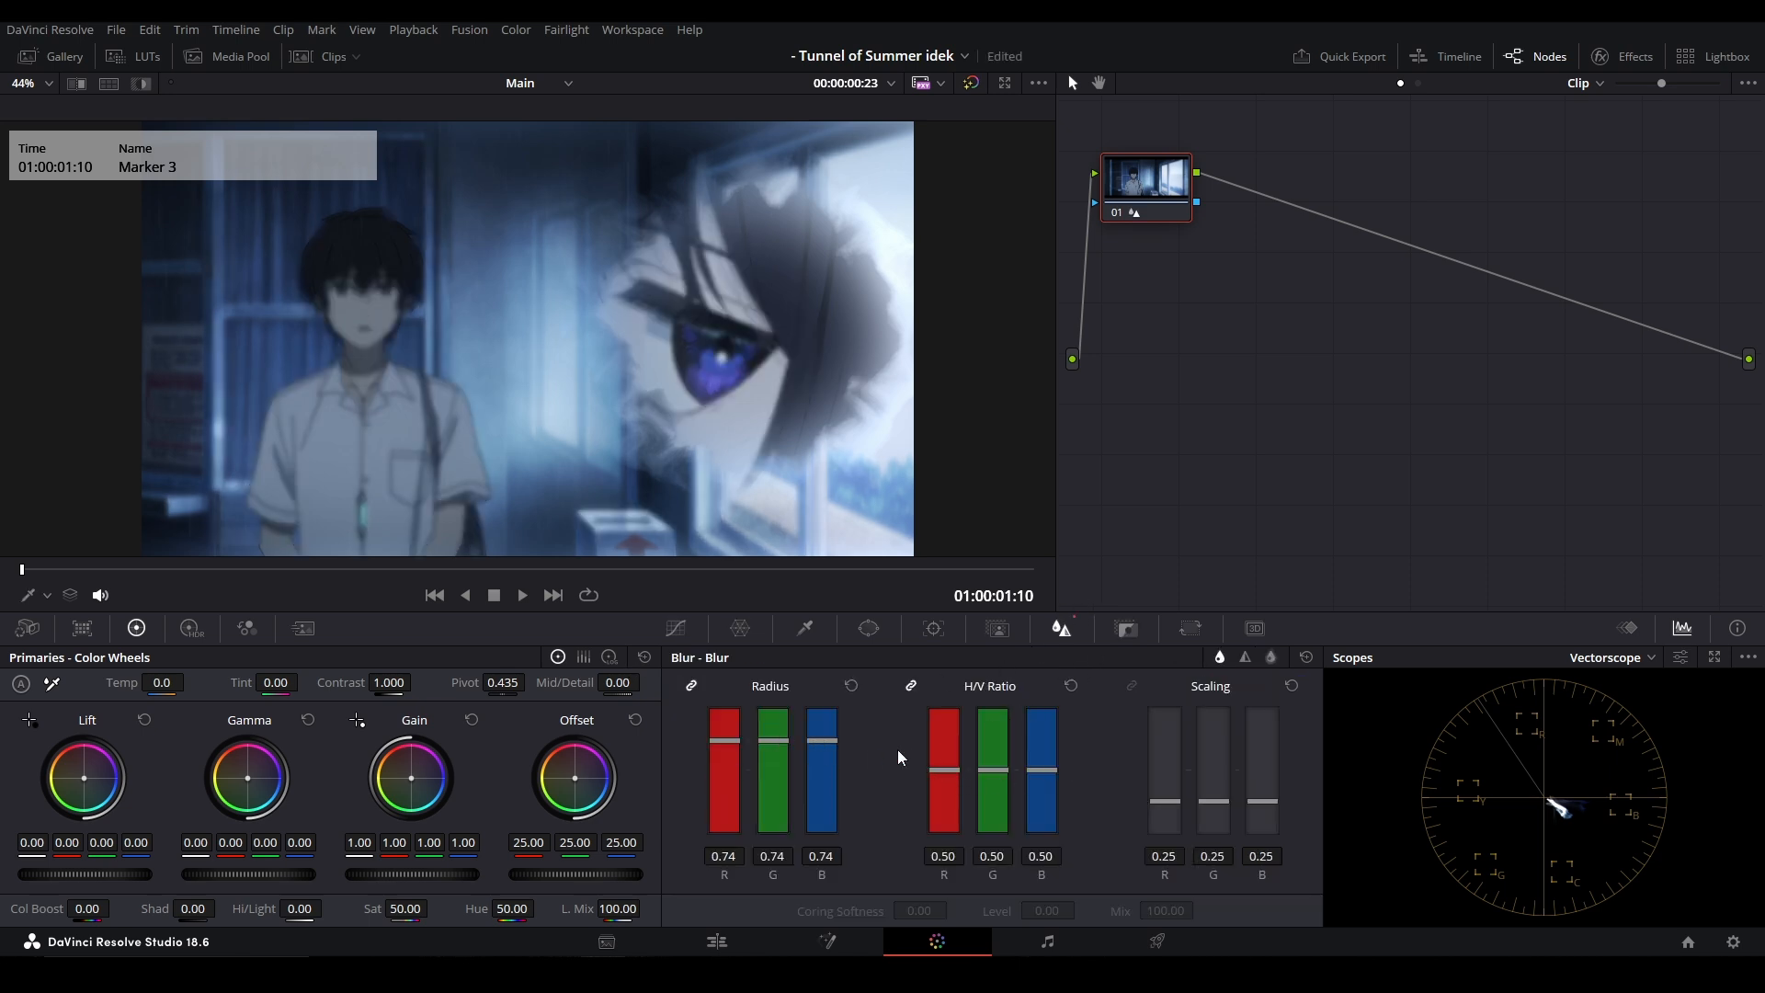
Step: Bring up the Color page Blur palette showing Radius 0.74, H/V Ratio and Scaling
left_click_drag(773, 743, 773, 821)
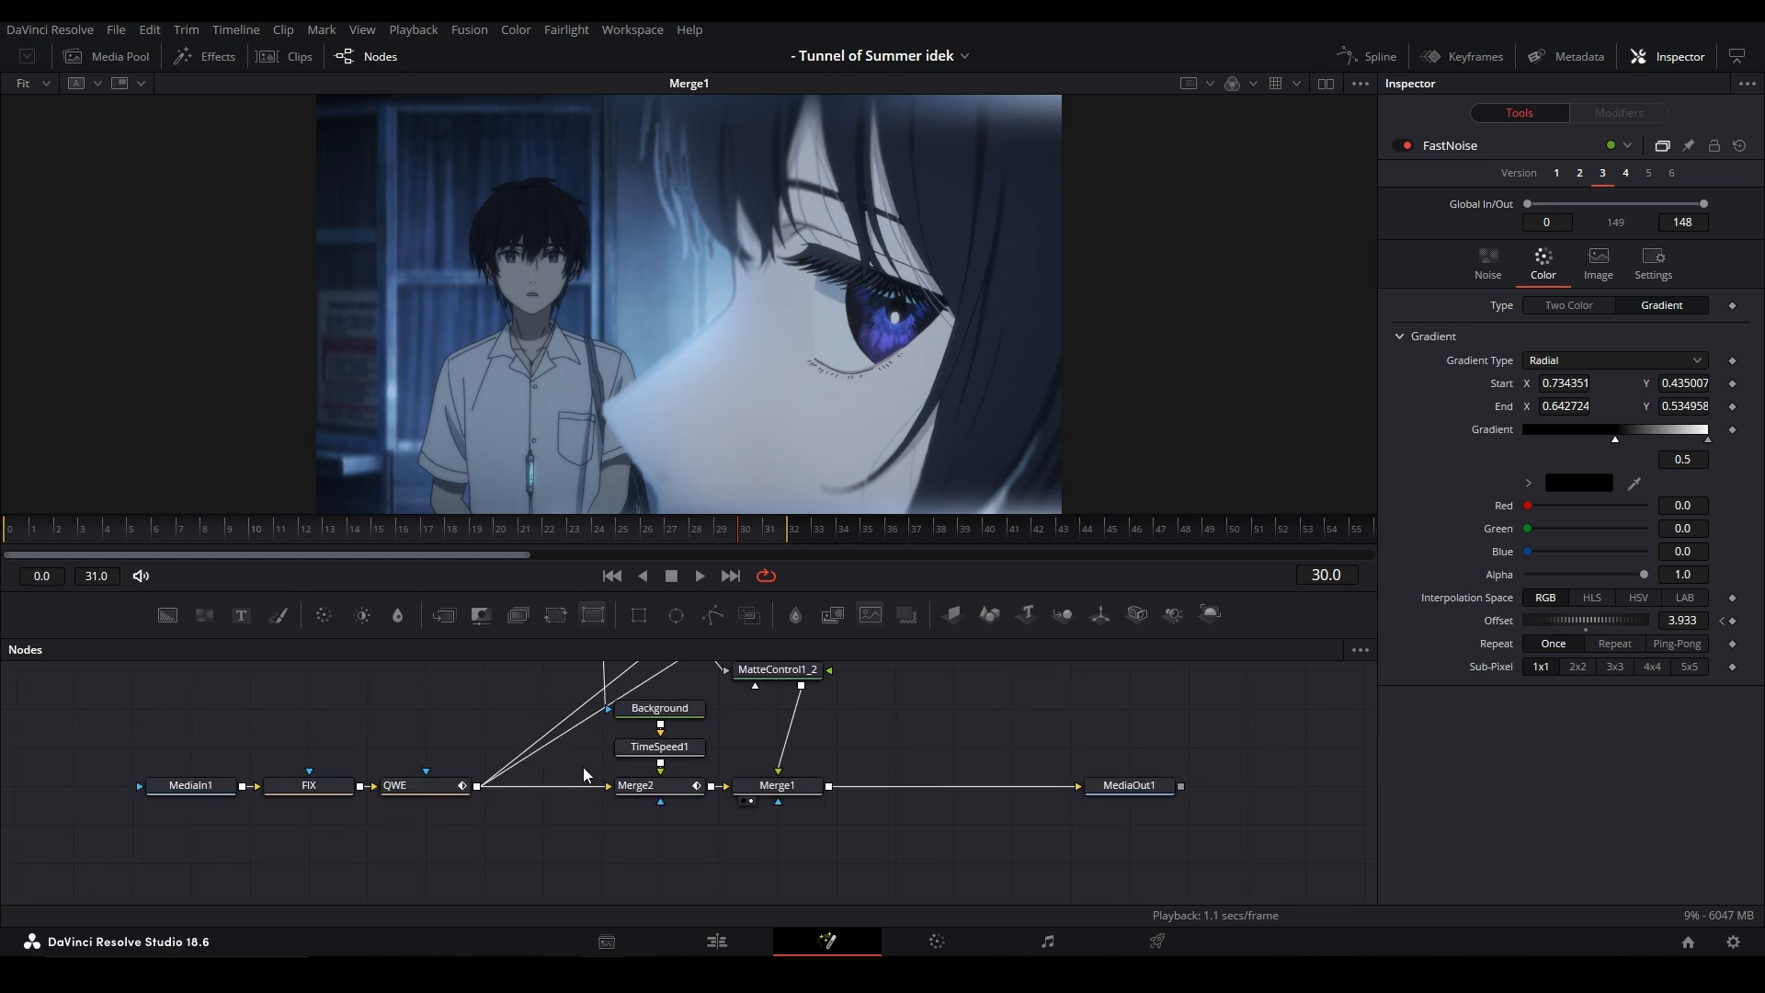
Step: Set Merge2's blend mode to Lighten and try Center Y values 0.3, 1.0 and 0.5
left_click(635, 784)
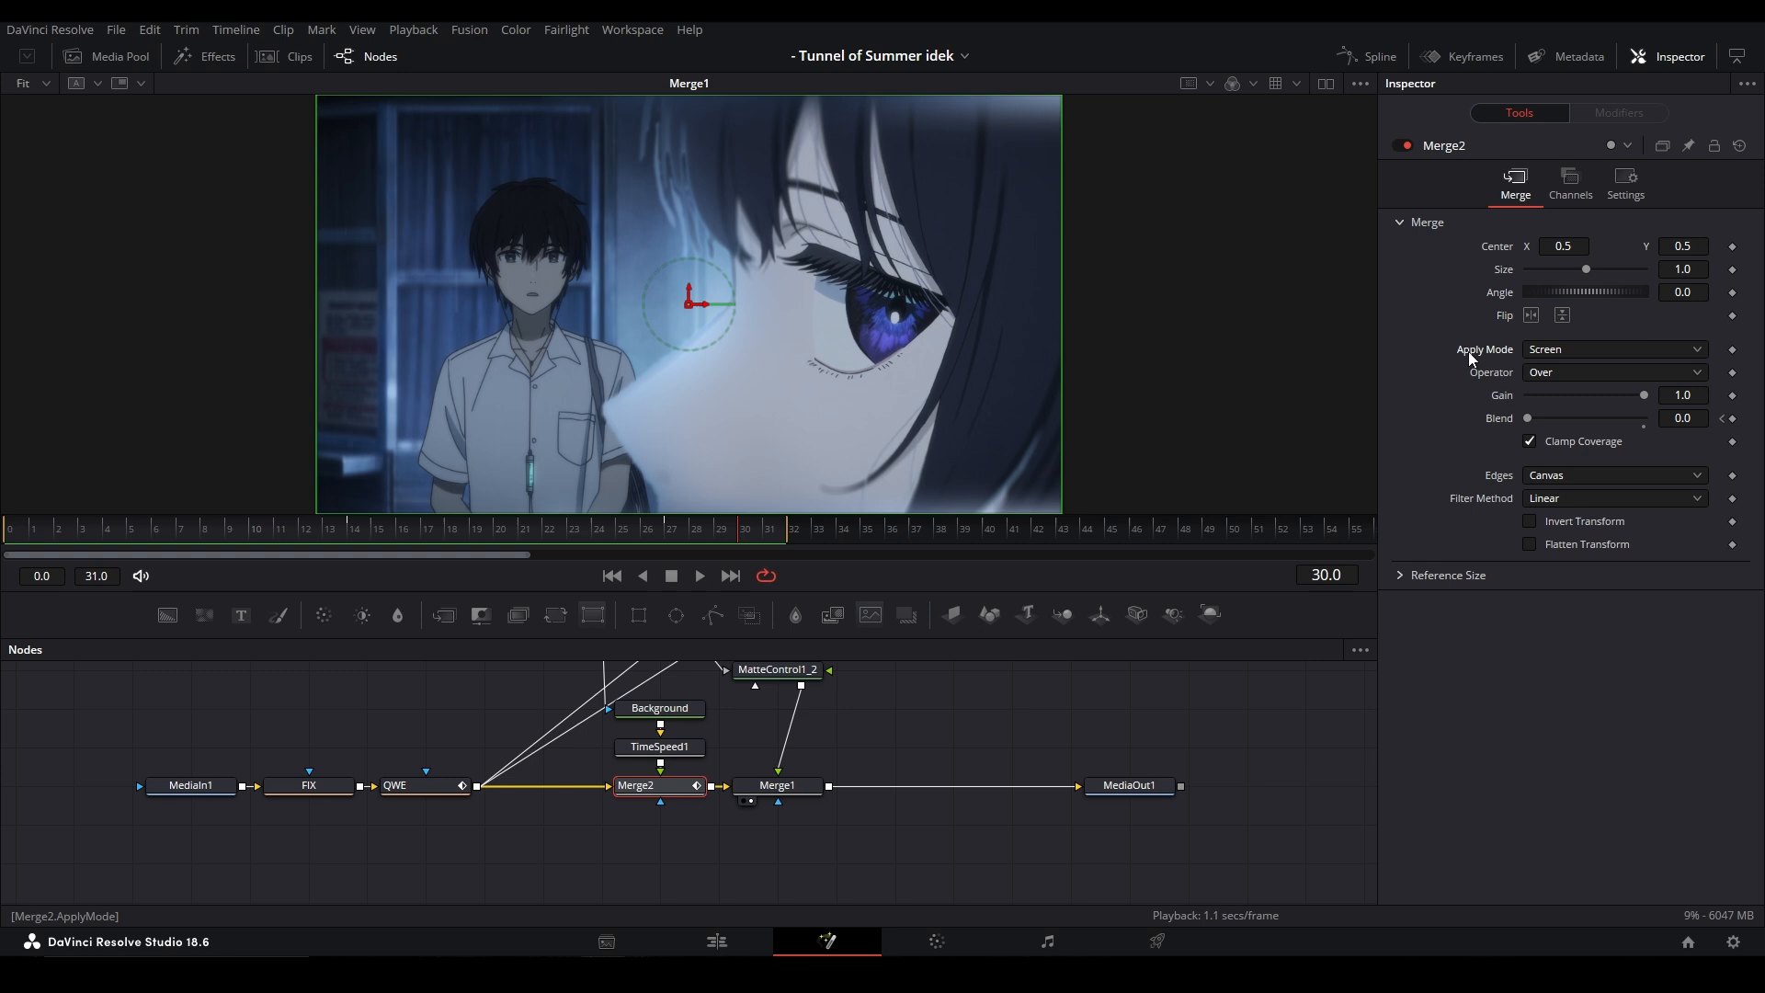
left_click(1612, 350)
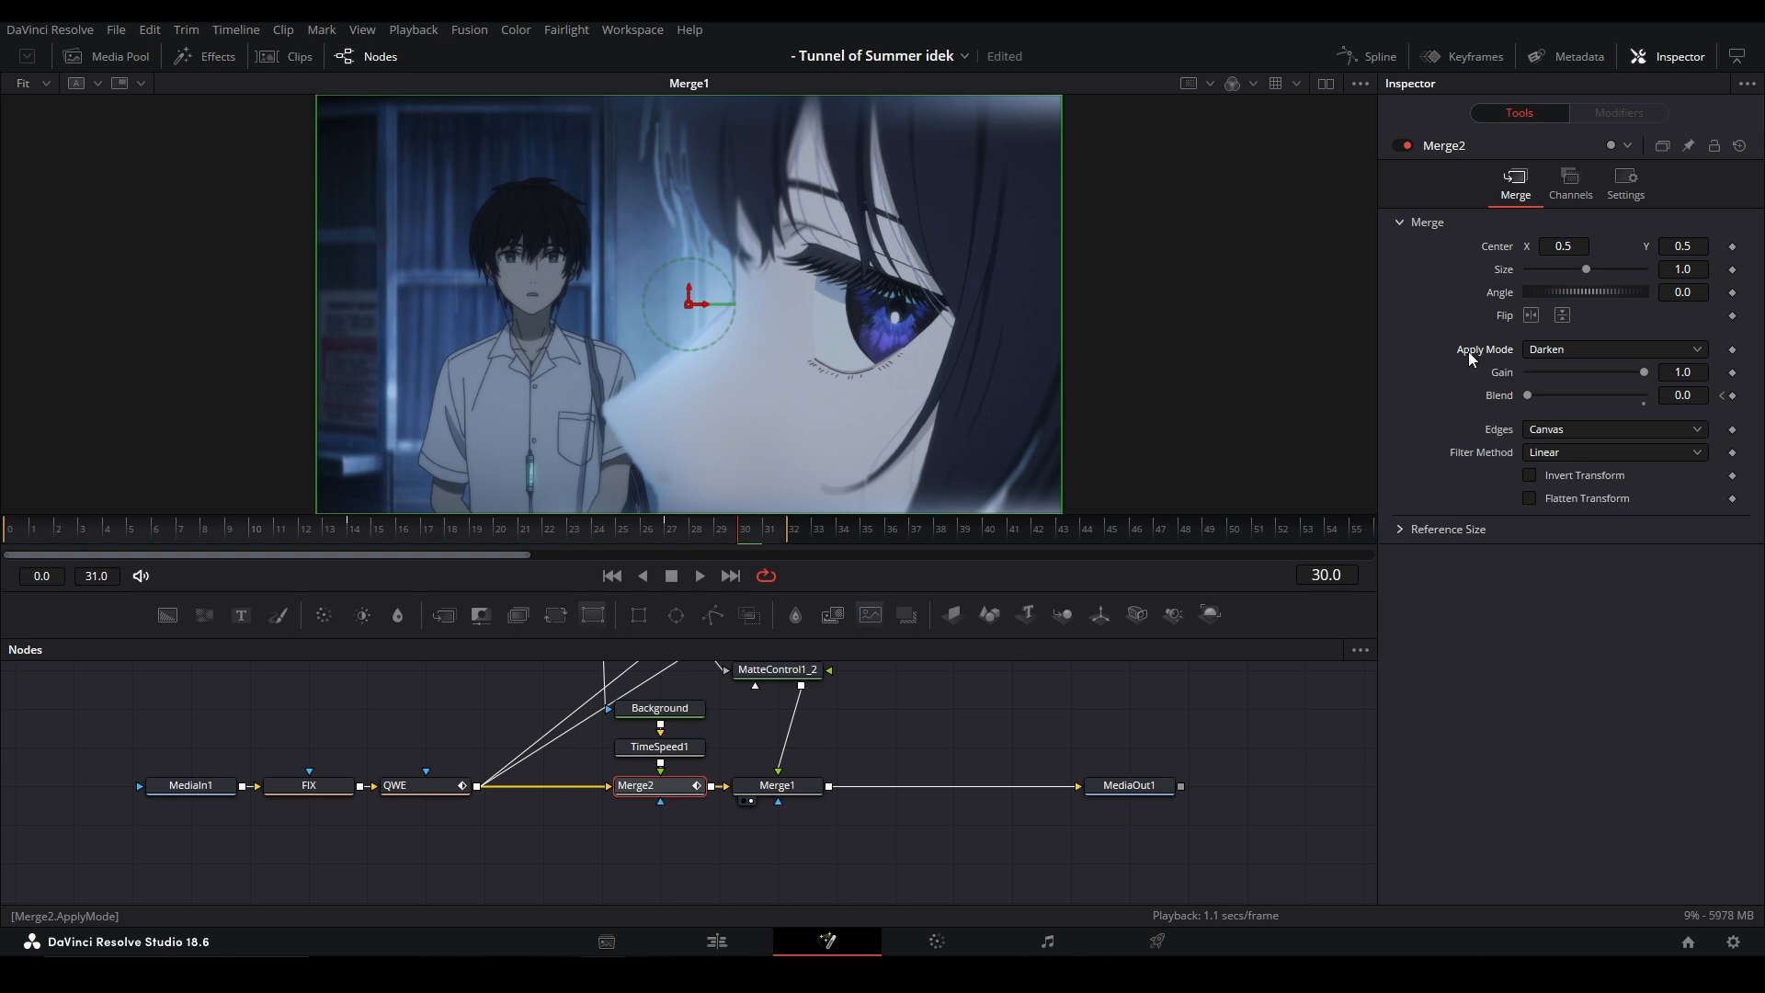
left_click(1613, 349)
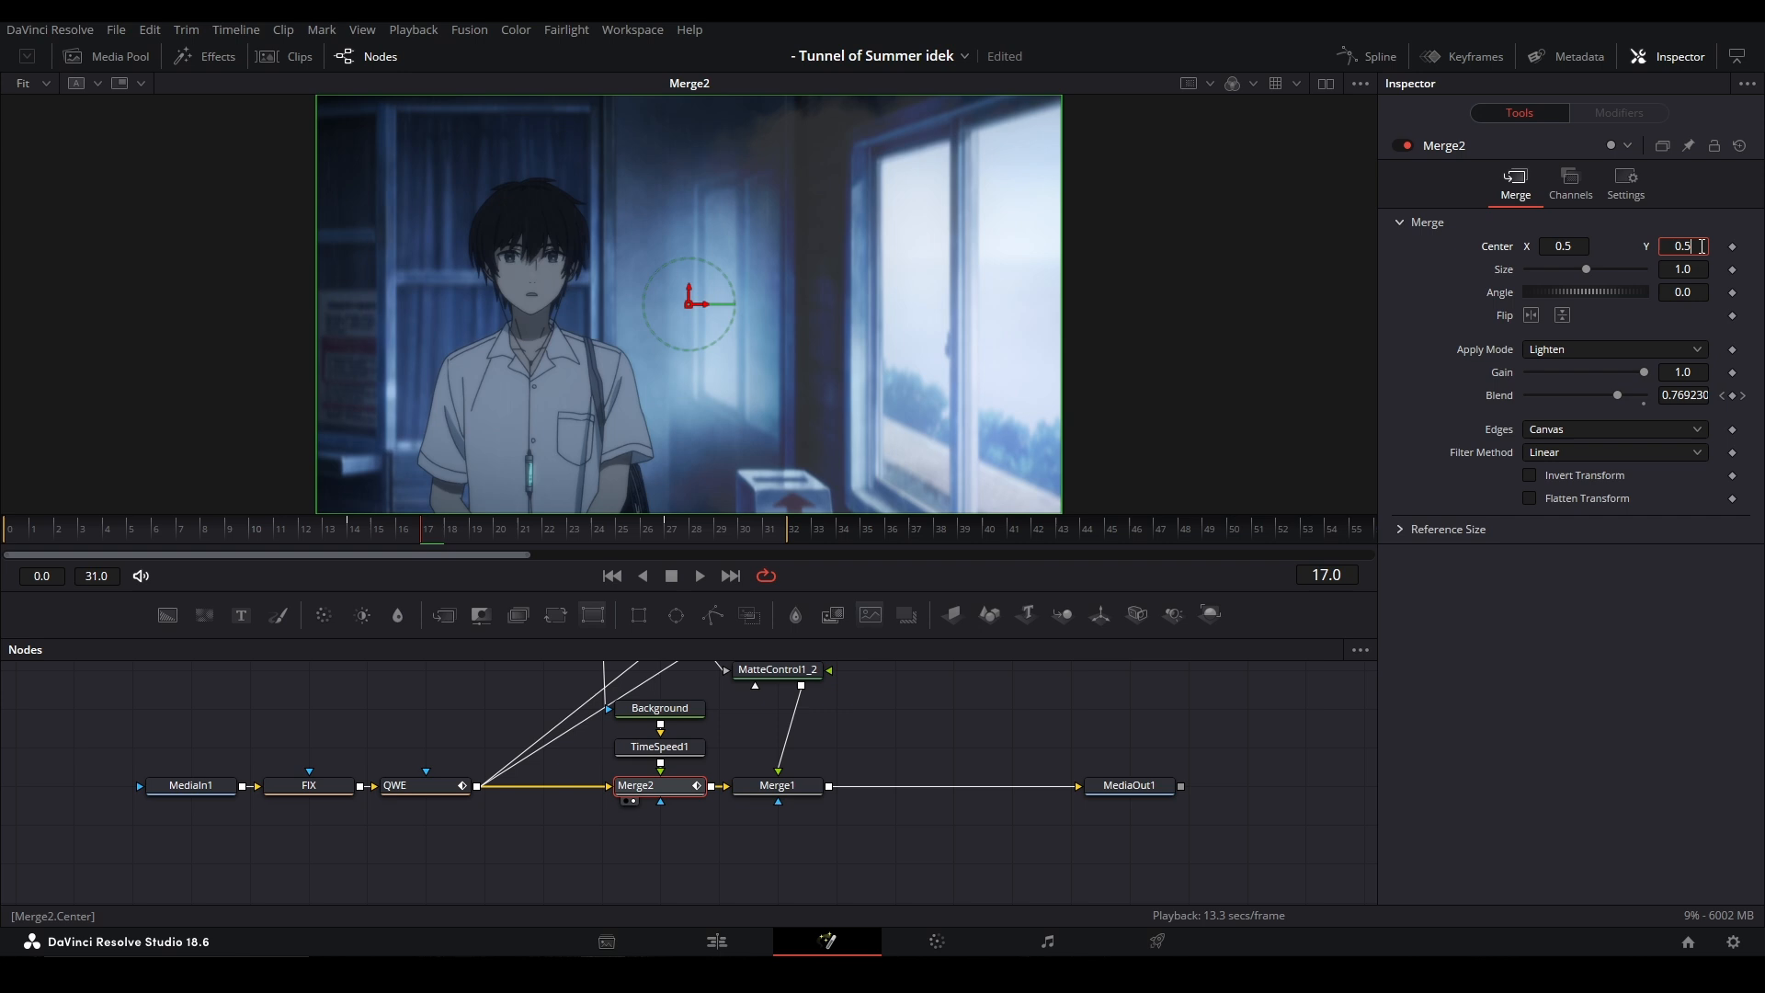
type("0.3")
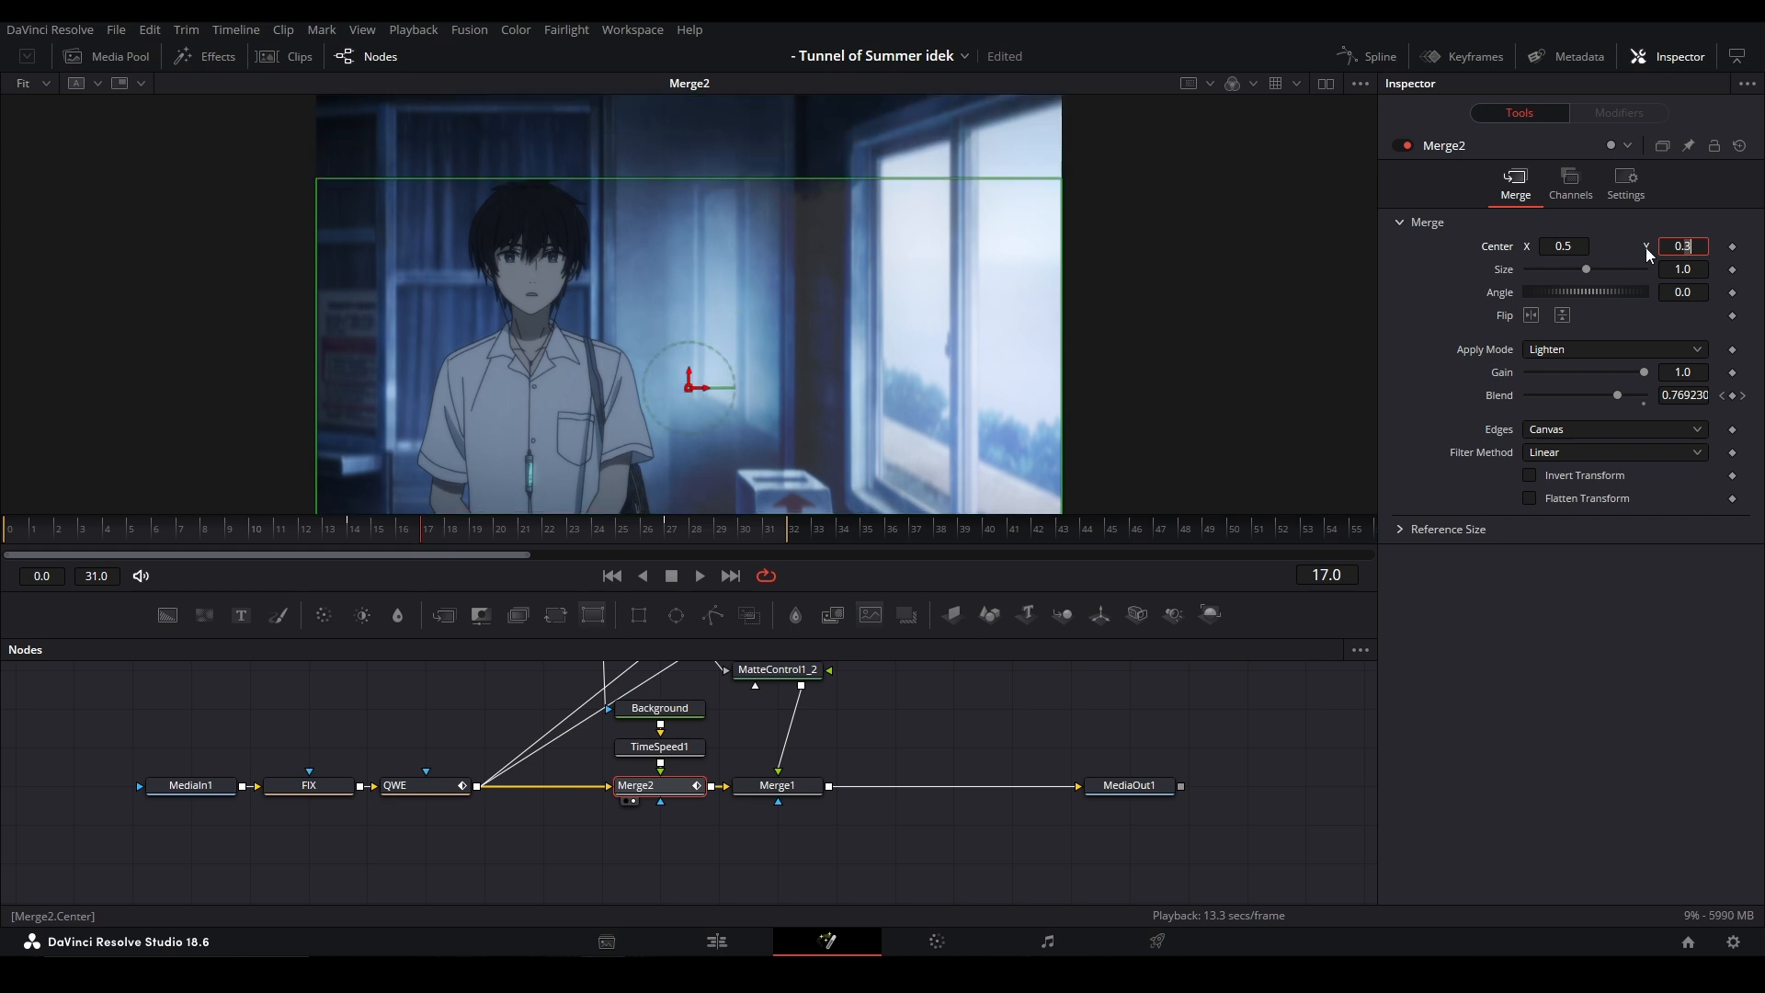
type("1.0")
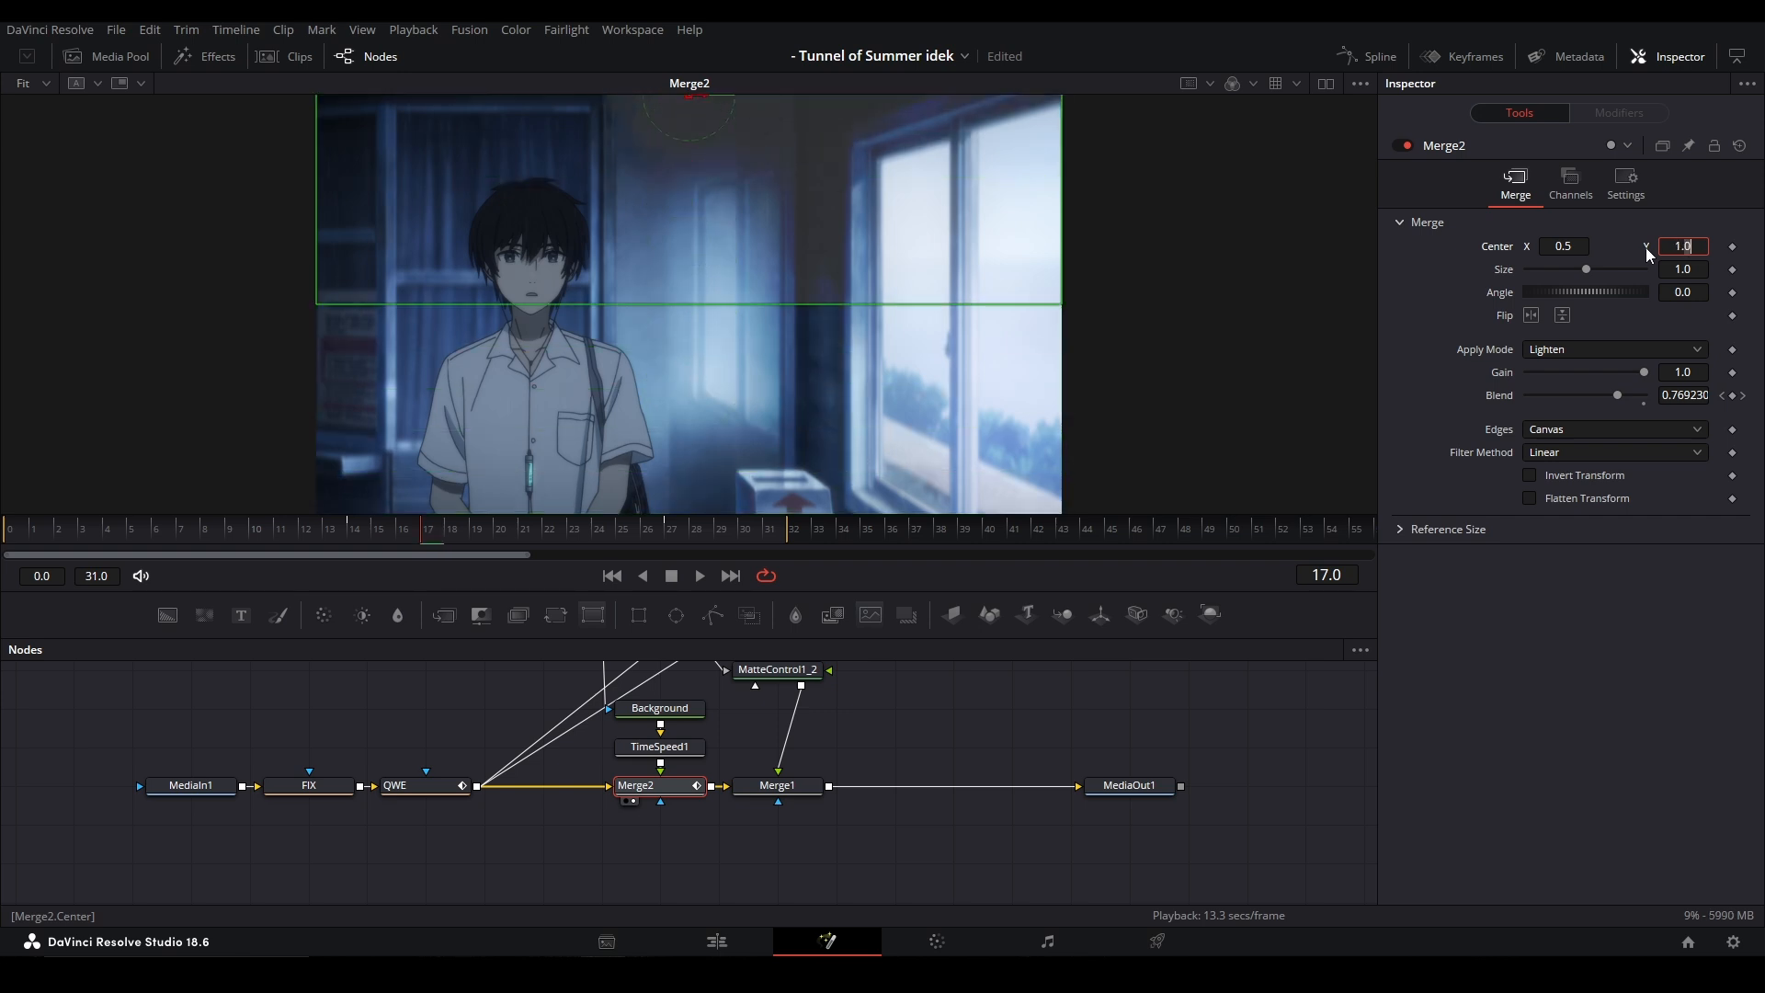
type("0.5")
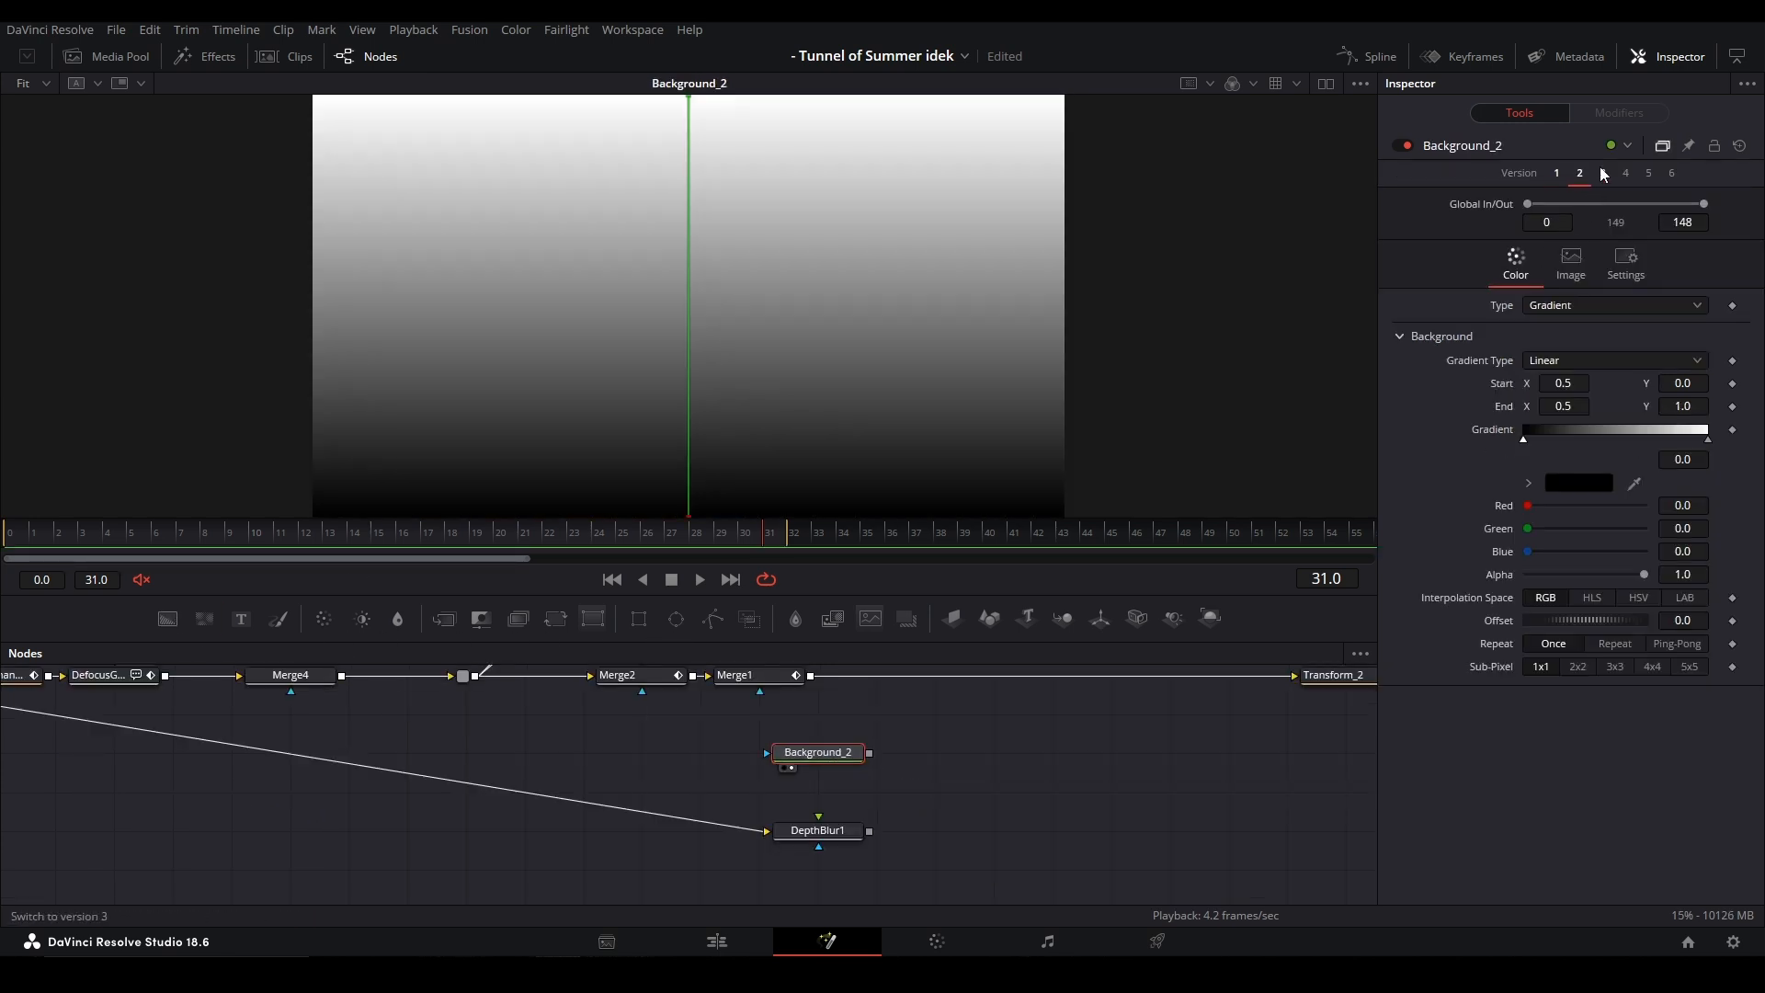
Step: Feed radial Background_2 into DepthBlur1's Blur Image with Luma channel and blur size 5.28
left_click(1601, 172)
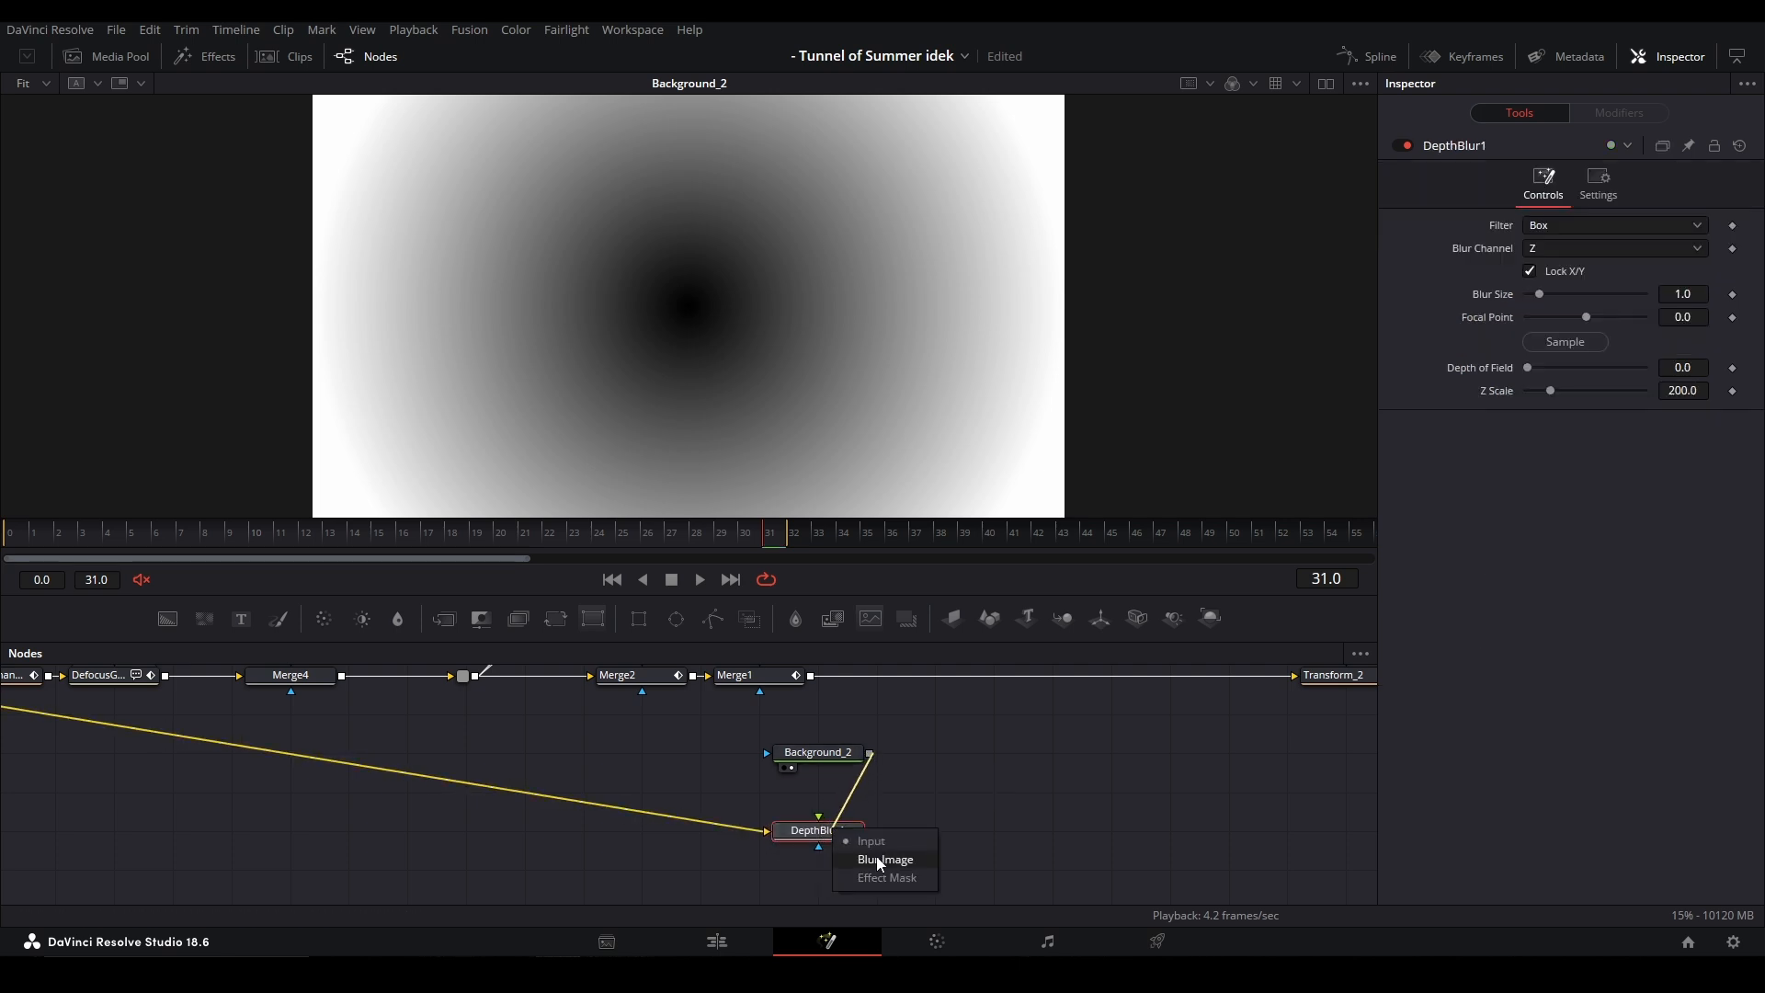
left_click(884, 858)
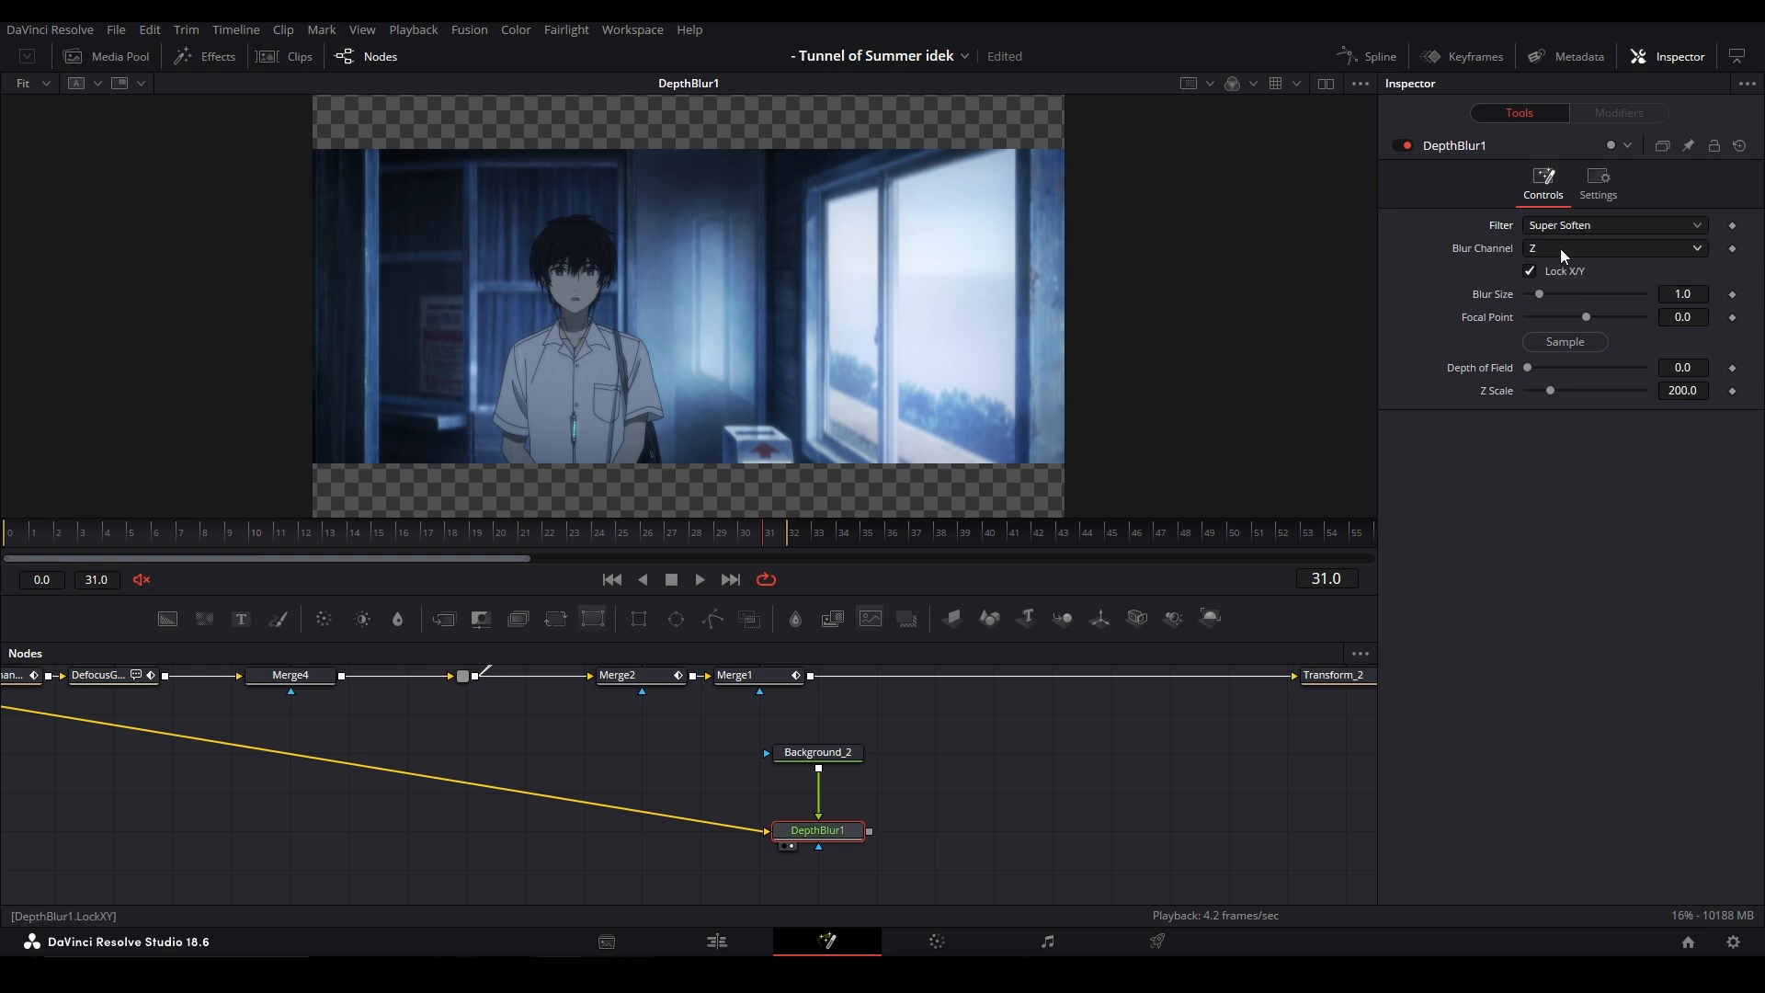
left_click(1611, 247)
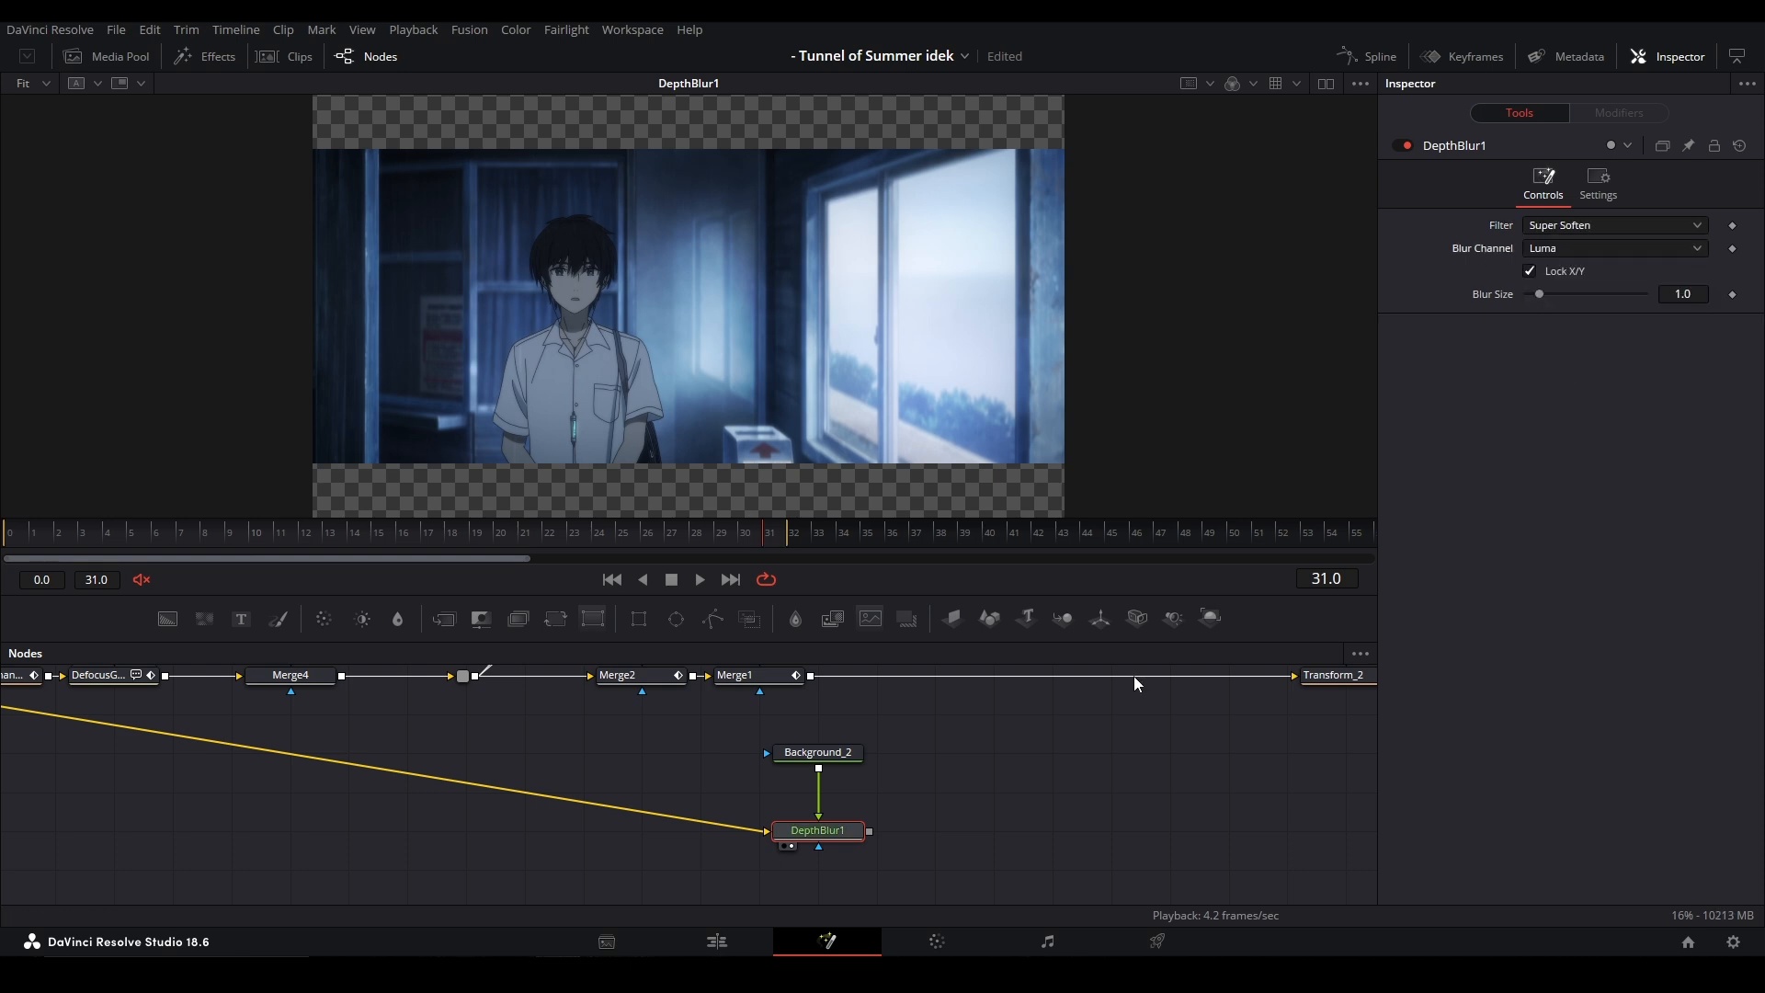
left_click_drag(1538, 294, 1589, 295)
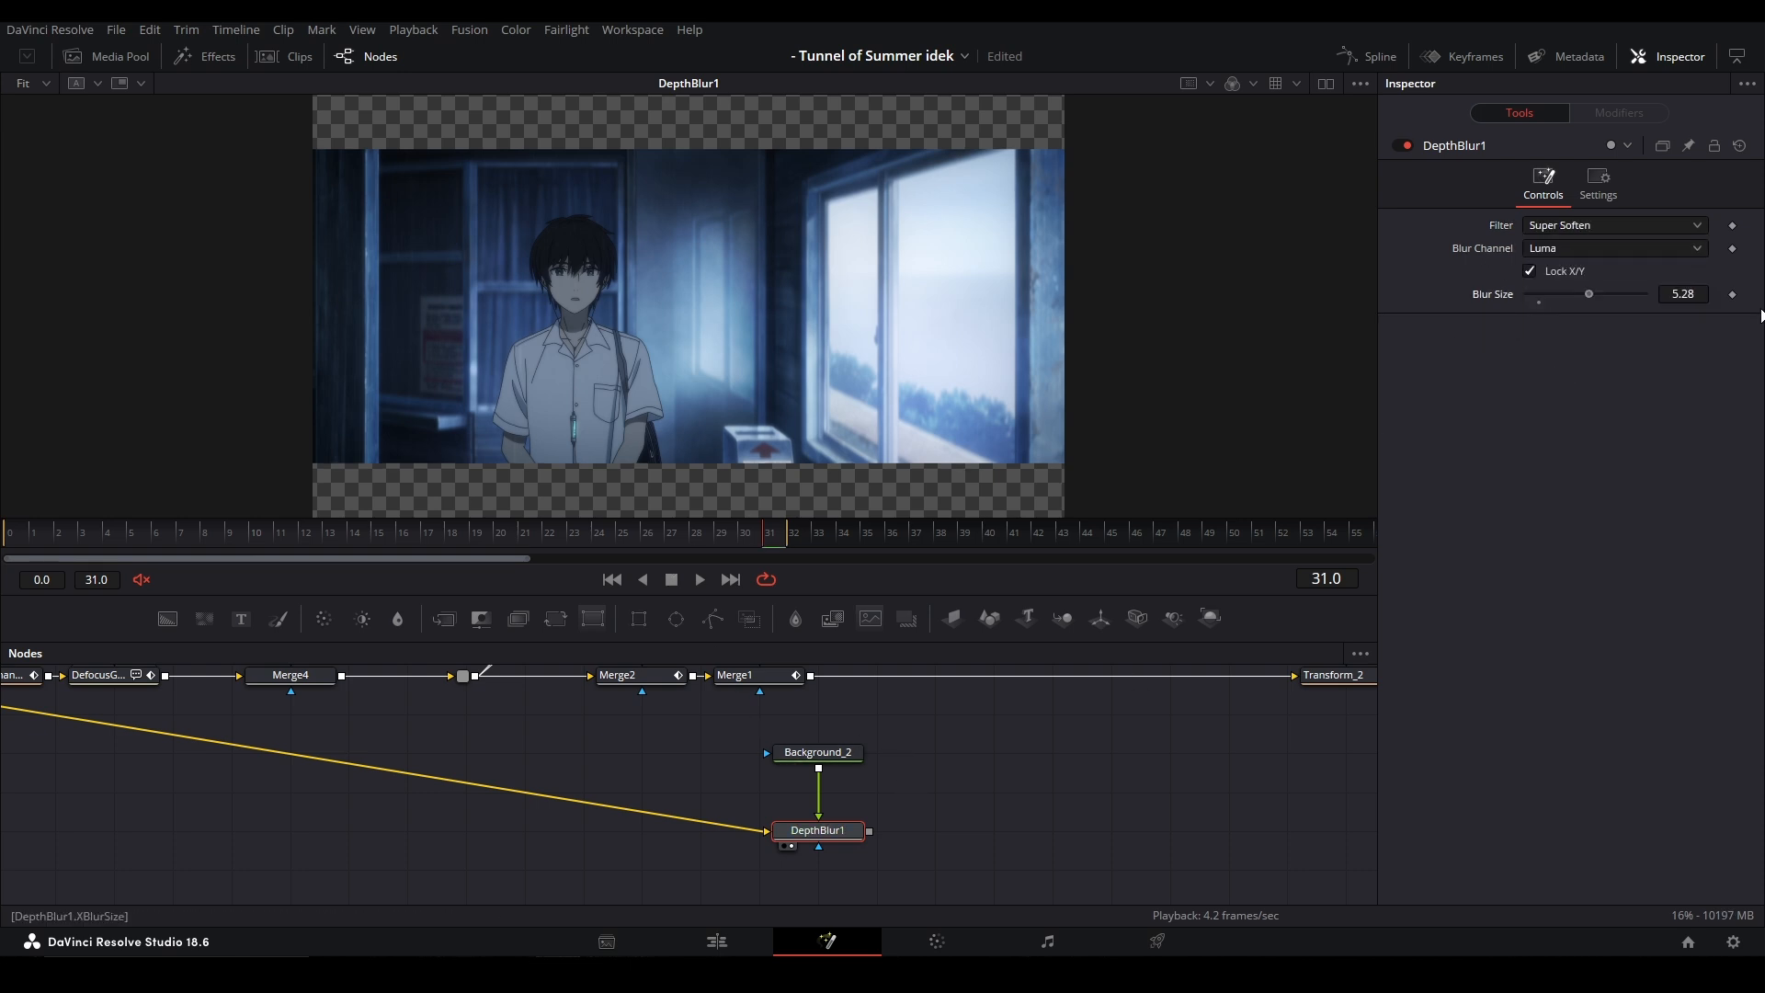
Step: Place Background_2's gradient centre on the boy's face and stretch its edge toward the window
left_click(816, 752)
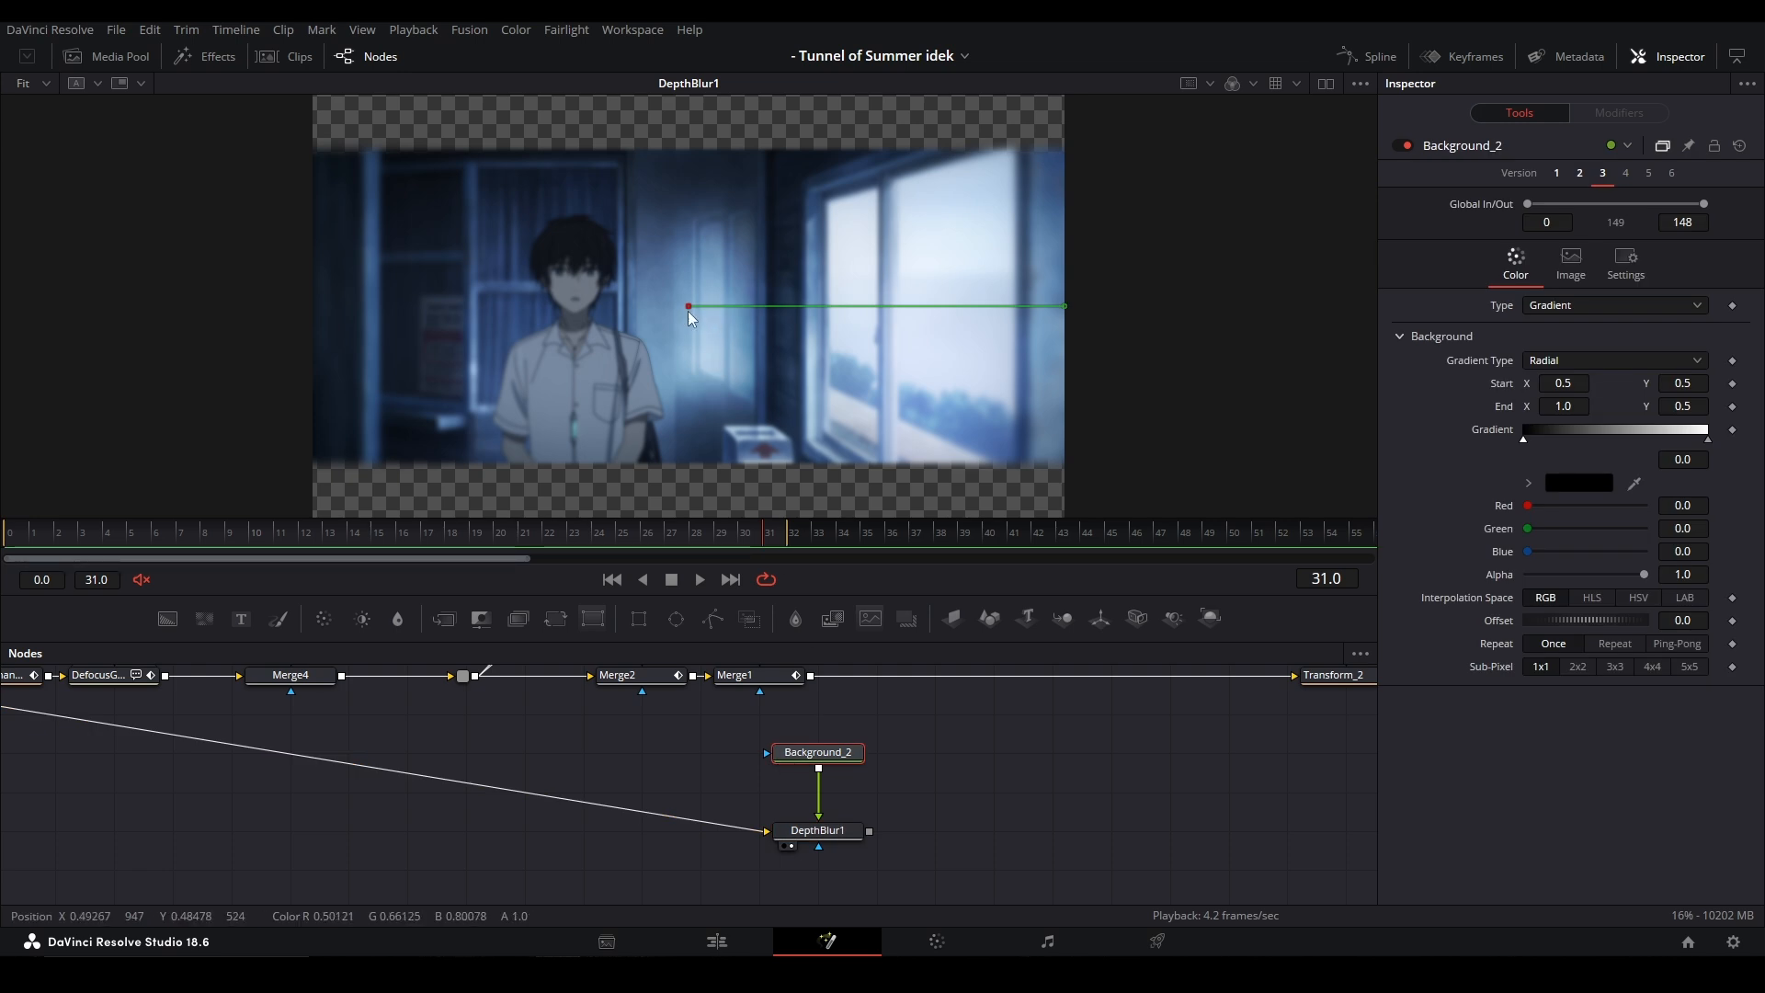
left_click_drag(689, 306, 576, 270)
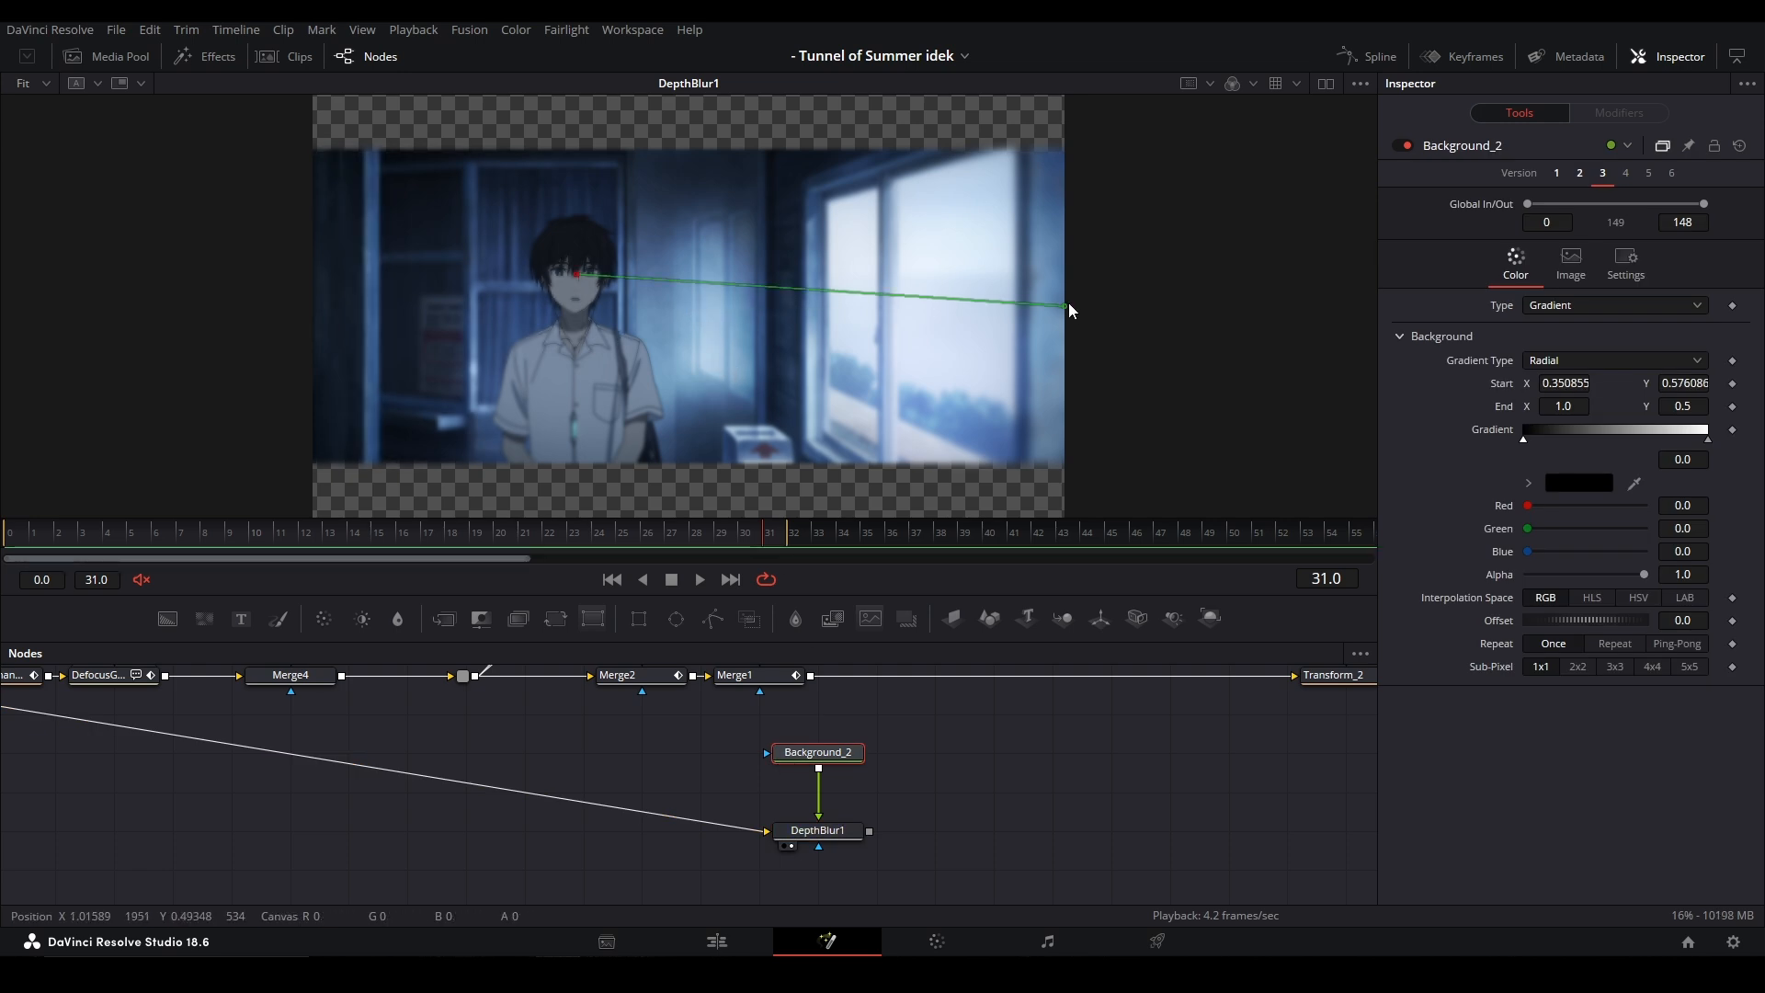
left_click_drag(1066, 307, 818, 294)
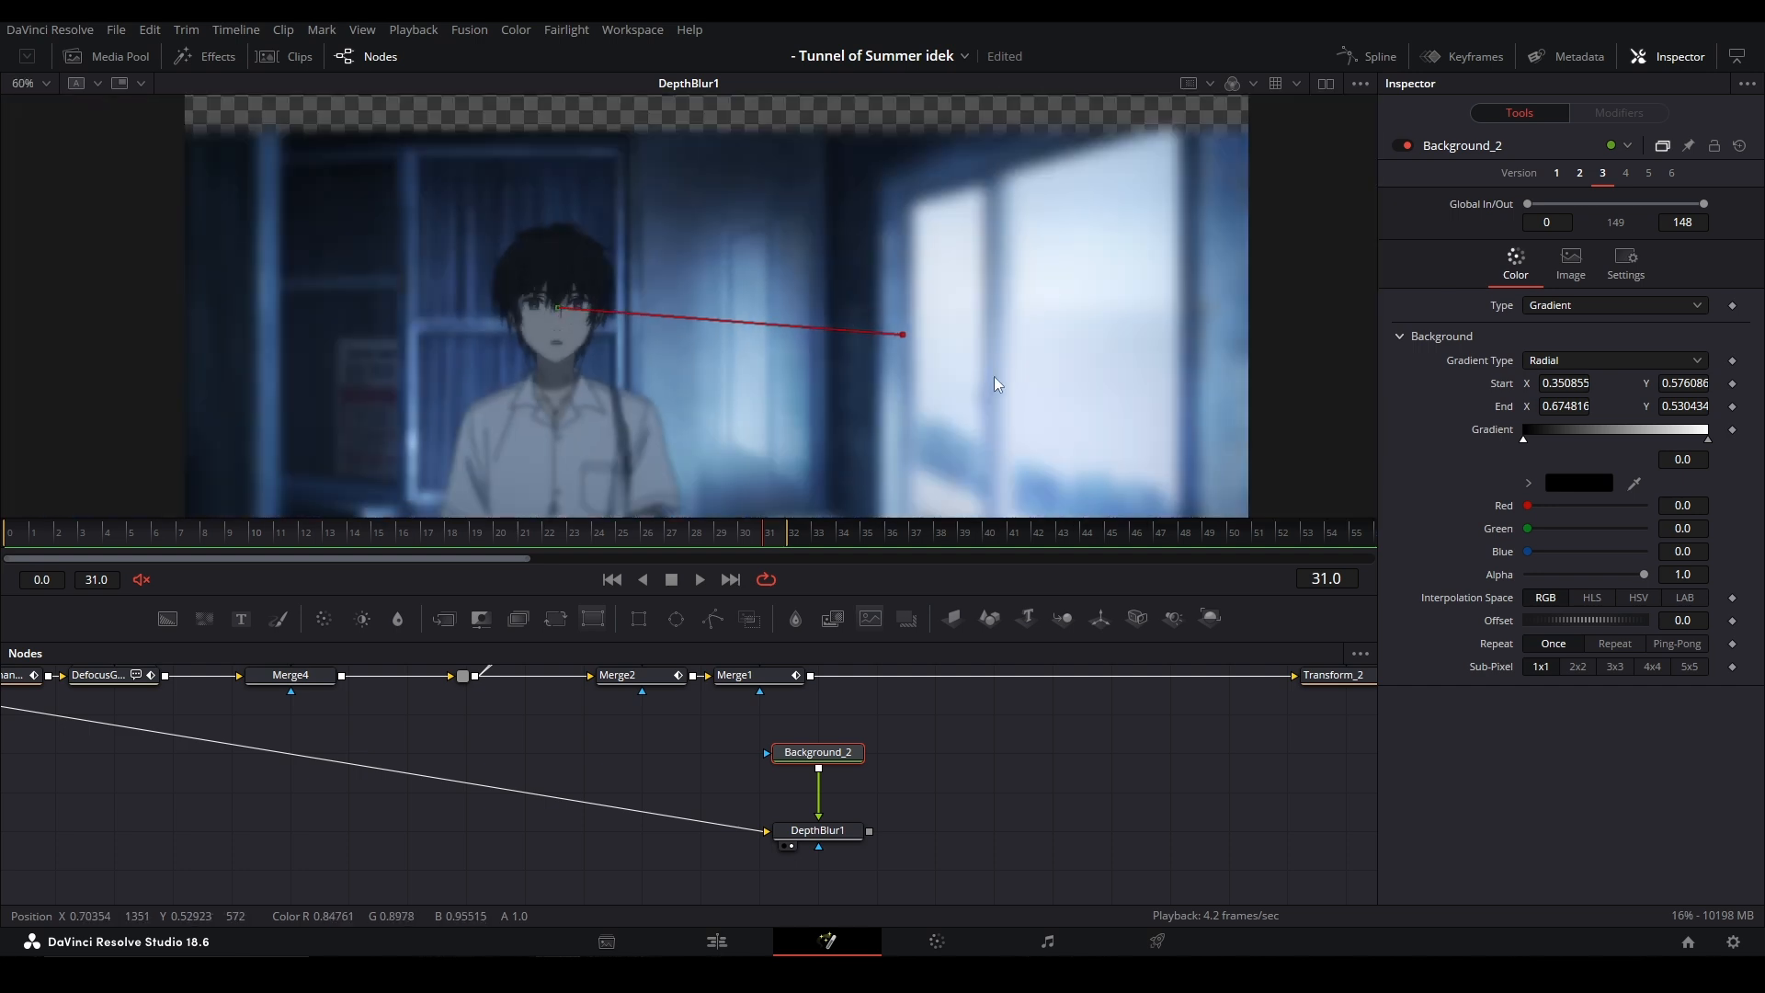
left_click_drag(901, 335, 1148, 332)
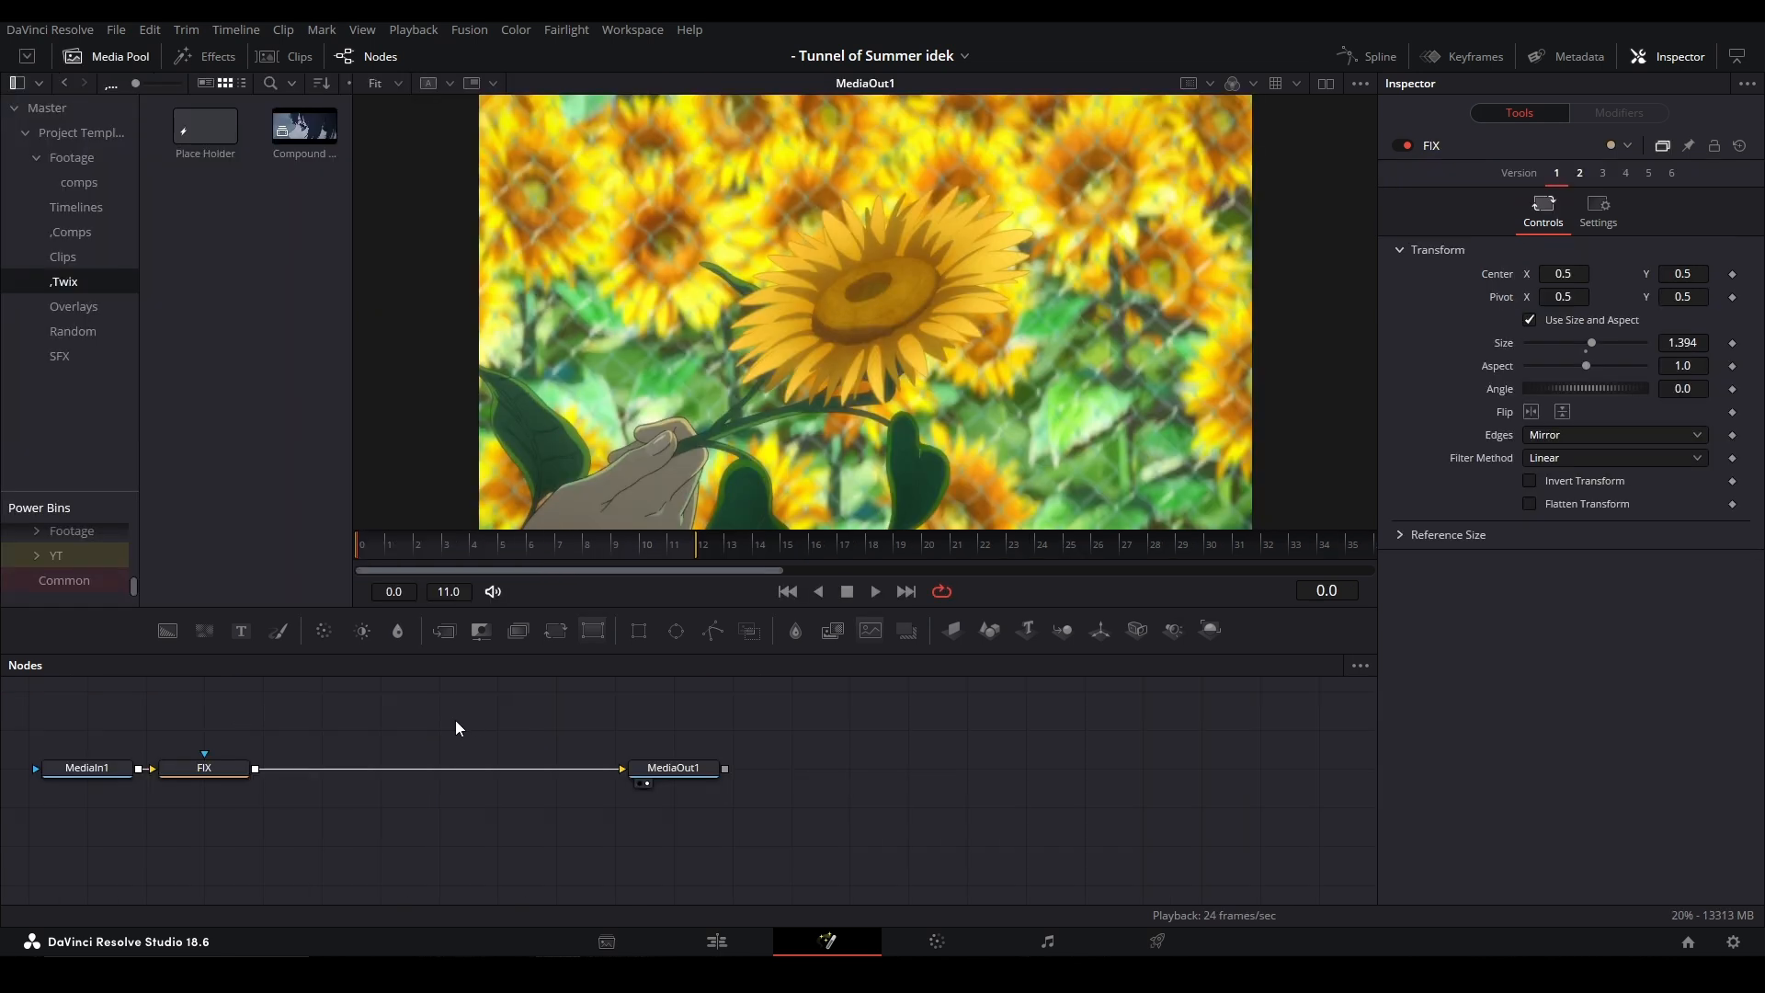
mouse_move(763, 904)
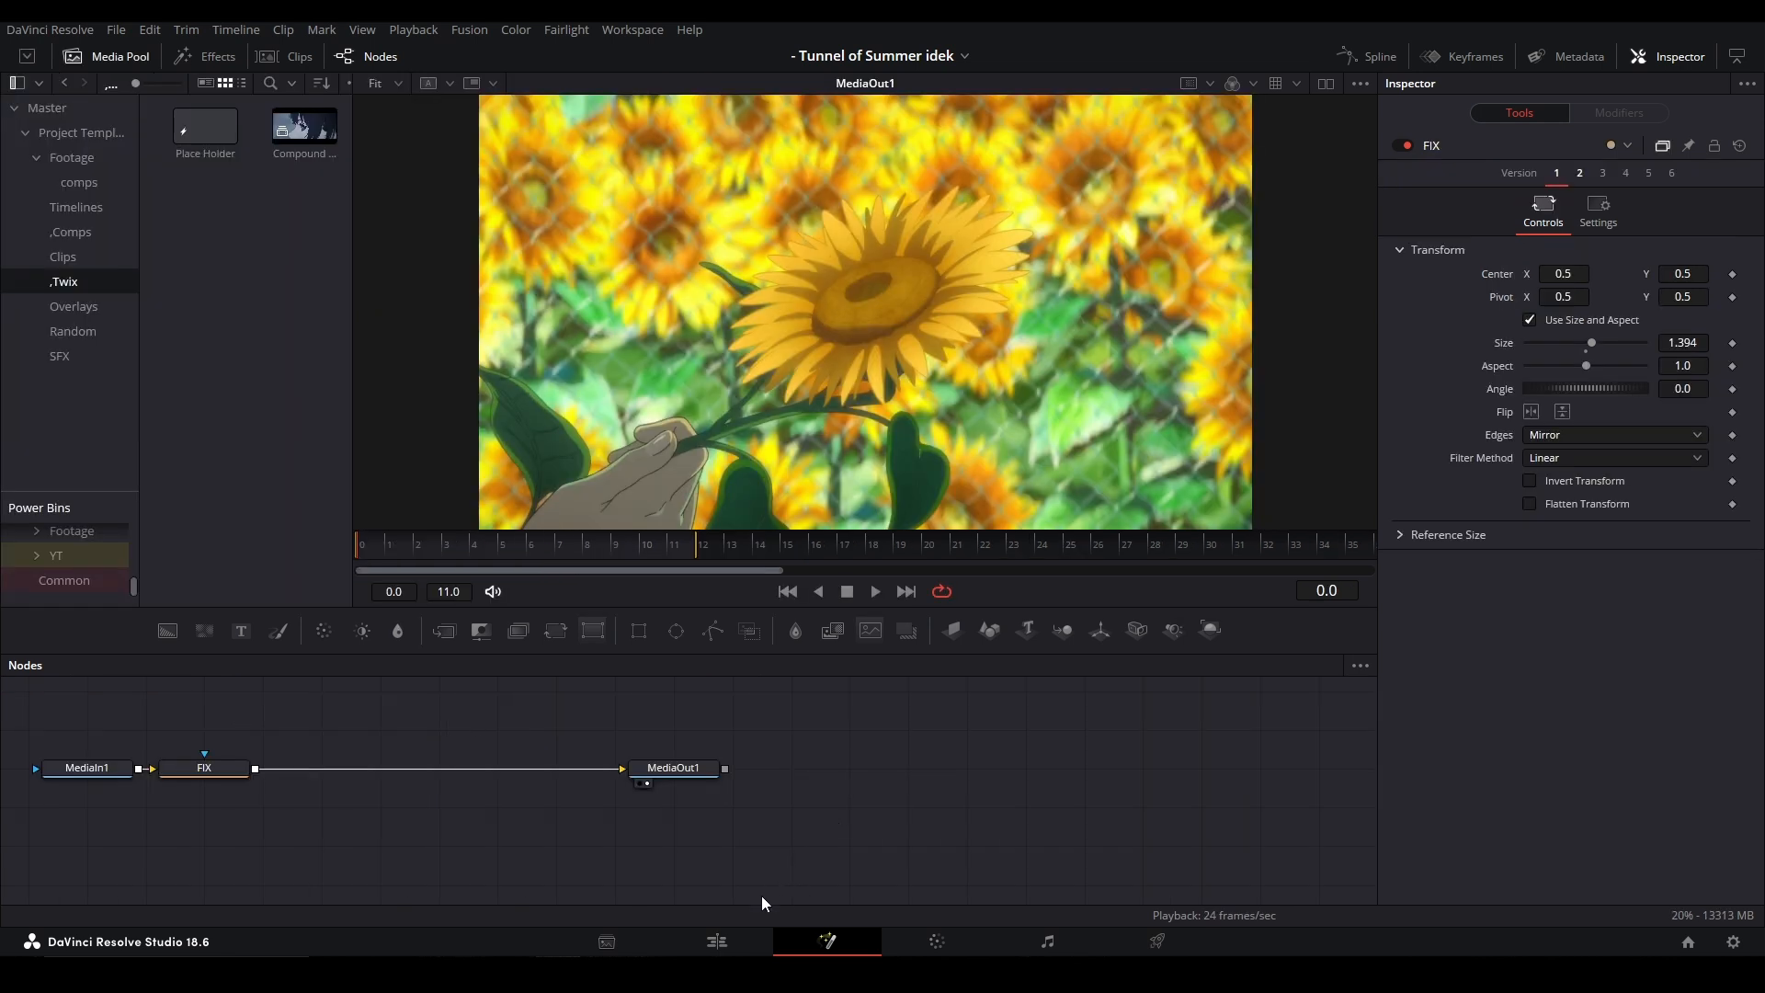
Step: Show the timeline clip strip, visit the Edit page, then return to the Fusion page
left_click(716, 942)
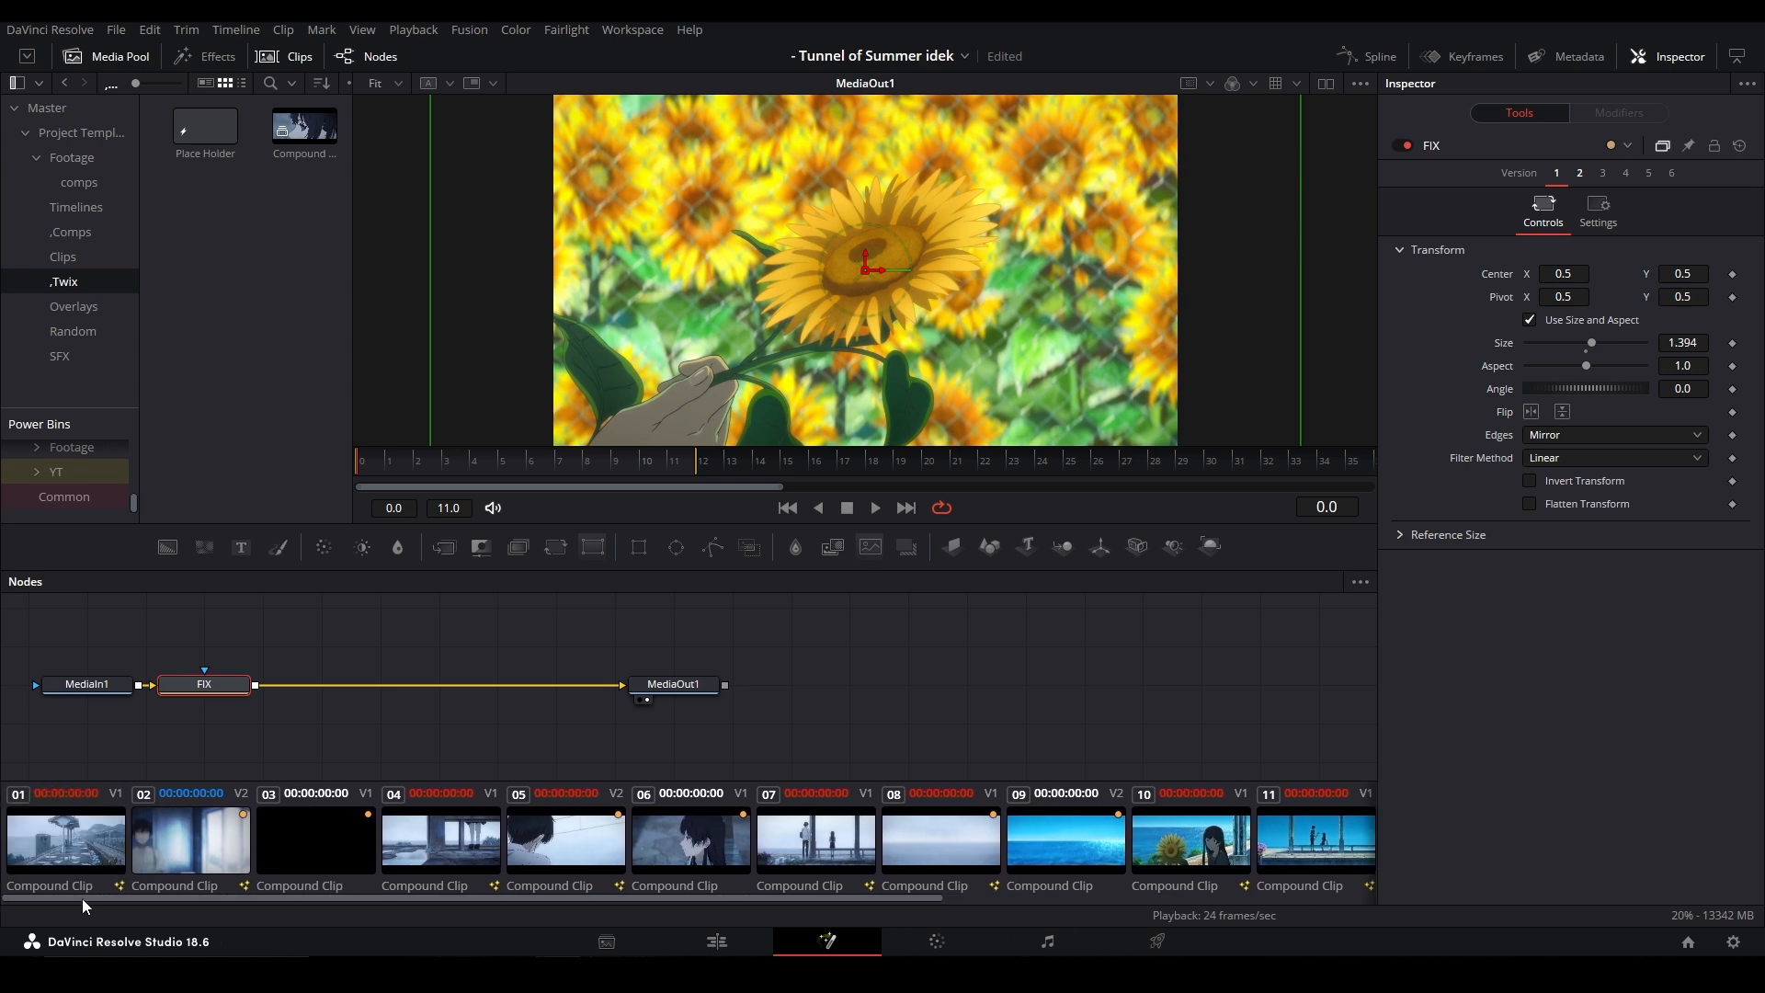
left_click(716, 941)
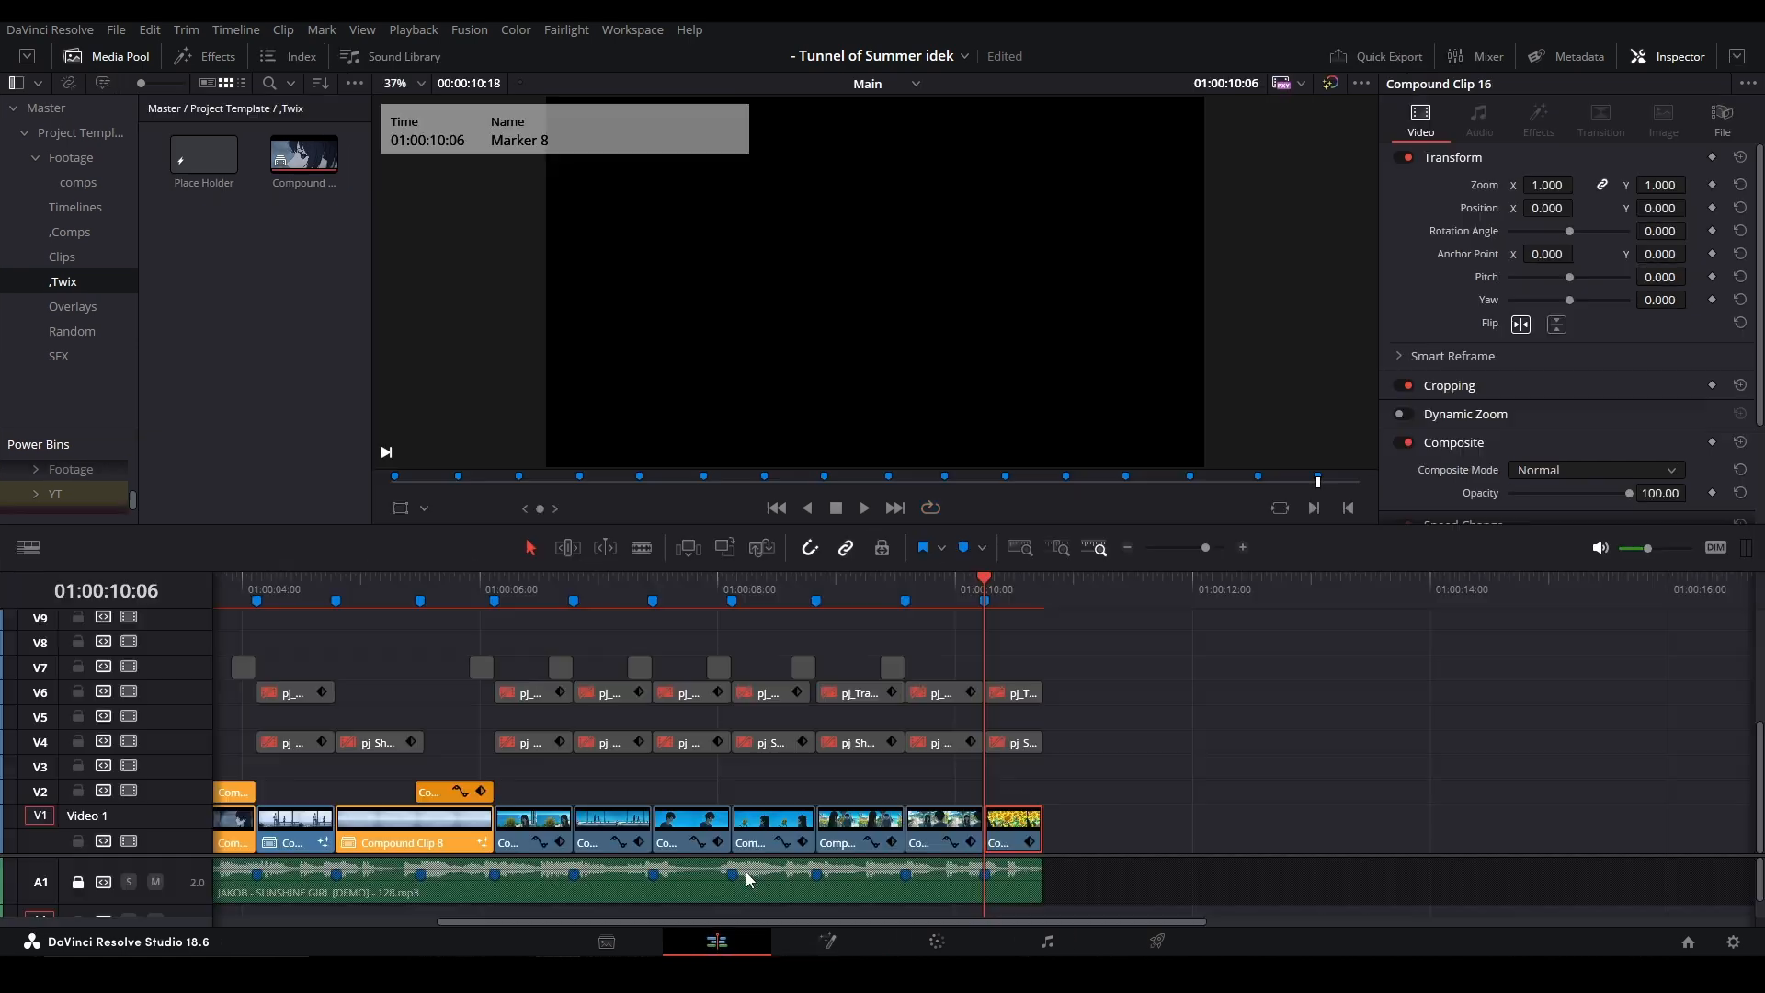
left_click(827, 941)
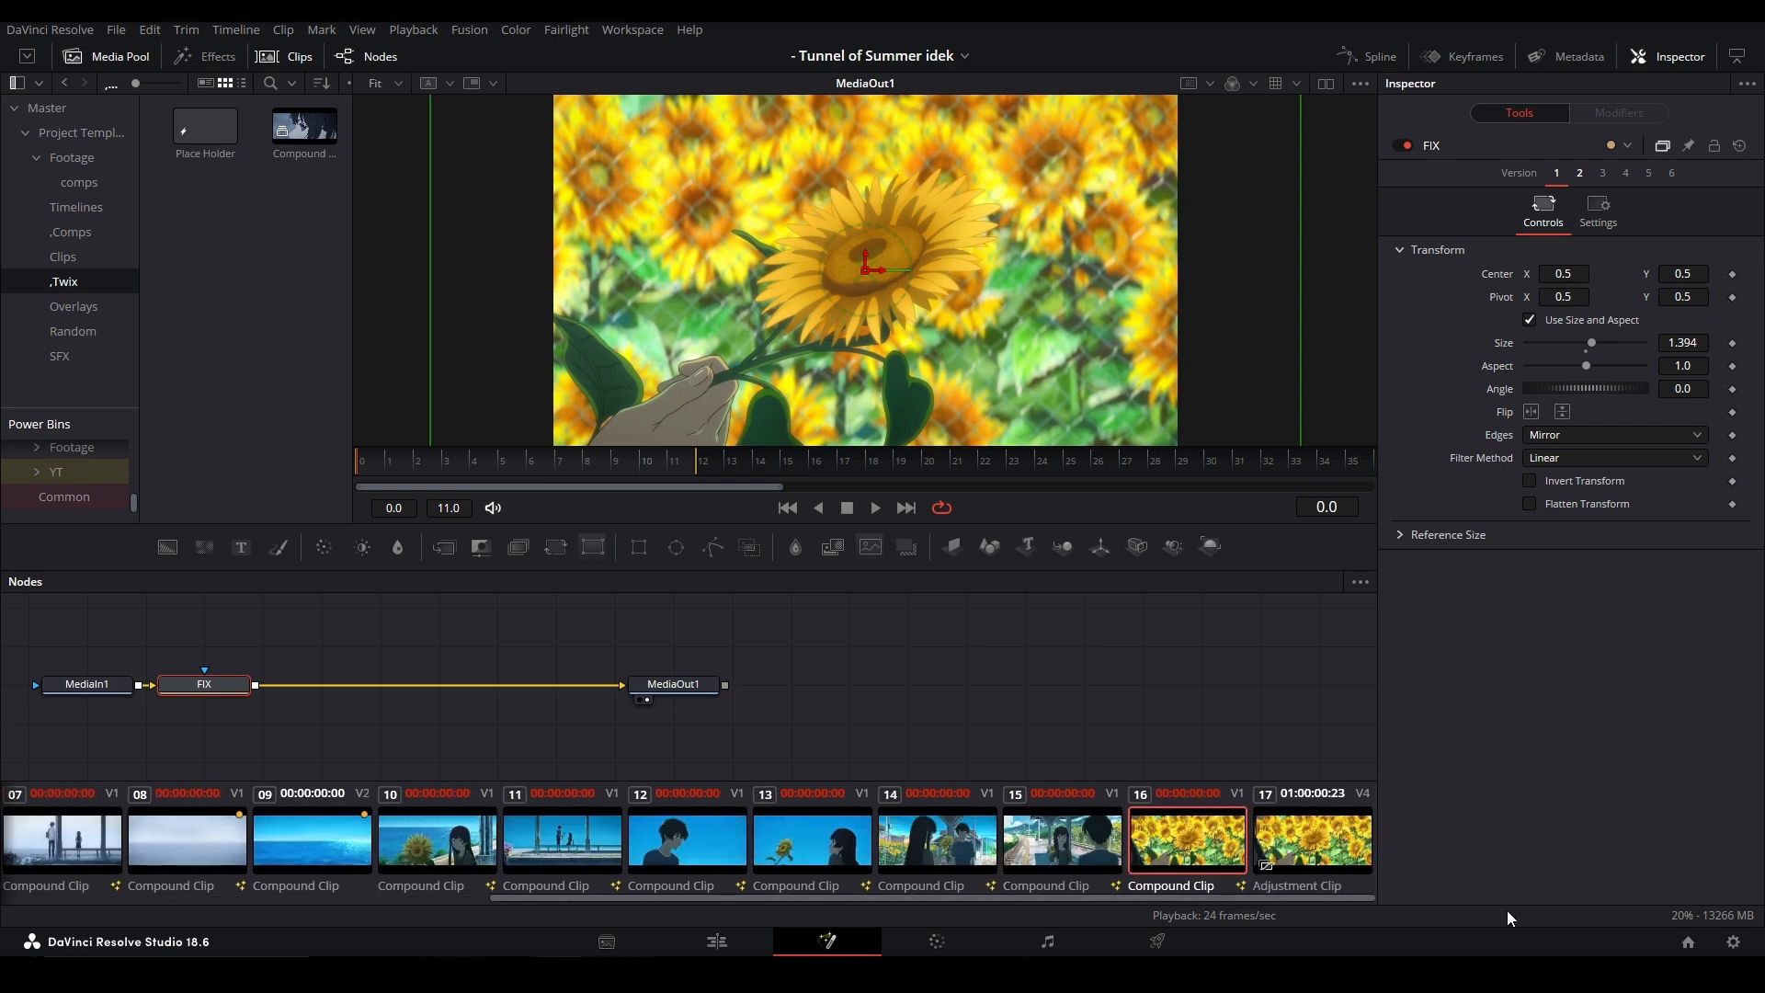
left_click(717, 942)
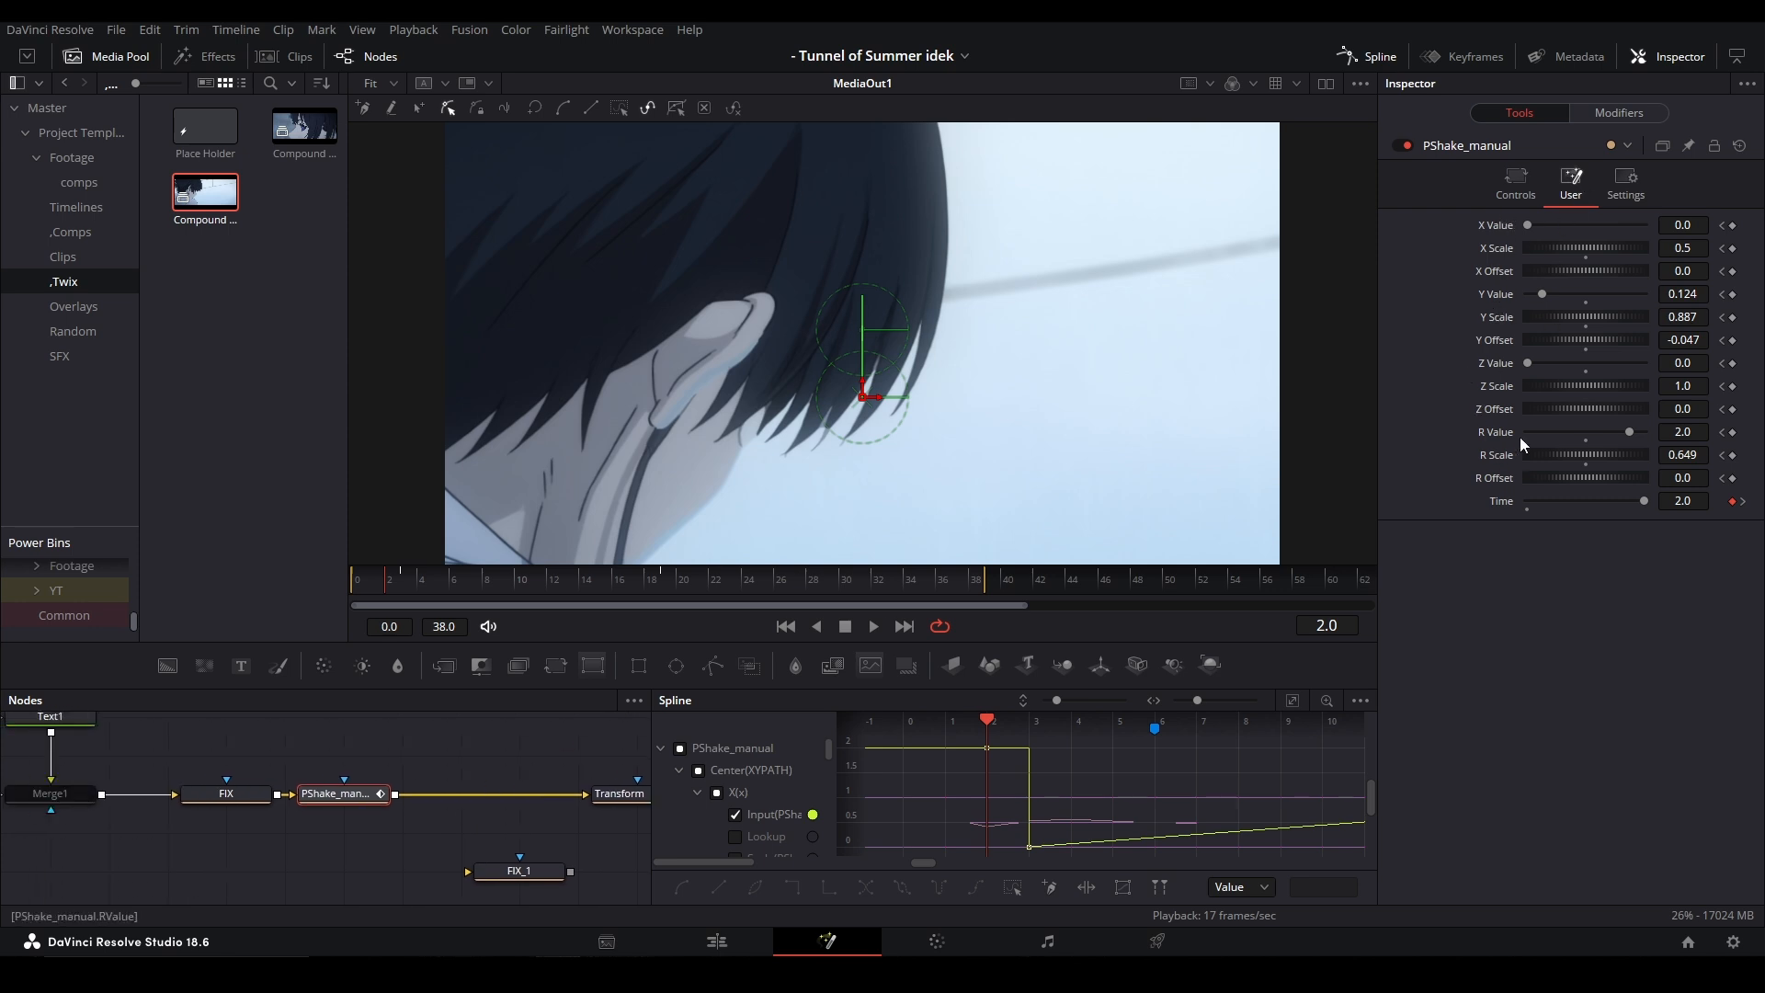
Step: Switch PShake_manual's Inspector between Controls and User tabs and scroll through its settings
left_click(1515, 186)
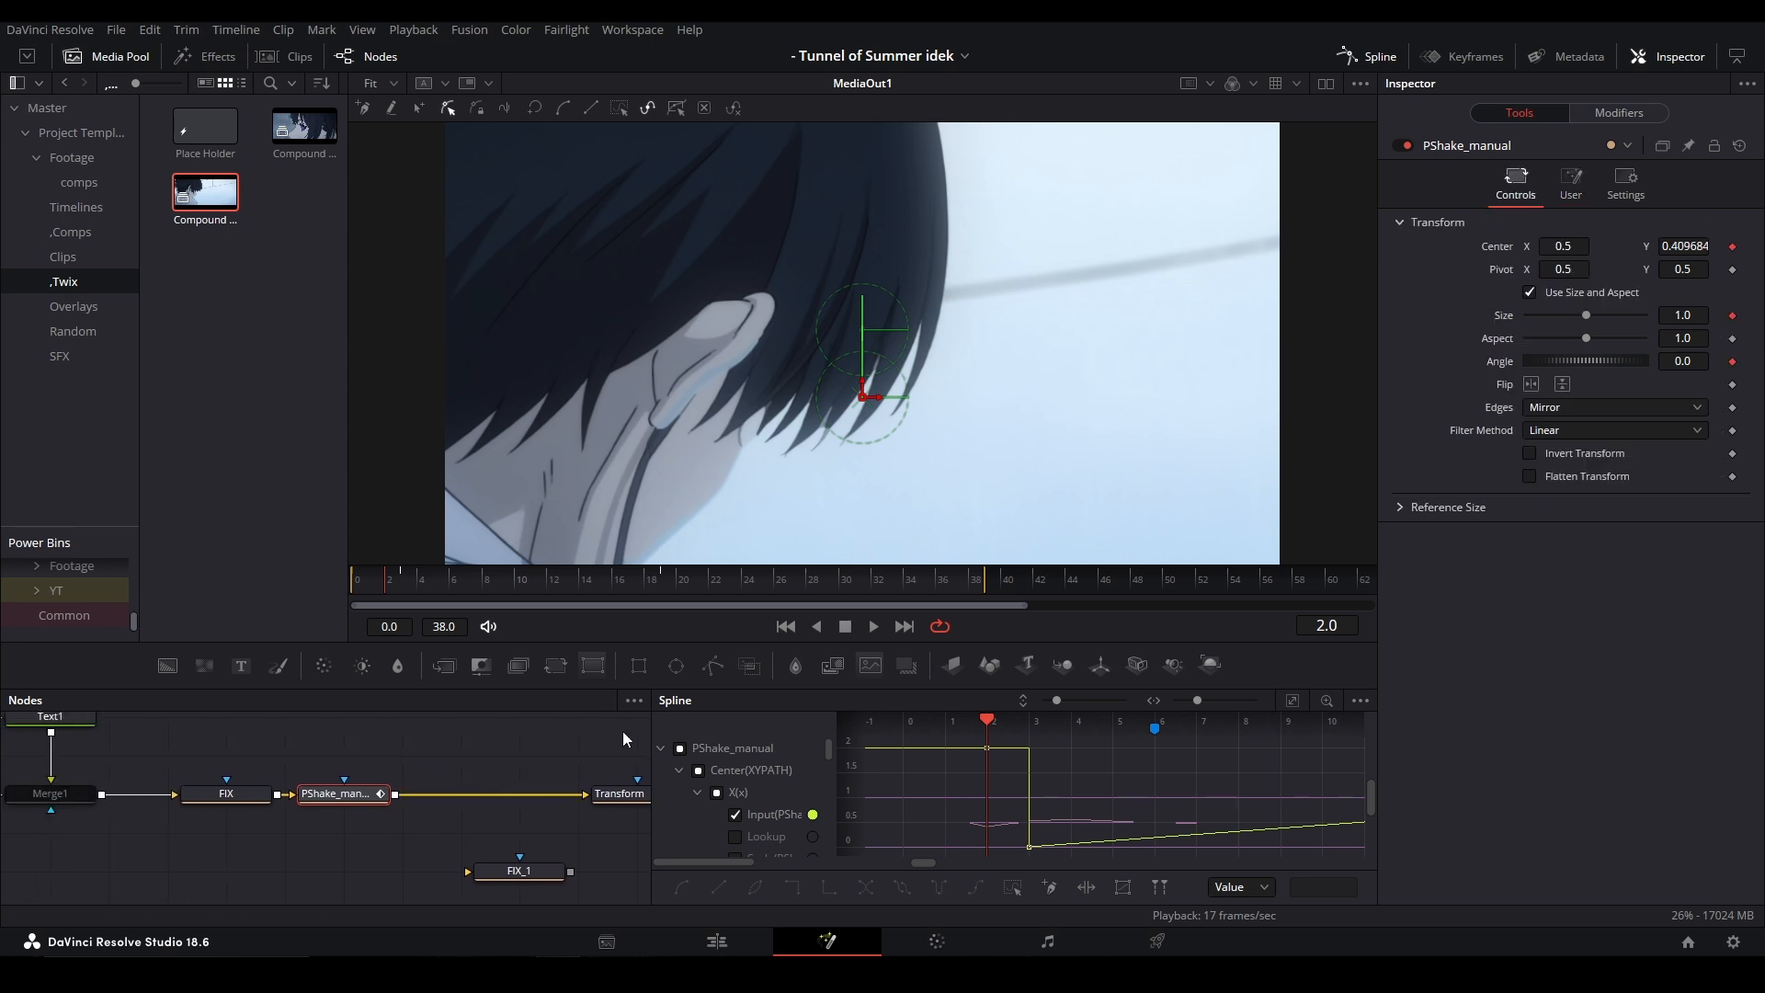
left_click(1569, 185)
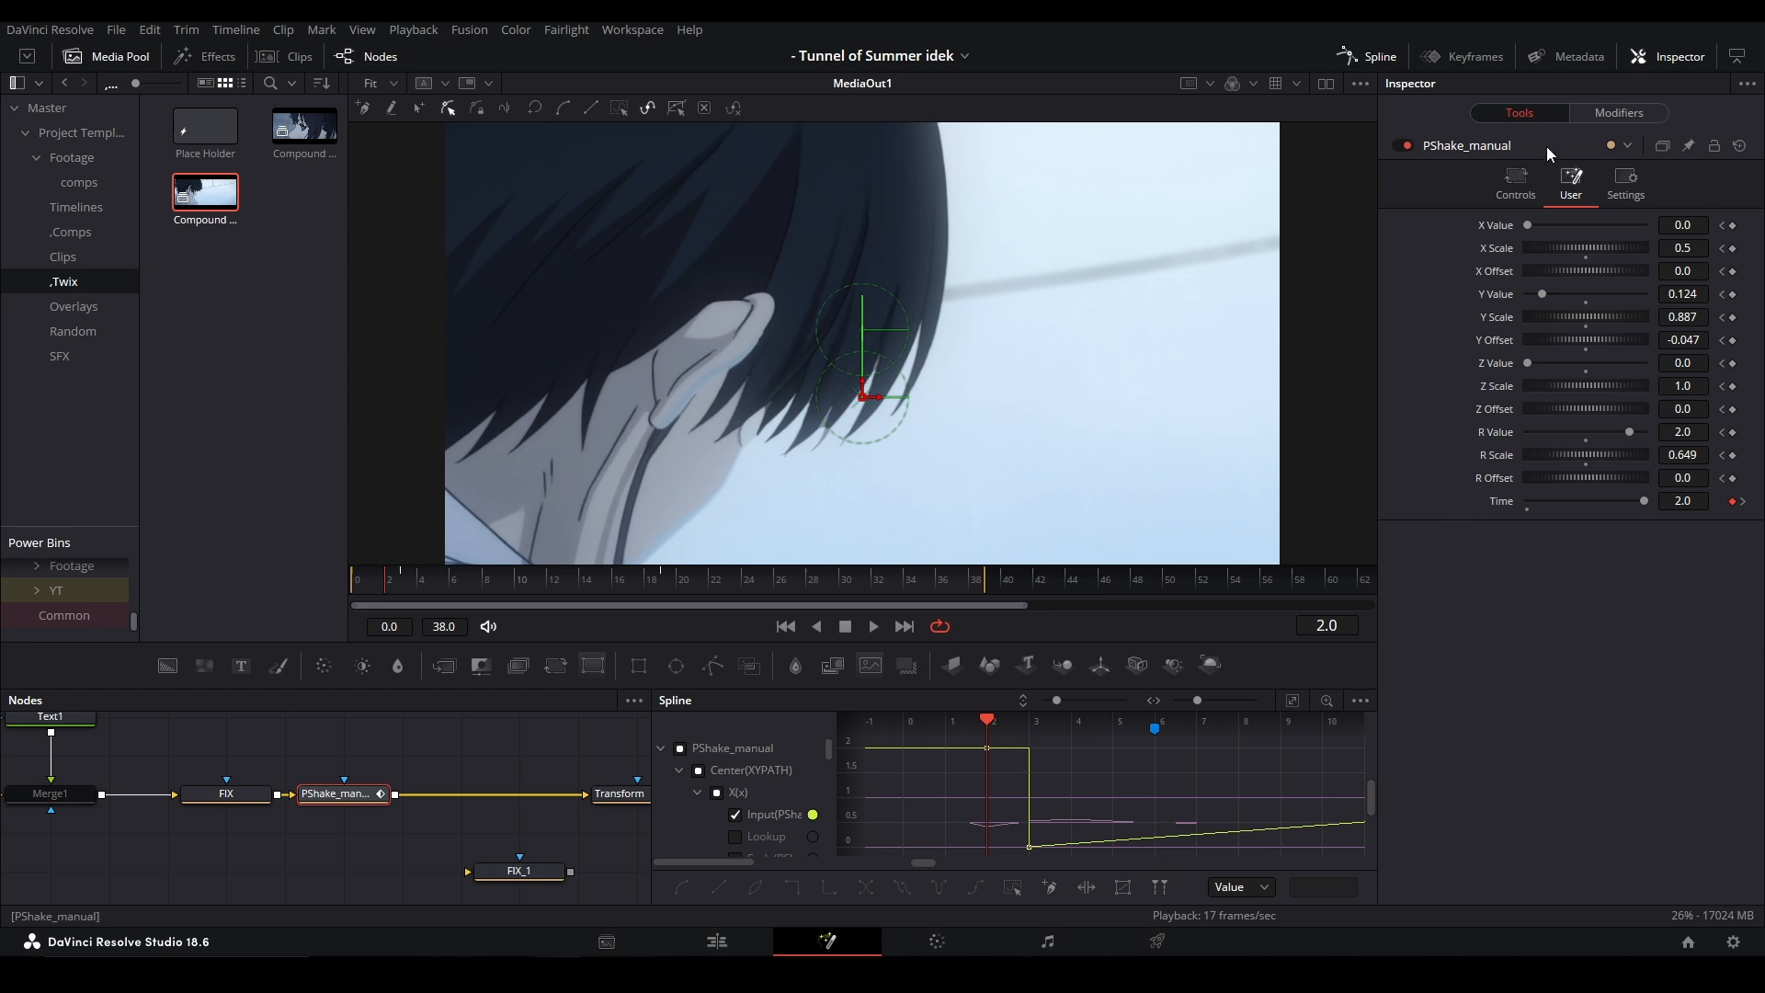
left_click(1515, 184)
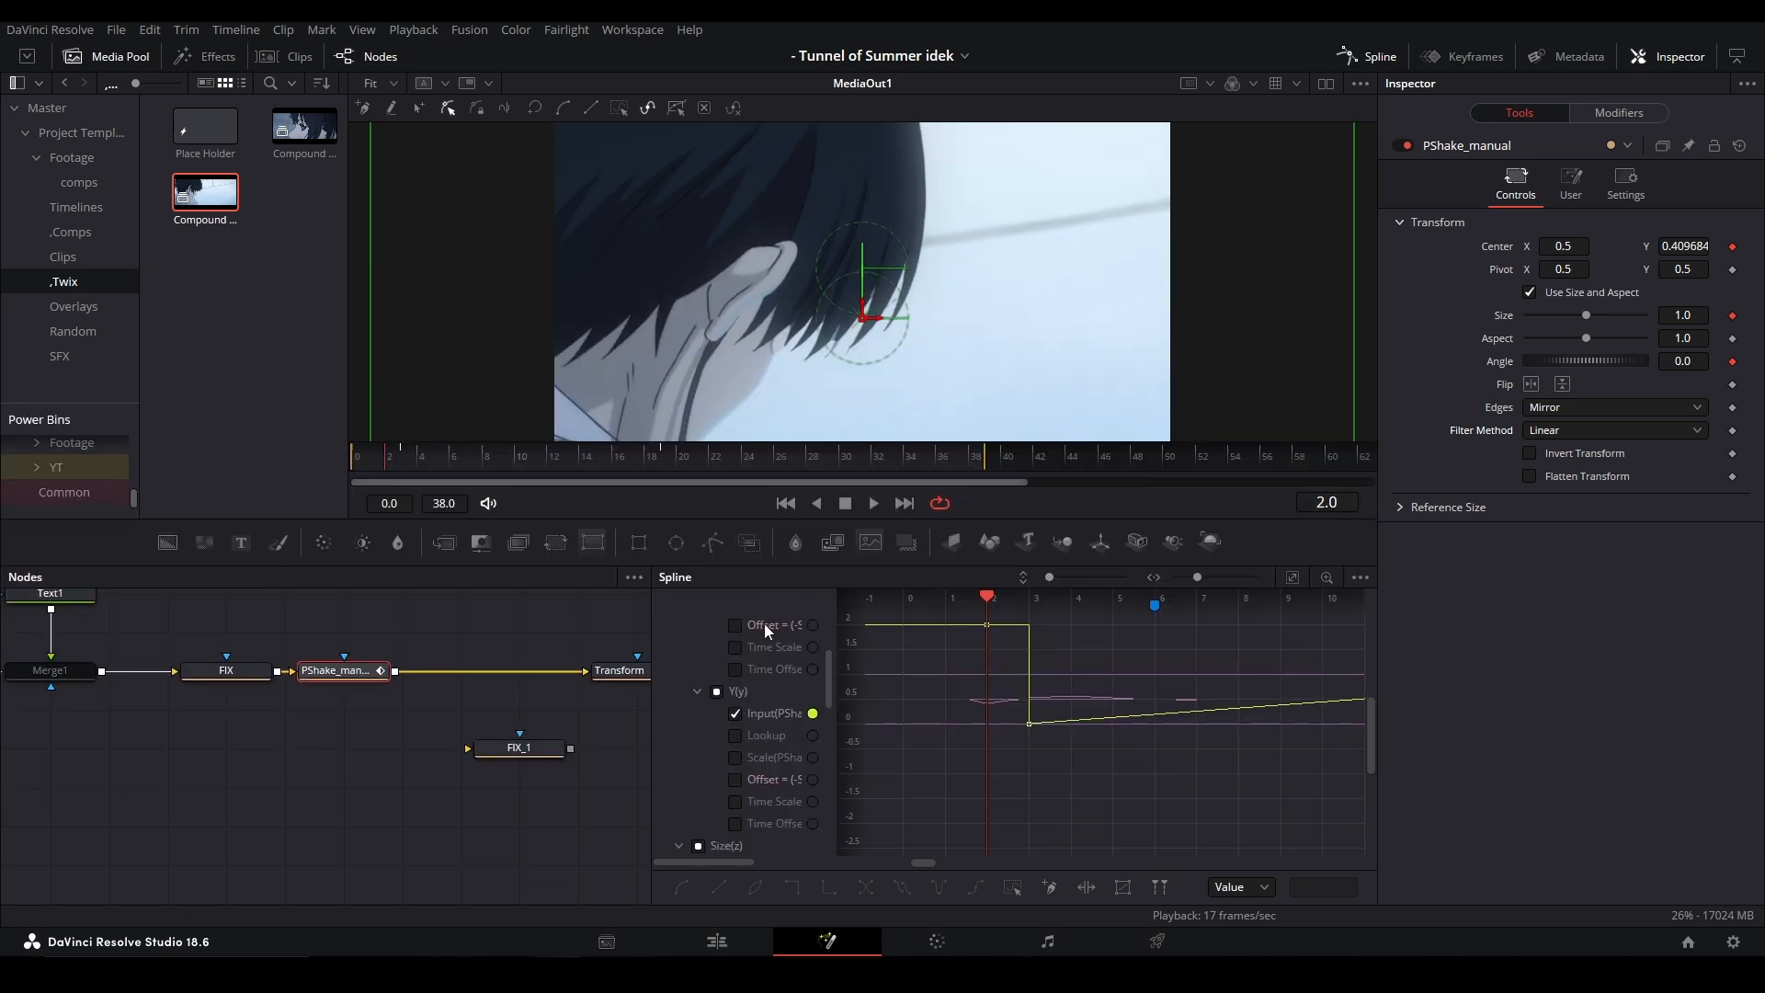
scroll("down", 3)
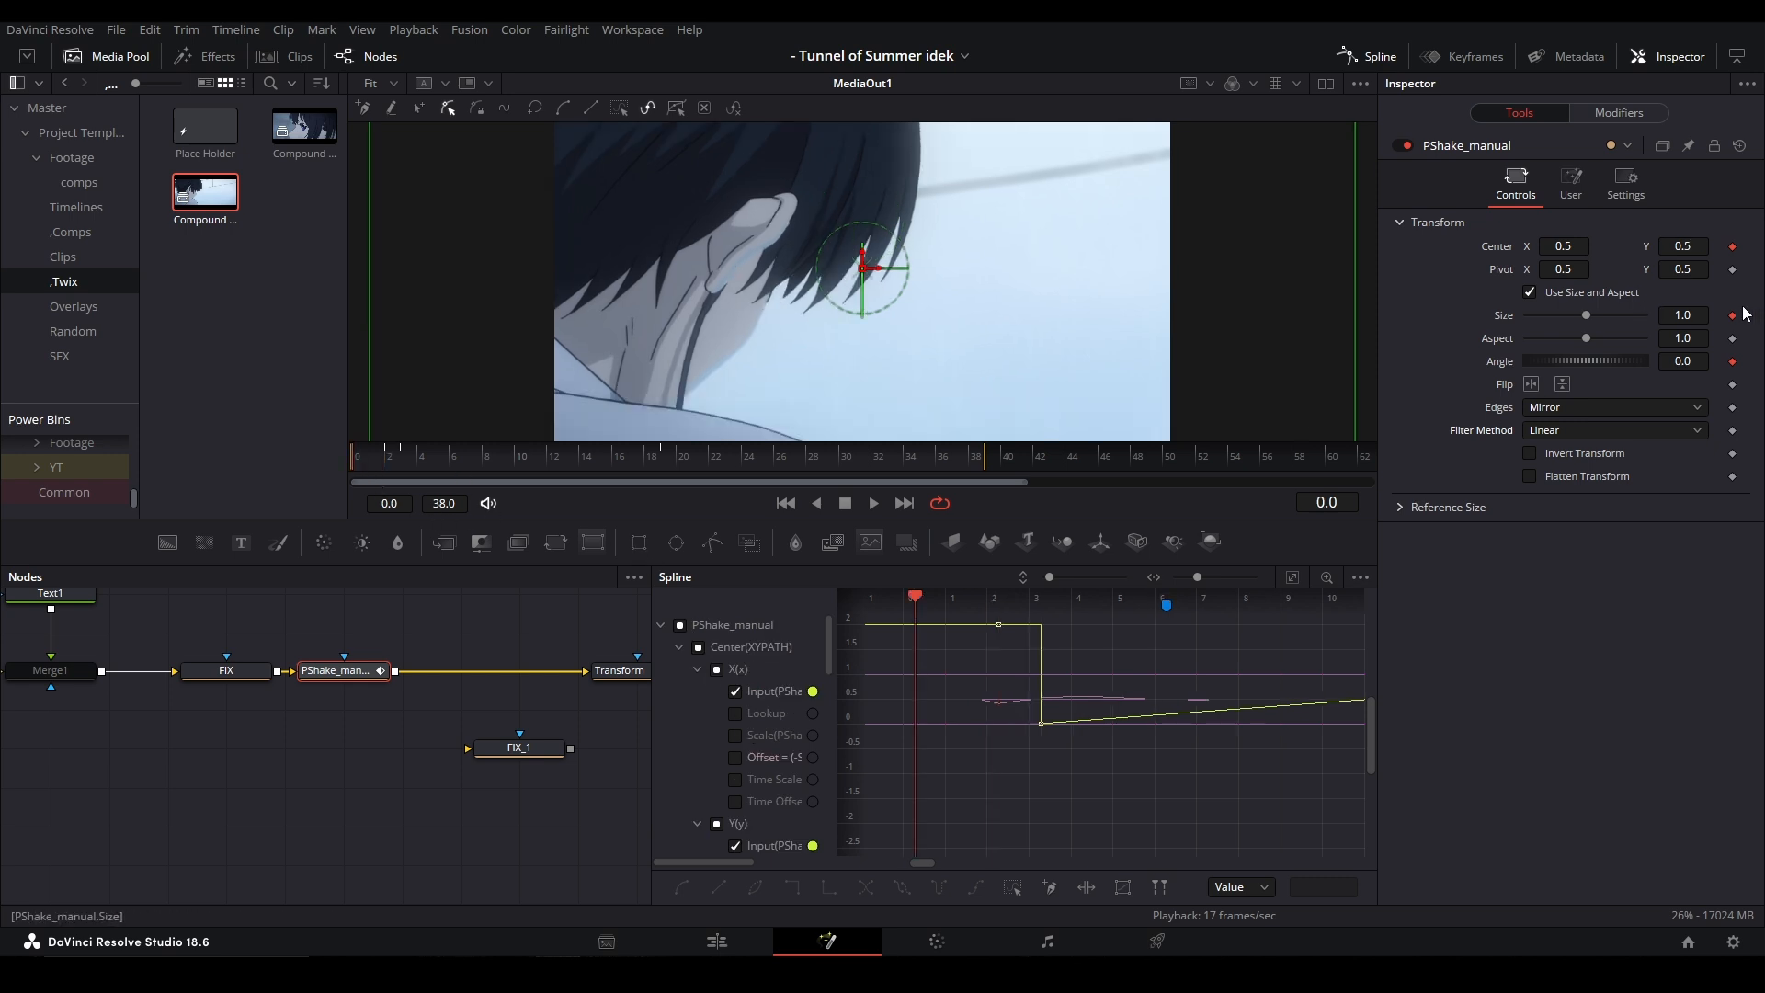
left_click(1570, 185)
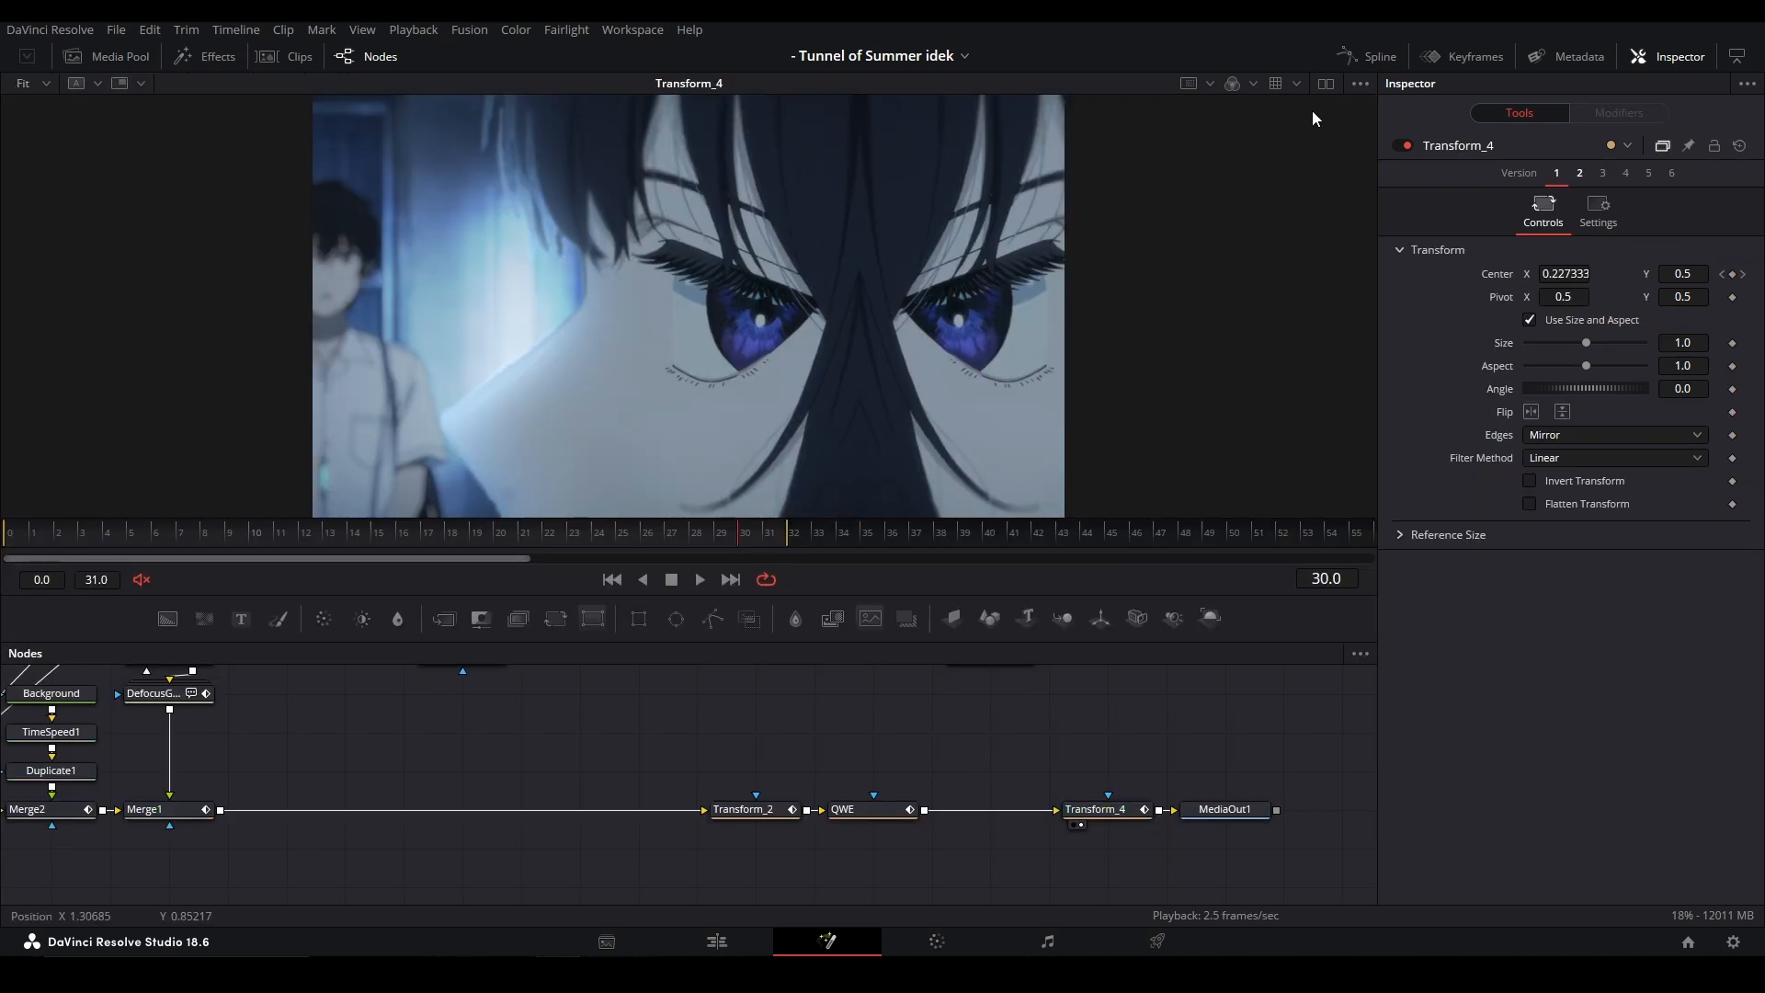
Step: Open the Spline panel from the top toolbar to show Transform_4's animation curves
left_click(1378, 56)
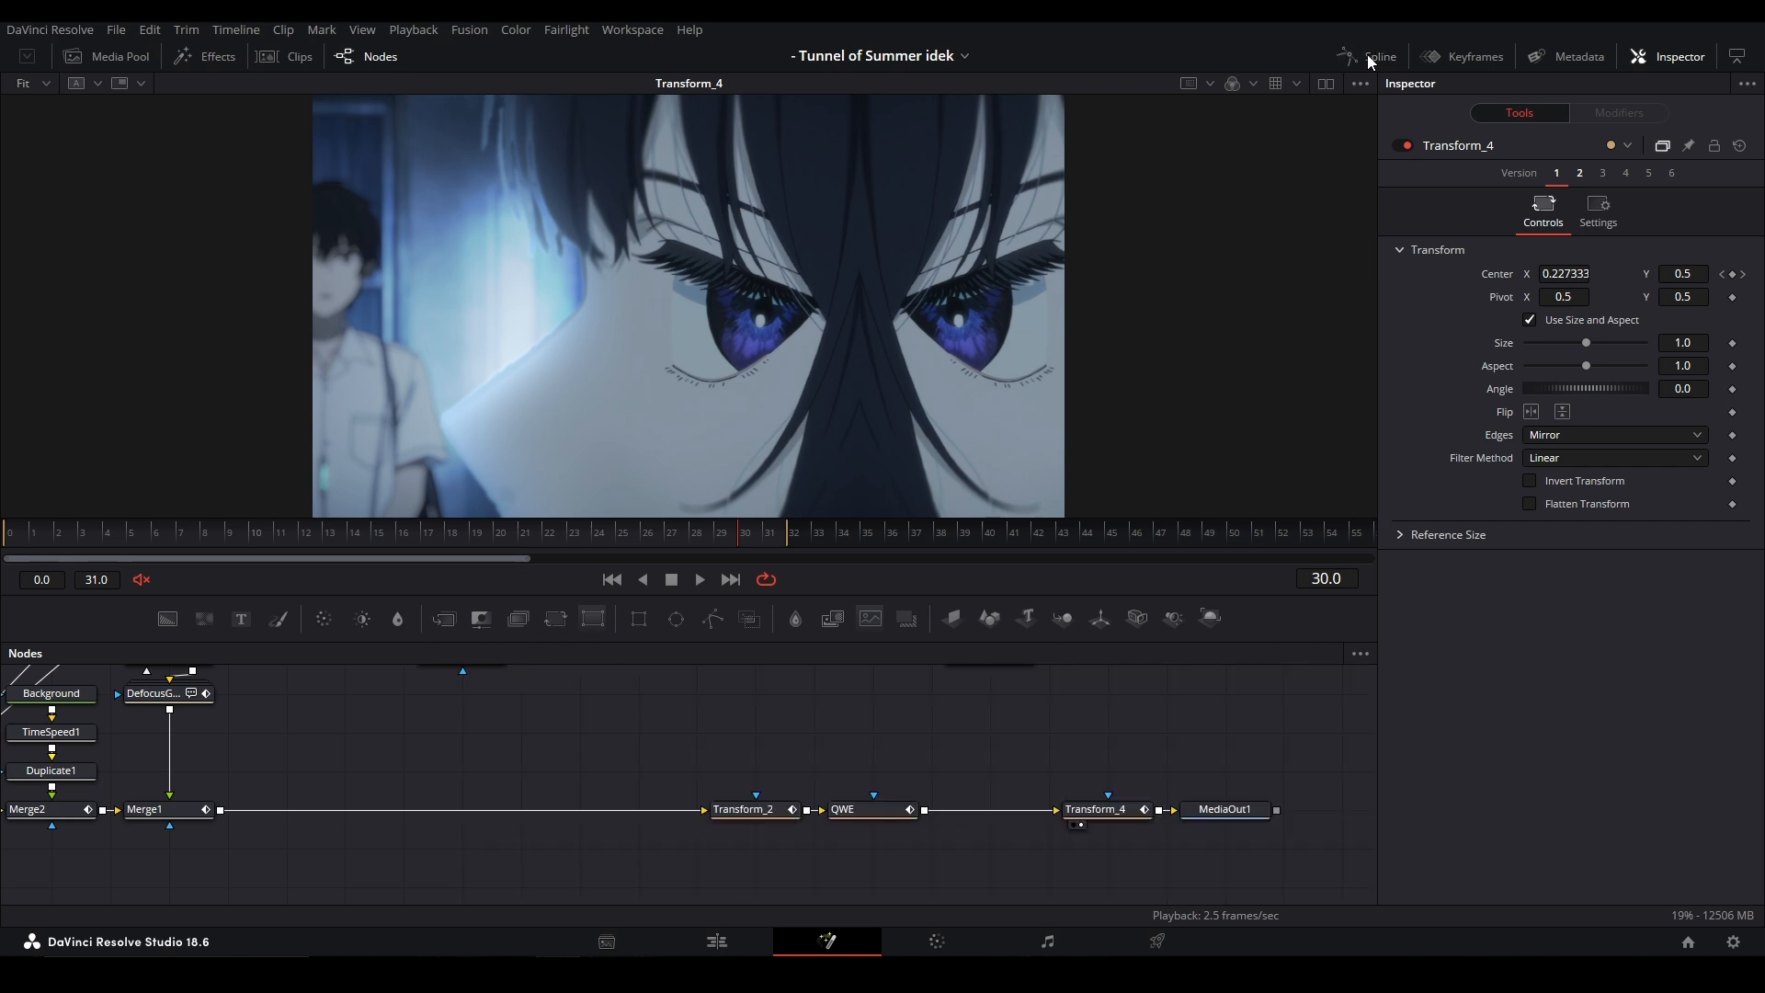
left_click(1379, 56)
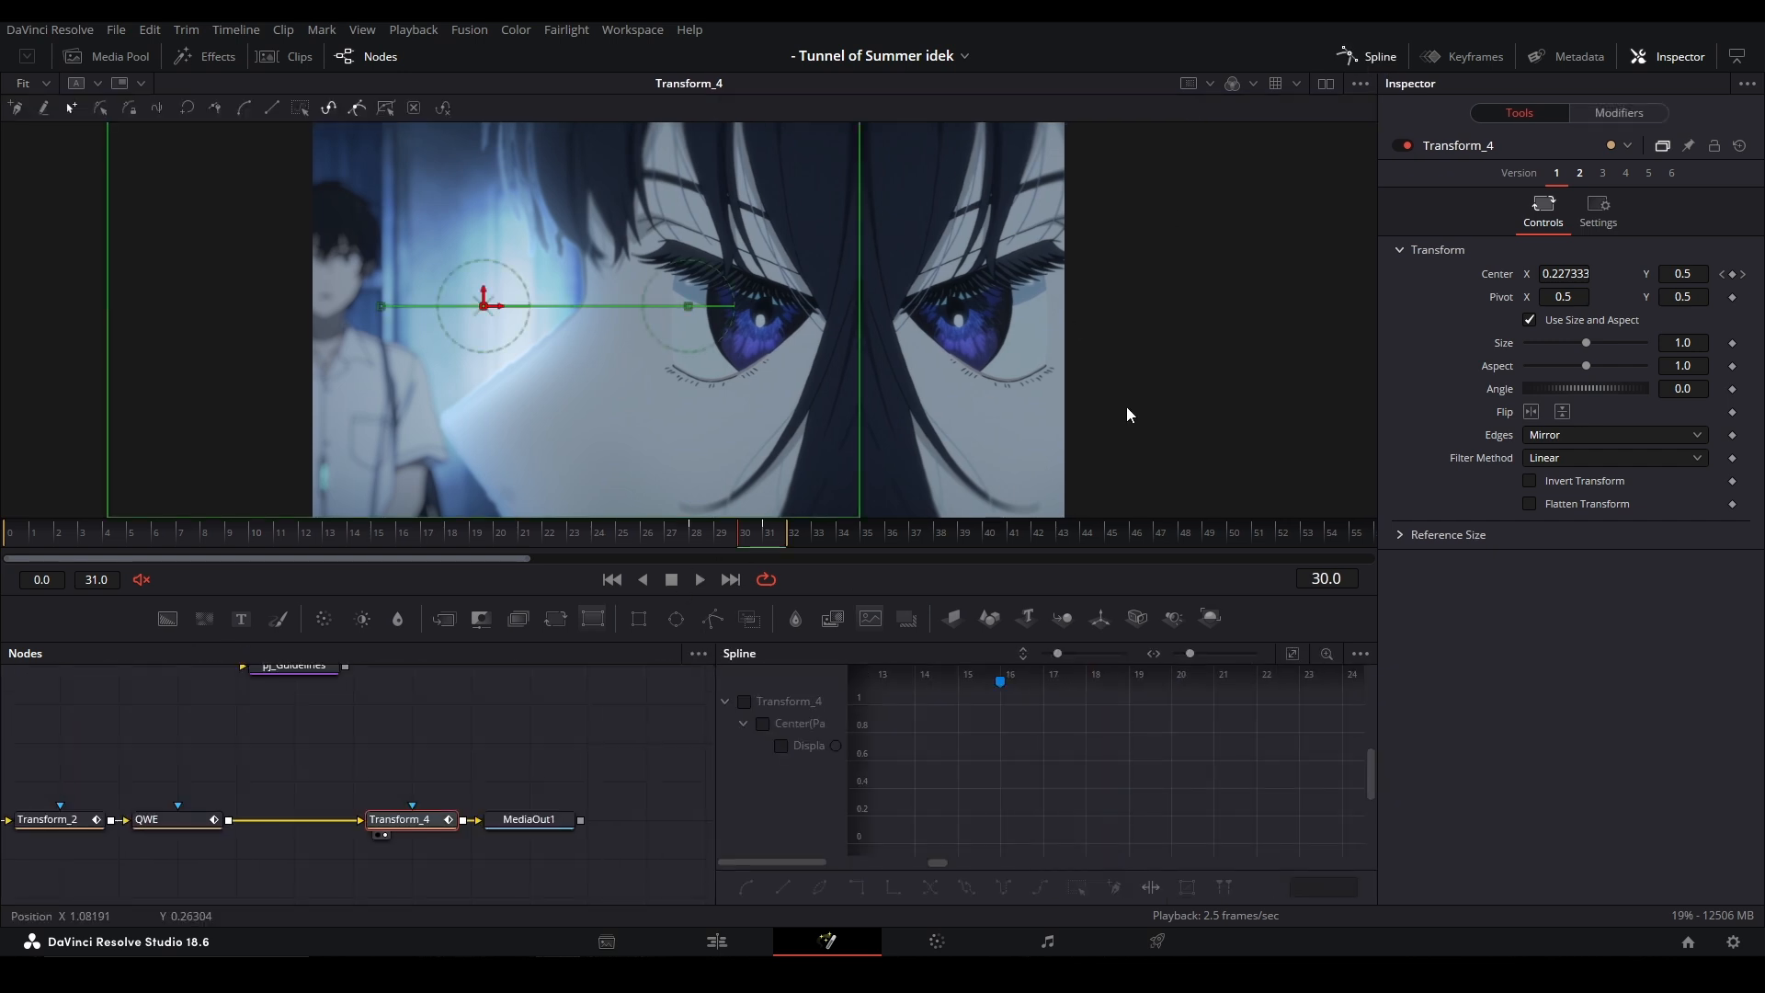
mouse_move(1339, 312)
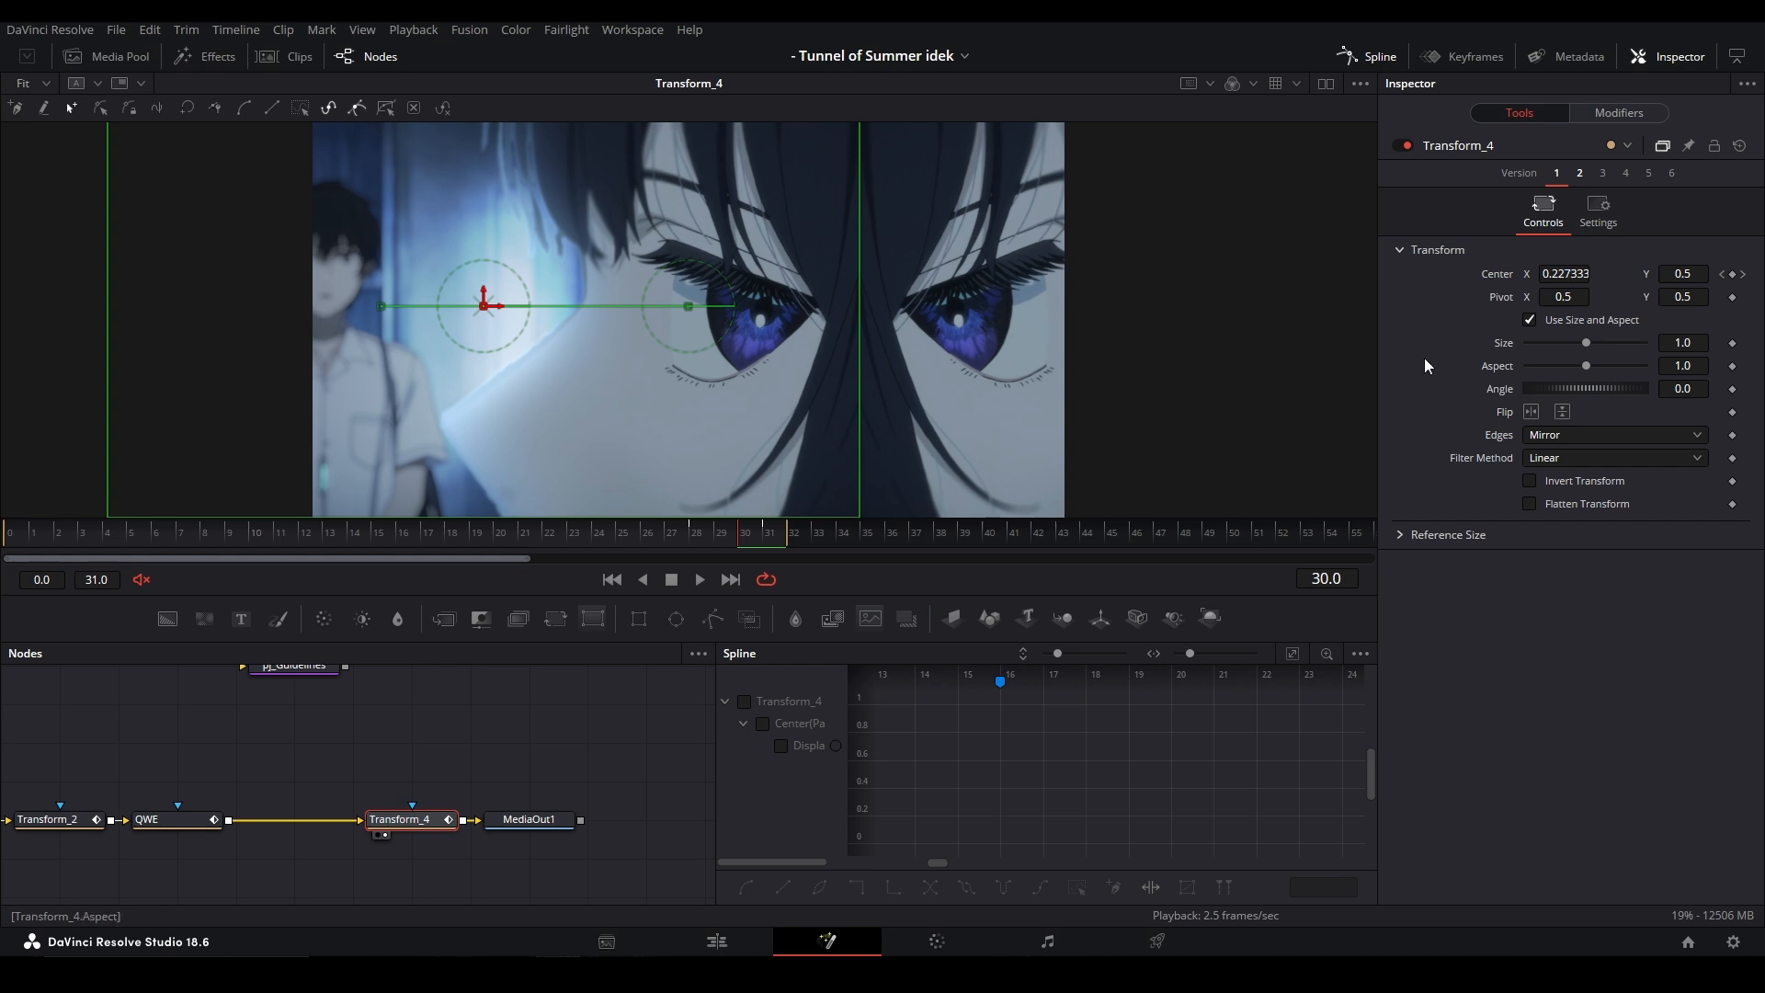
mouse_move(1323, 326)
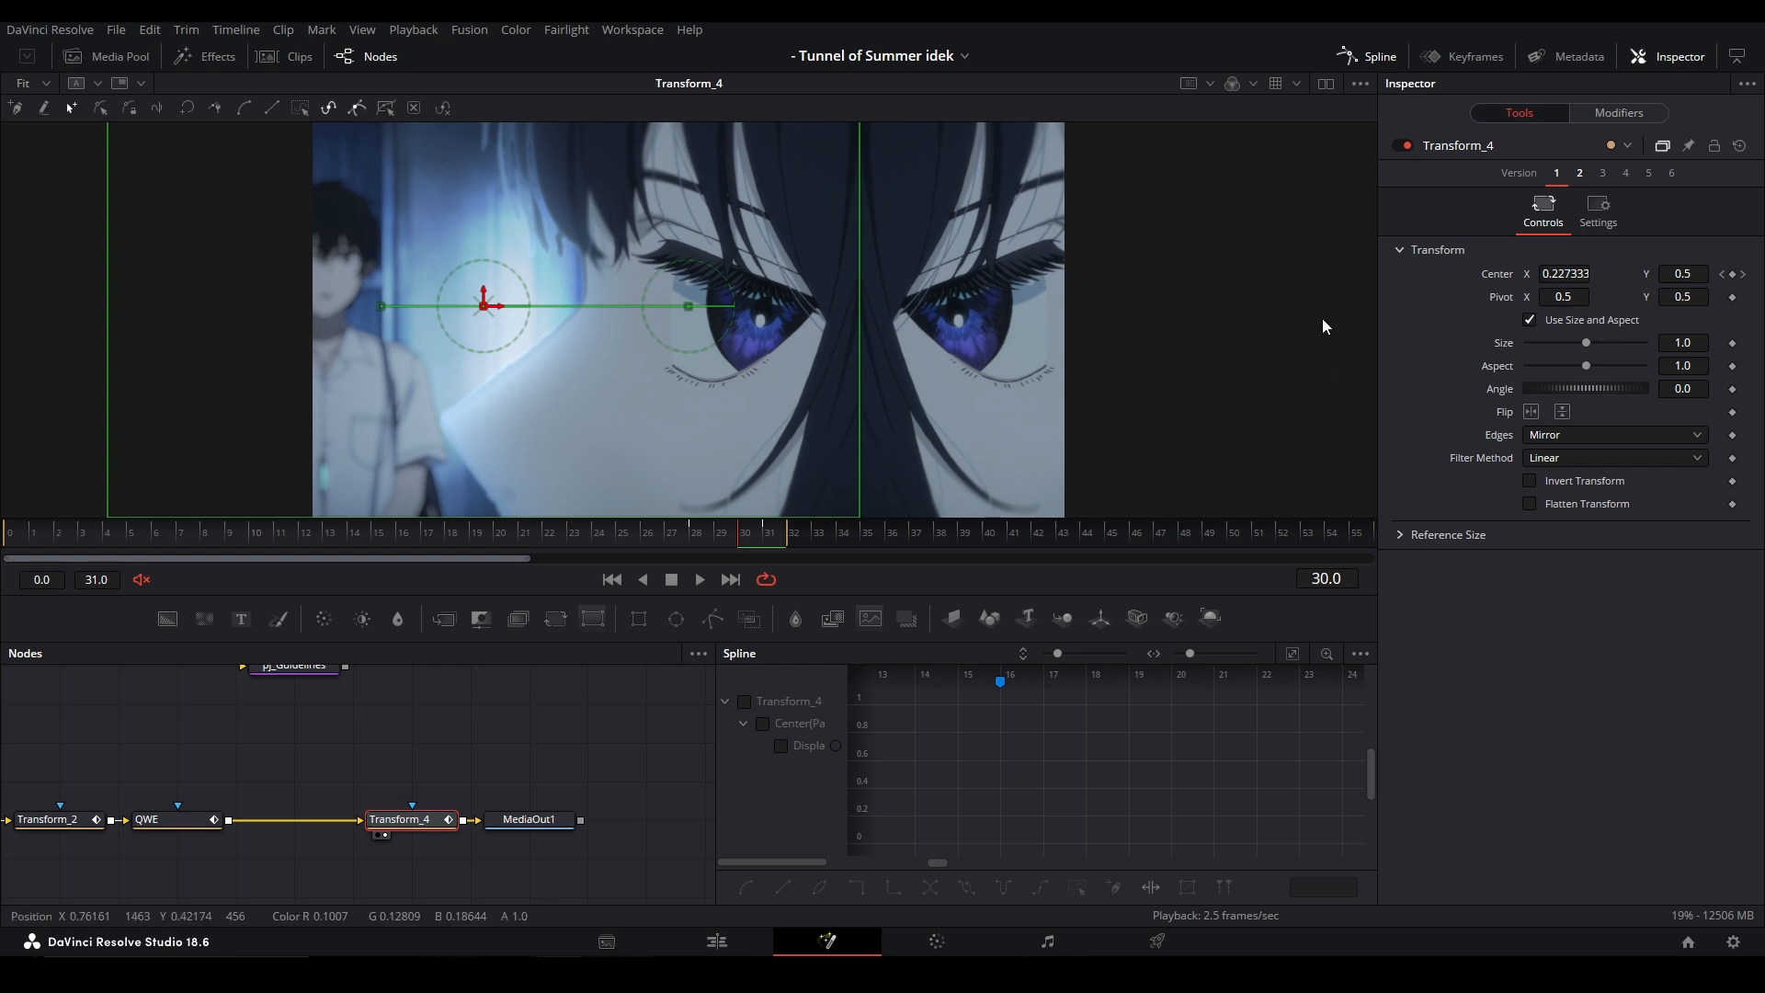
mouse_move(1489, 348)
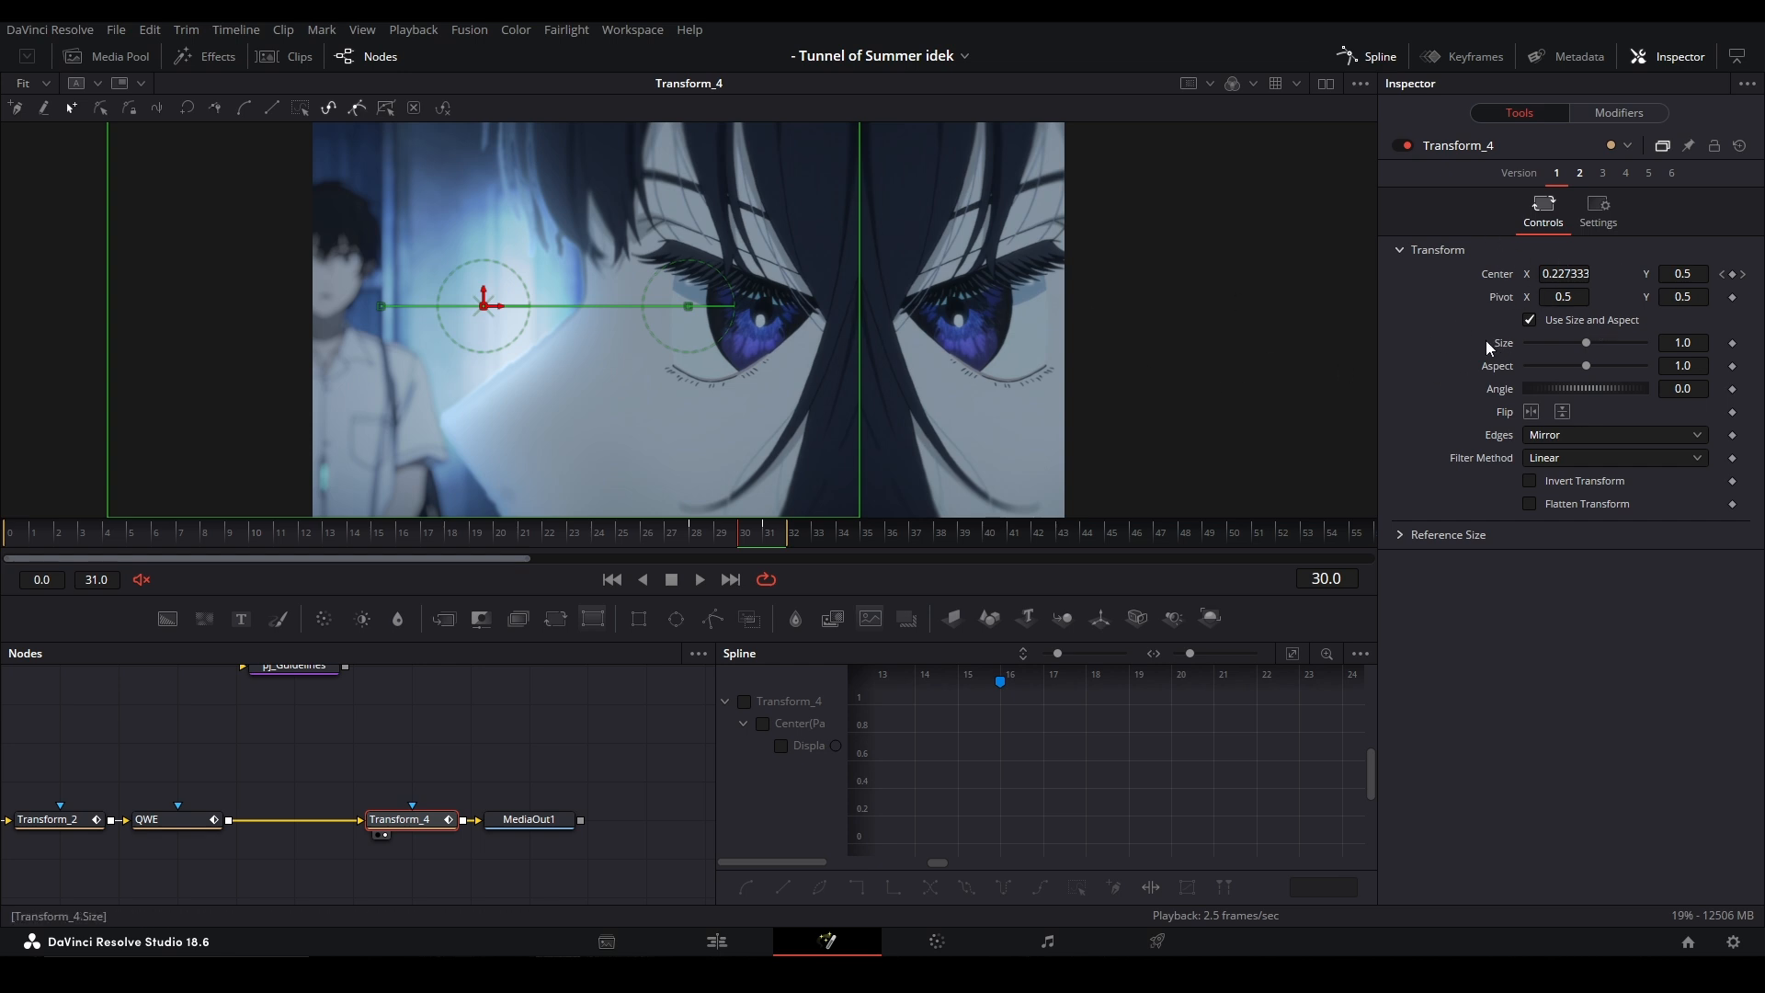
mouse_move(1437, 346)
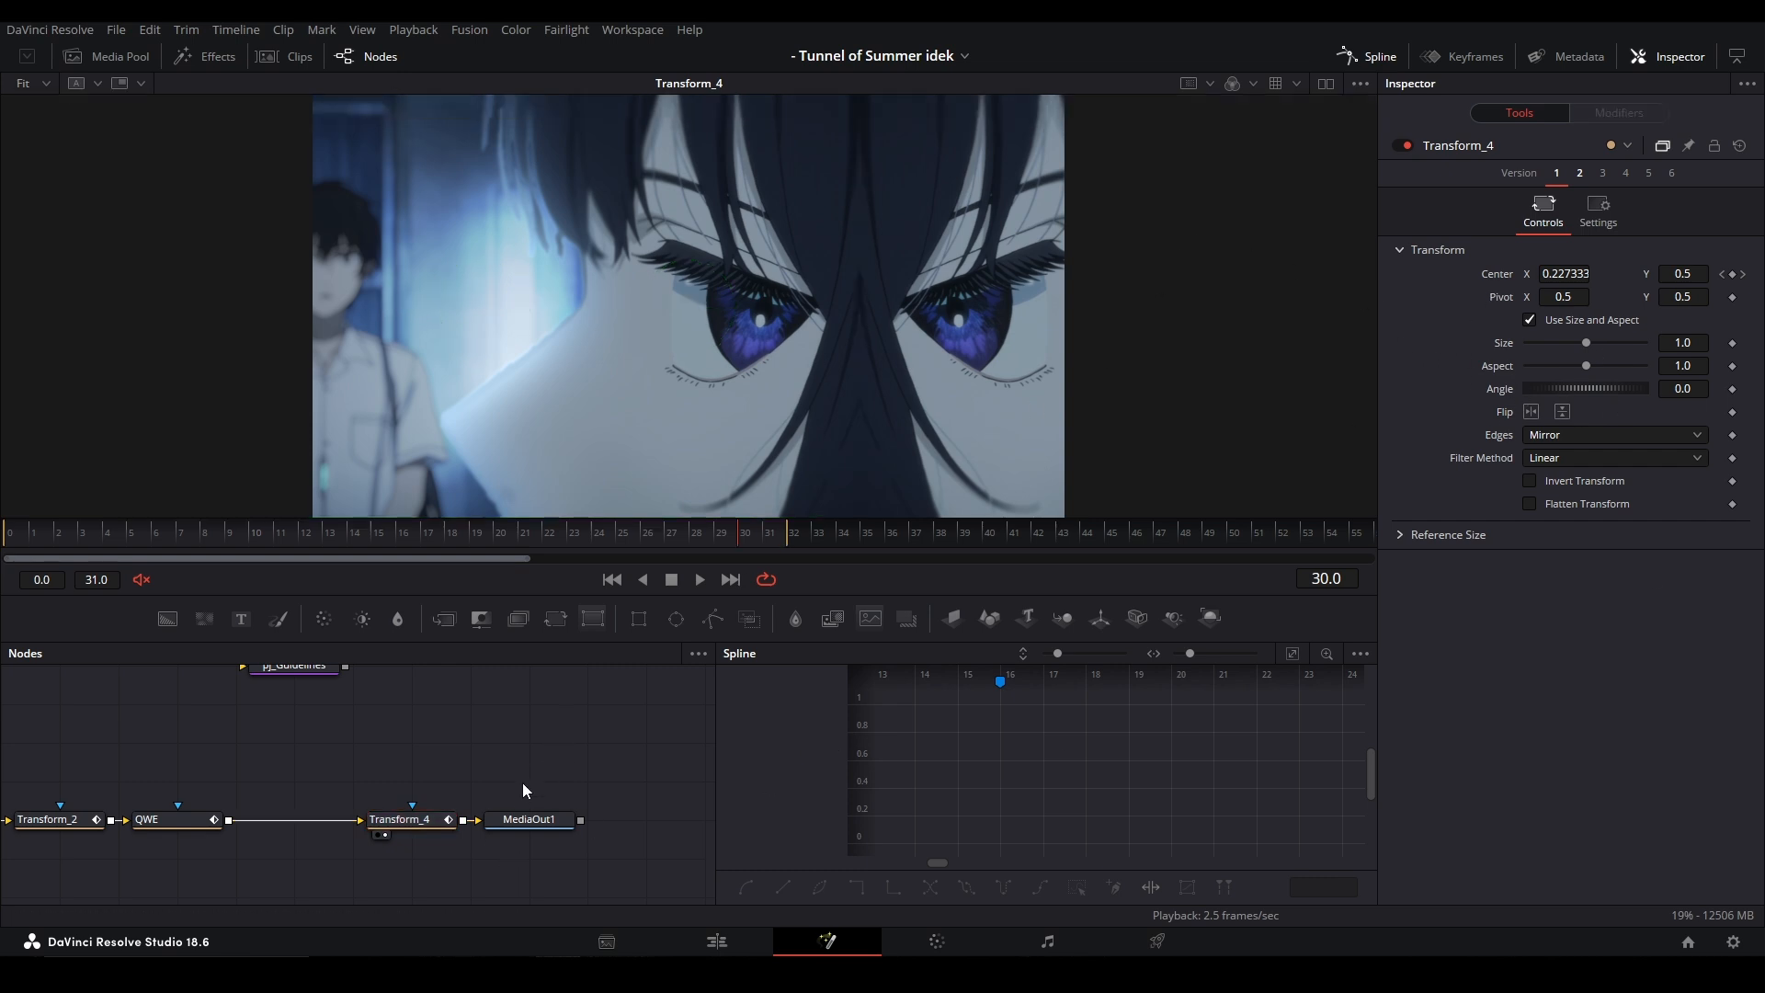
mouse_move(433, 813)
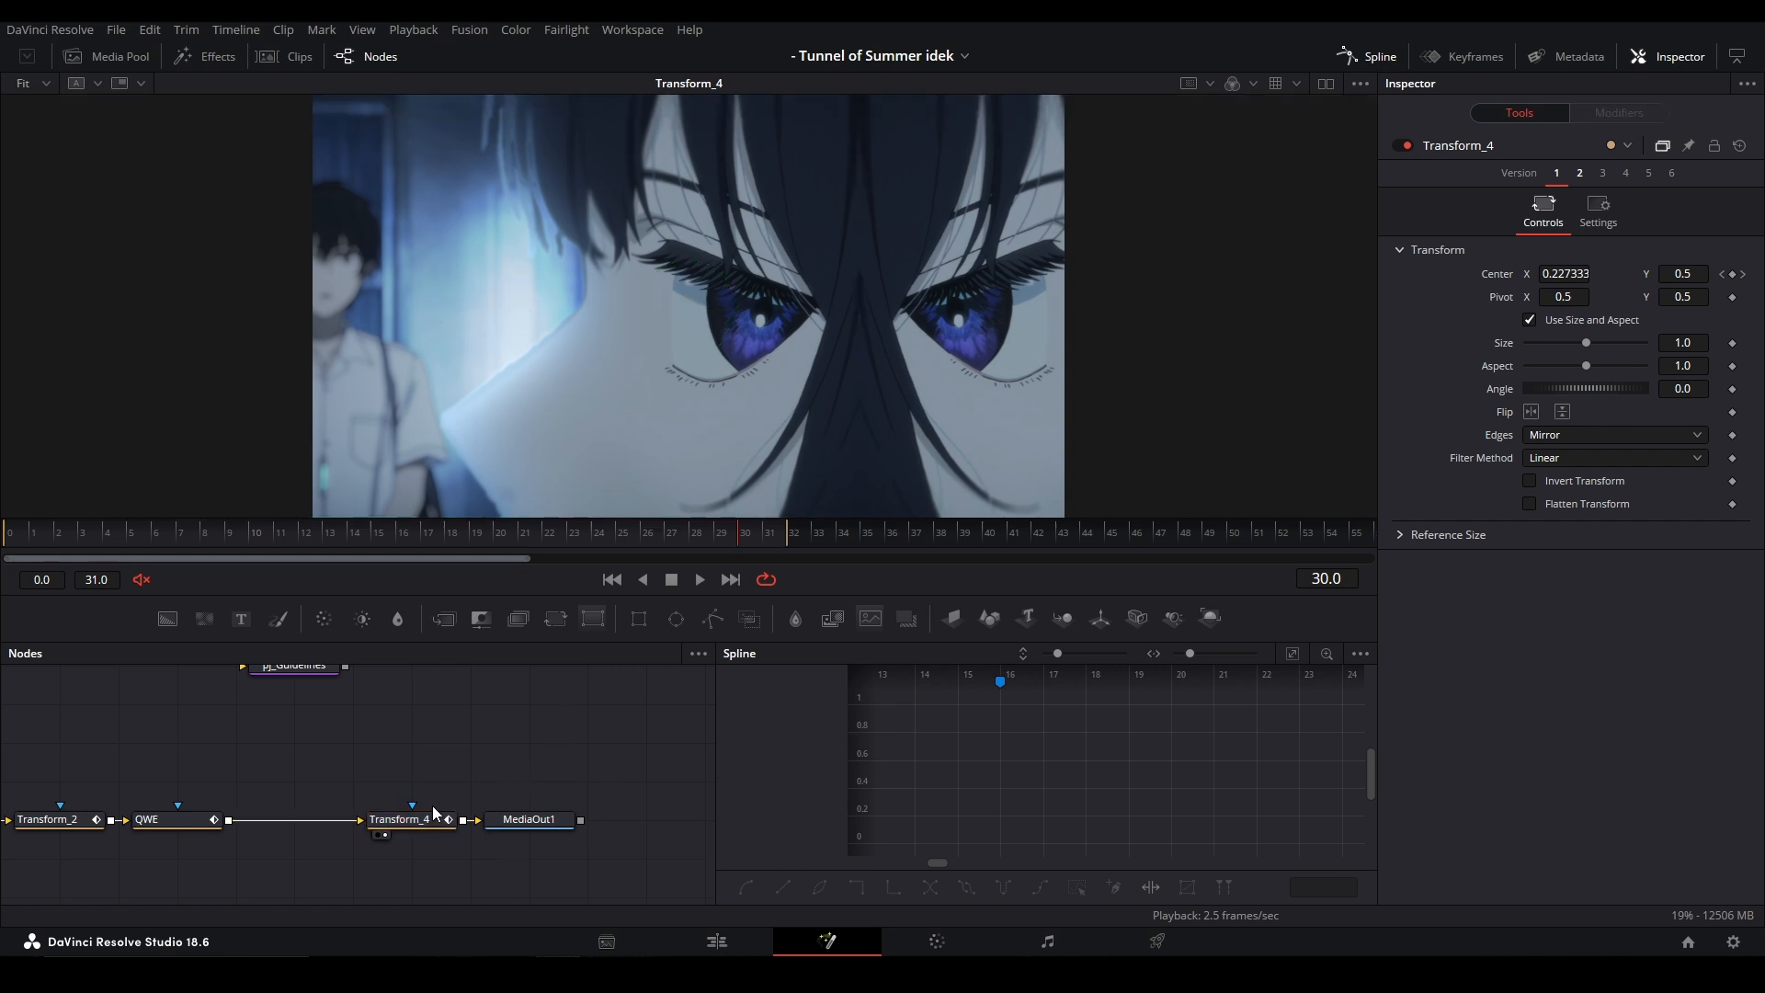